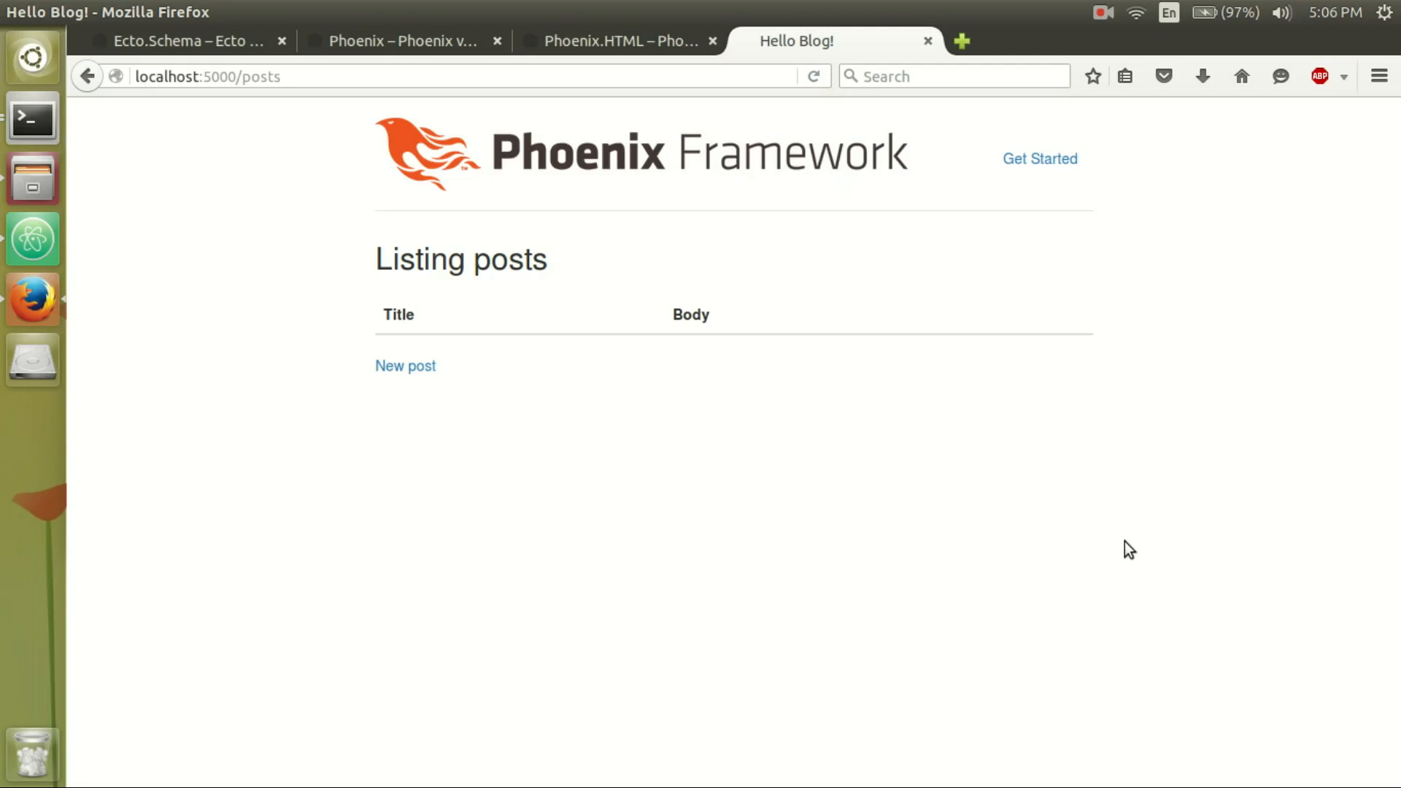
mouse_move(313, 404)
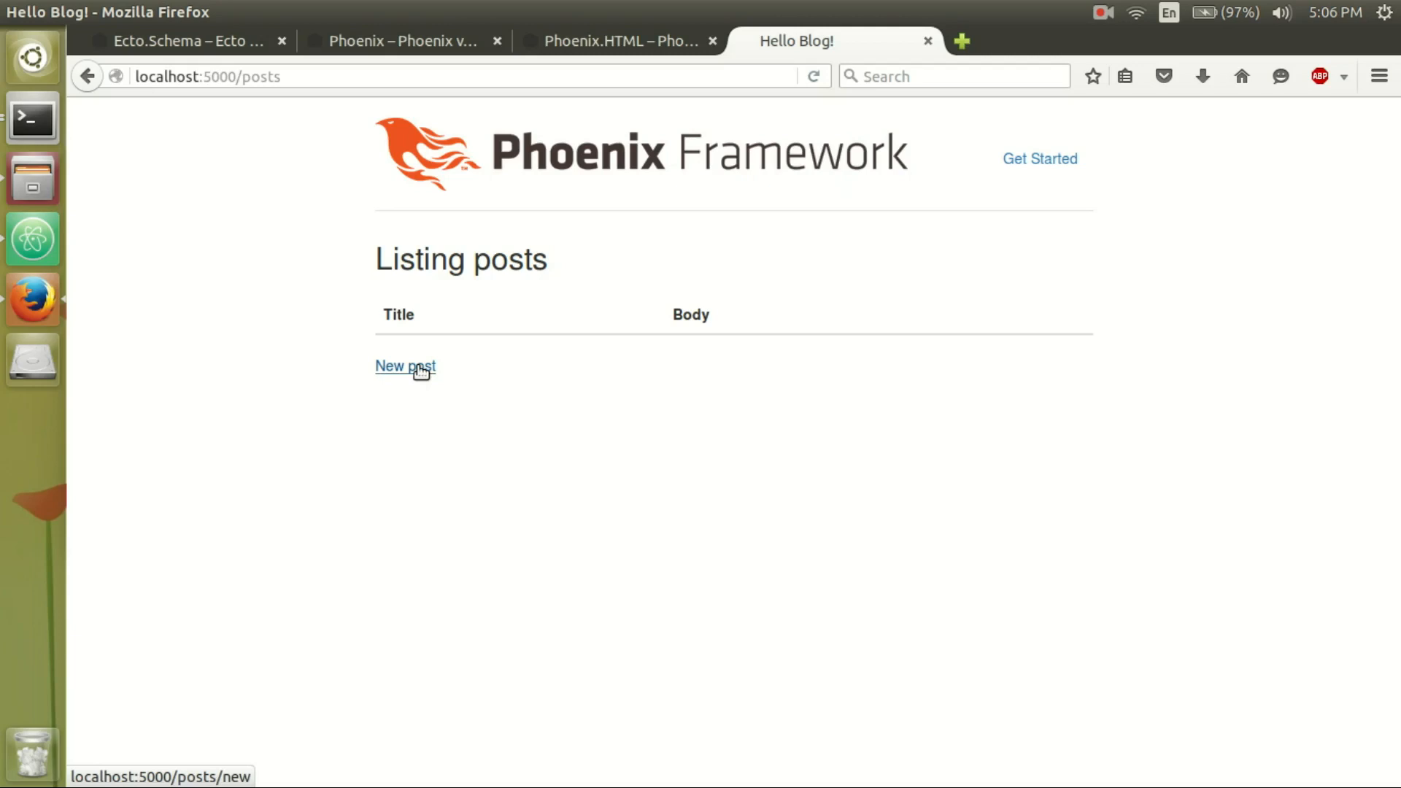
Create a new post titled hello 2016! with body eat more and save it.
click(404, 366)
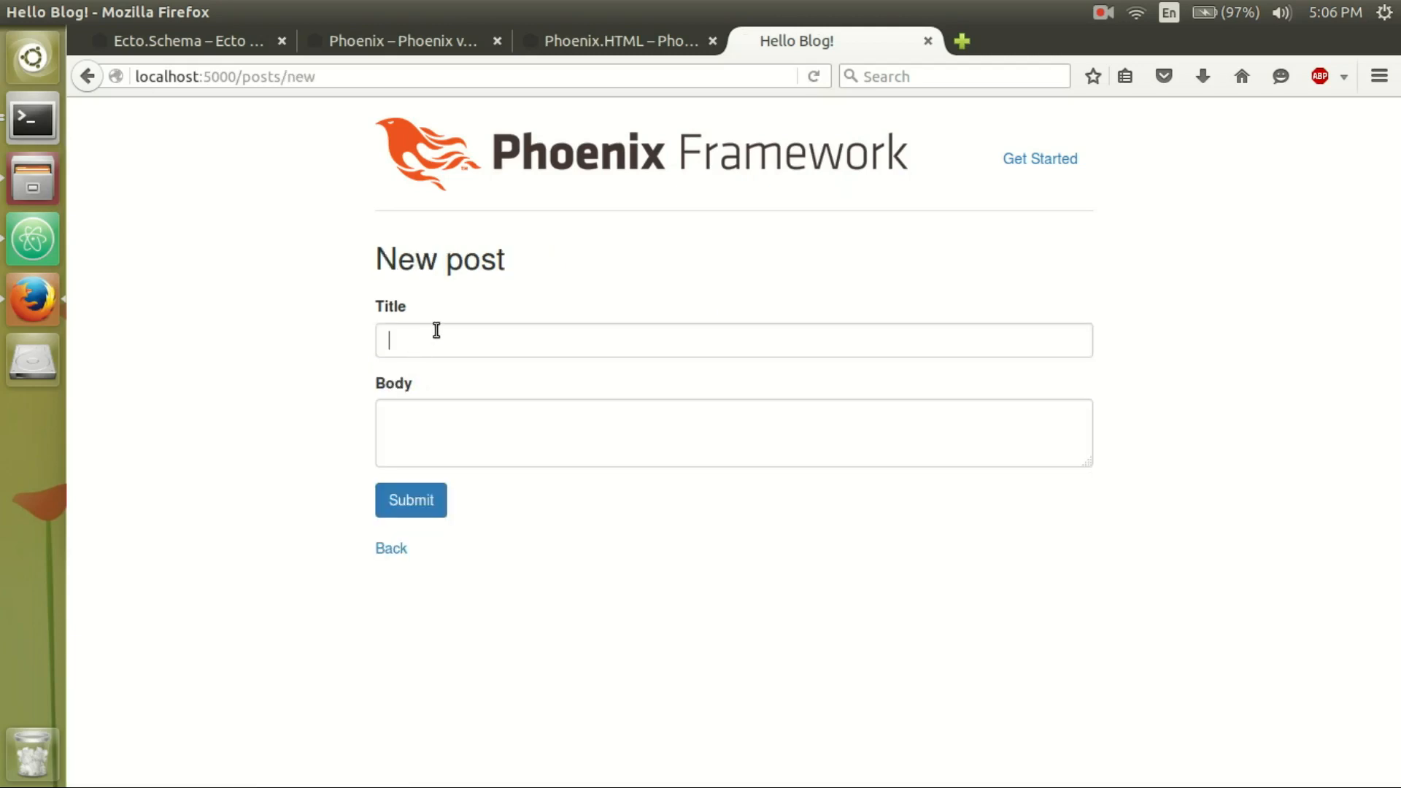
text(h)
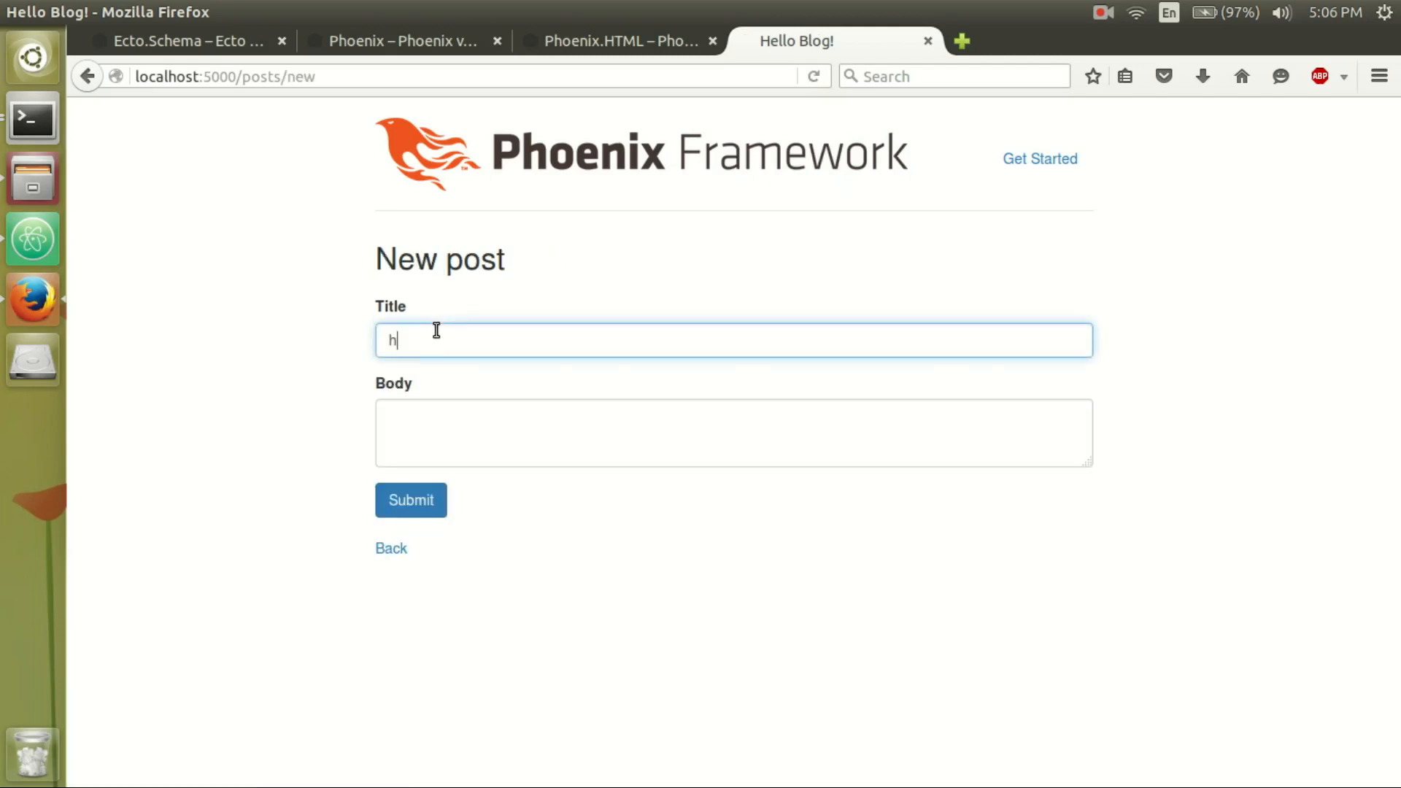
click(732, 433)
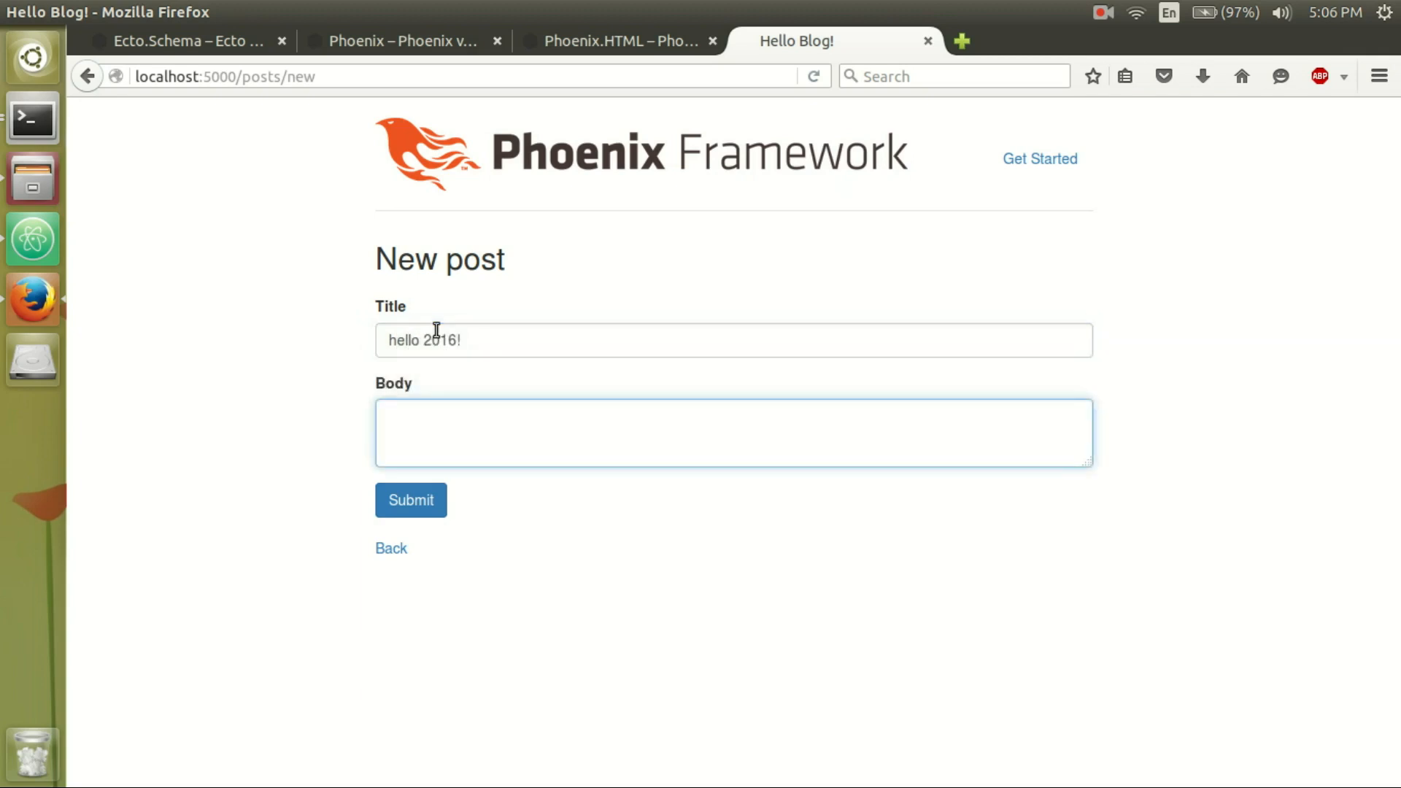
text(eat more)
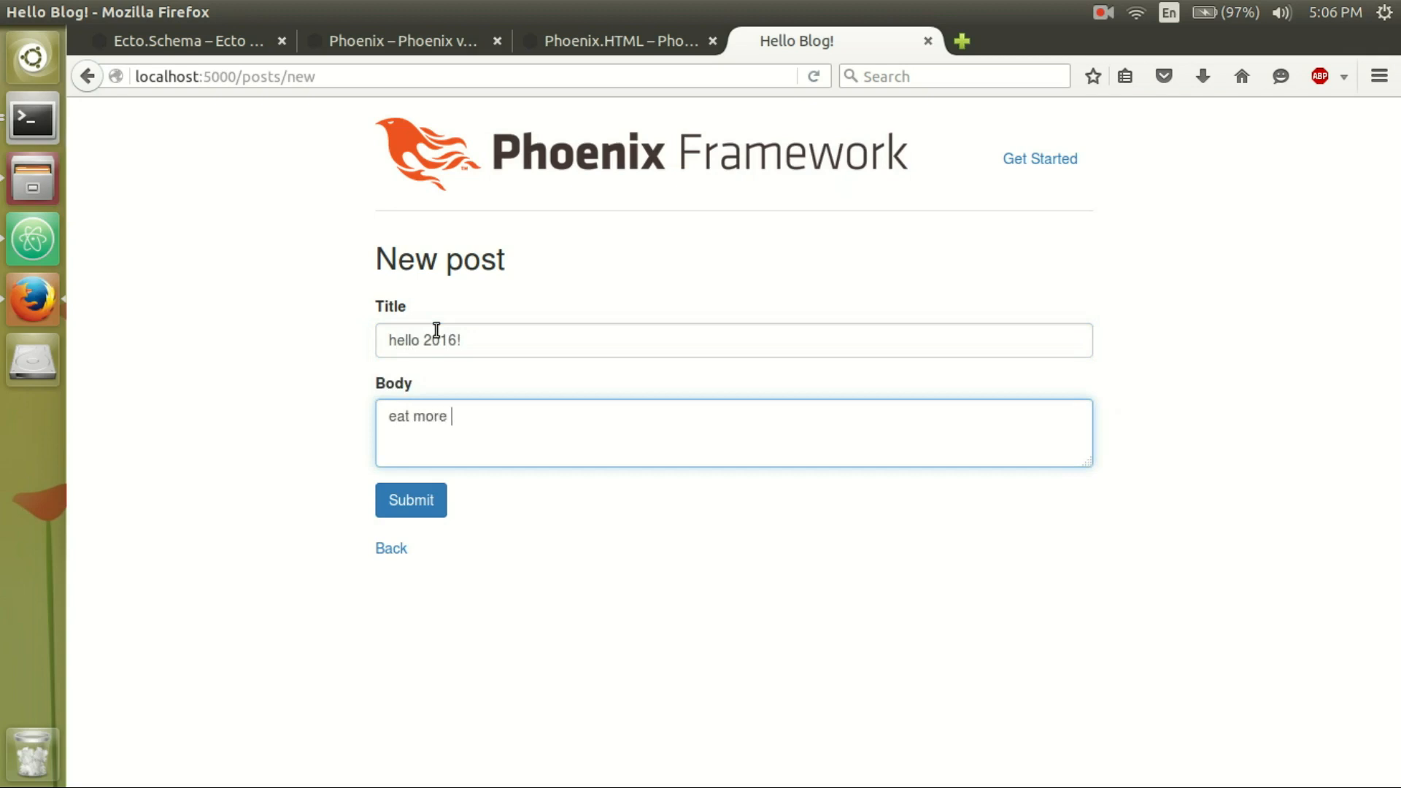
click(410, 499)
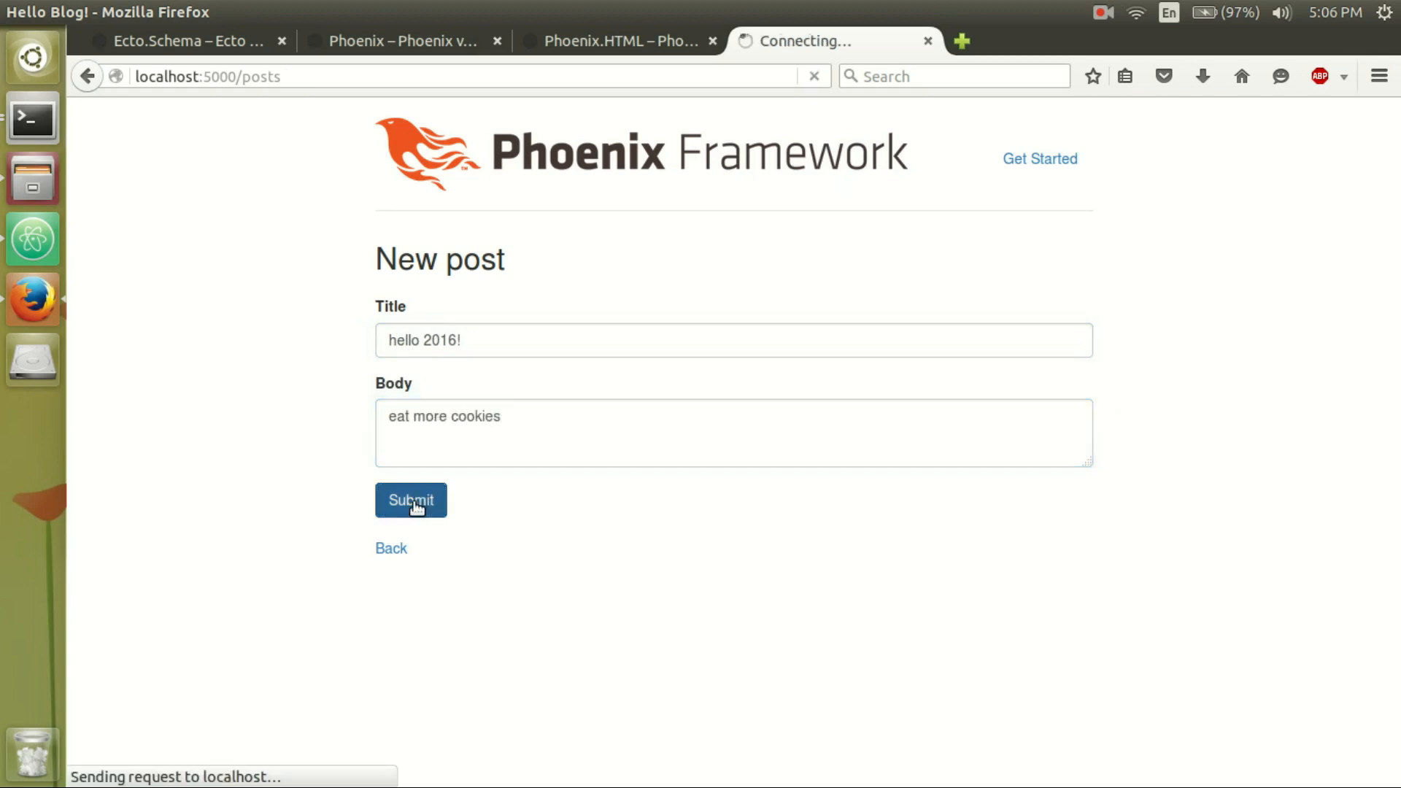
click(410, 499)
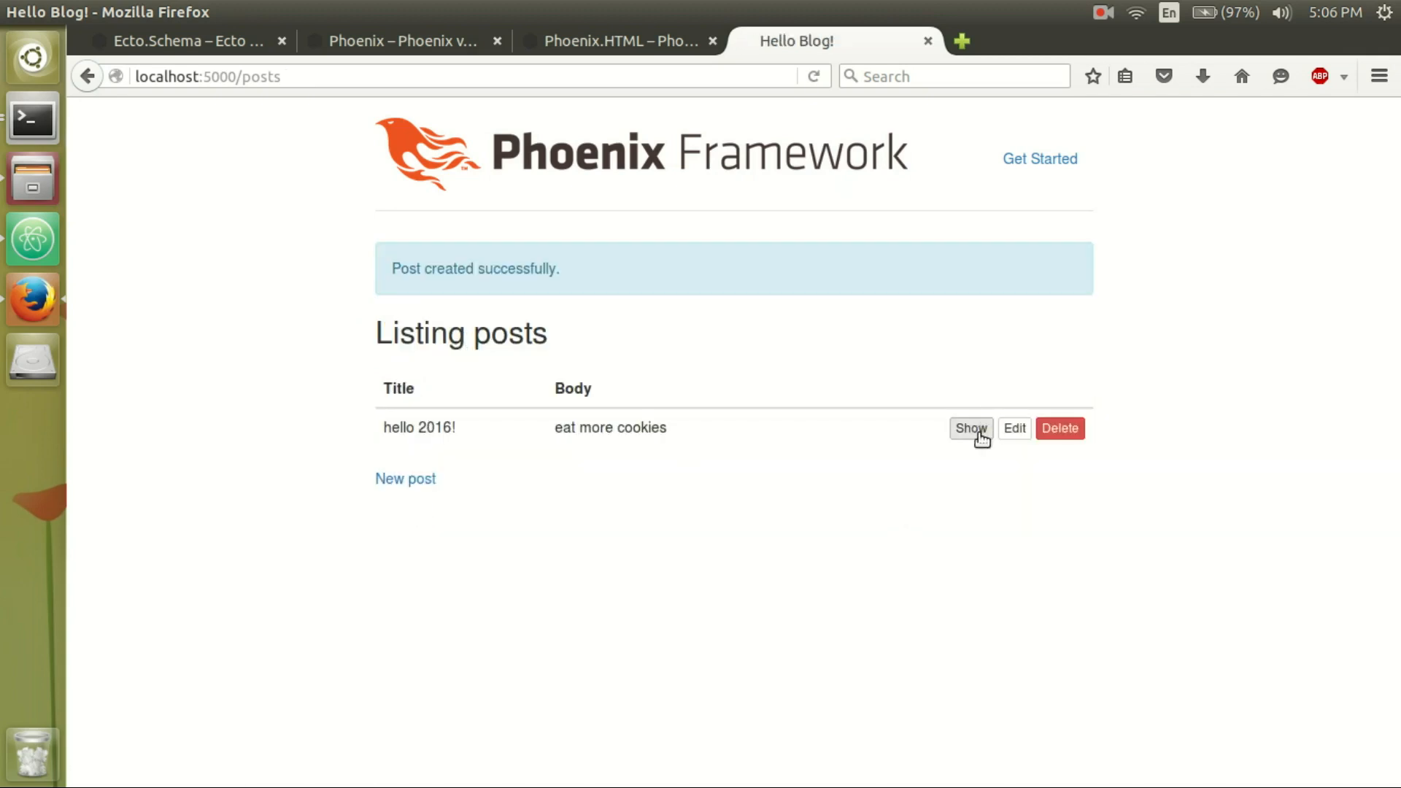
Edit the post so its body reads eat more ice cream and save it.
click(1014, 428)
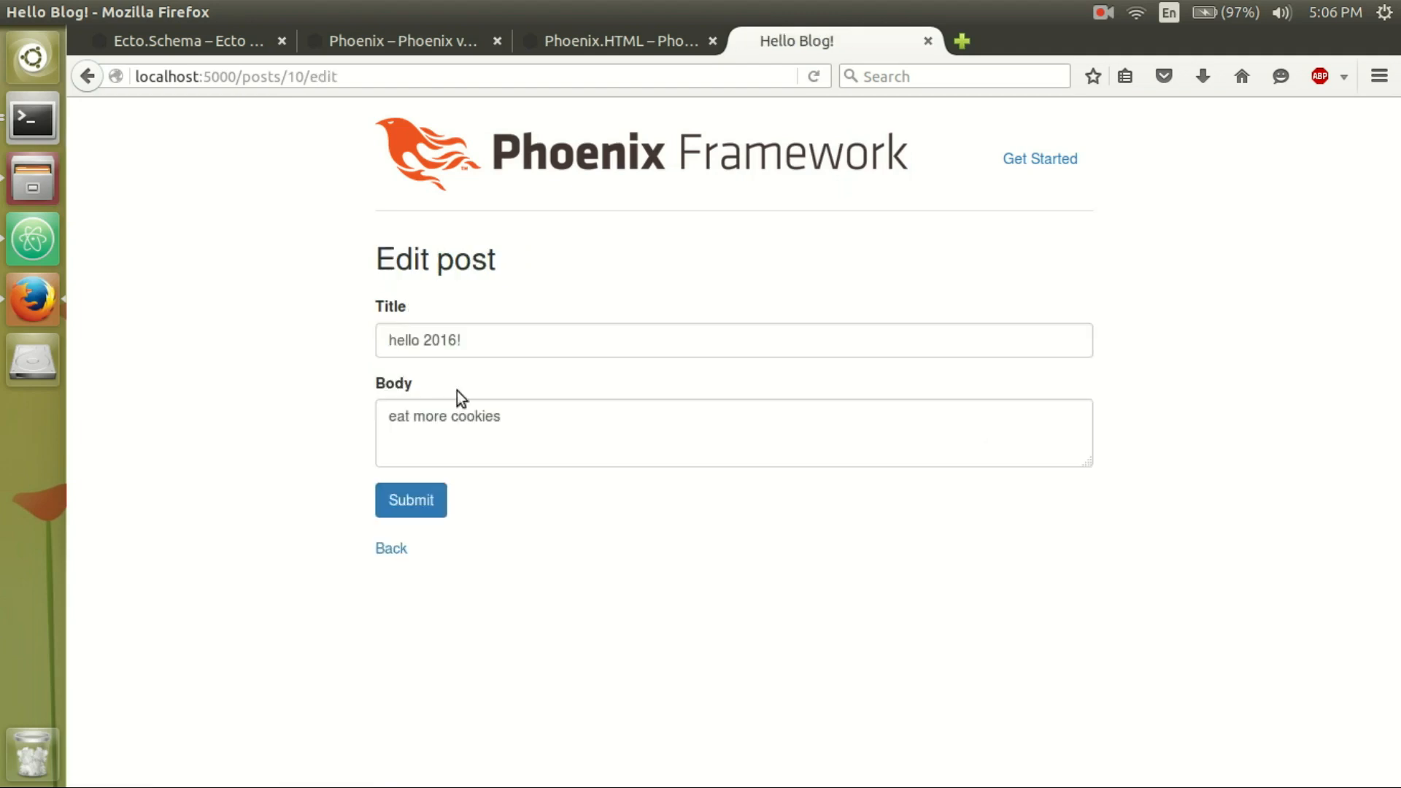
click(732, 433)
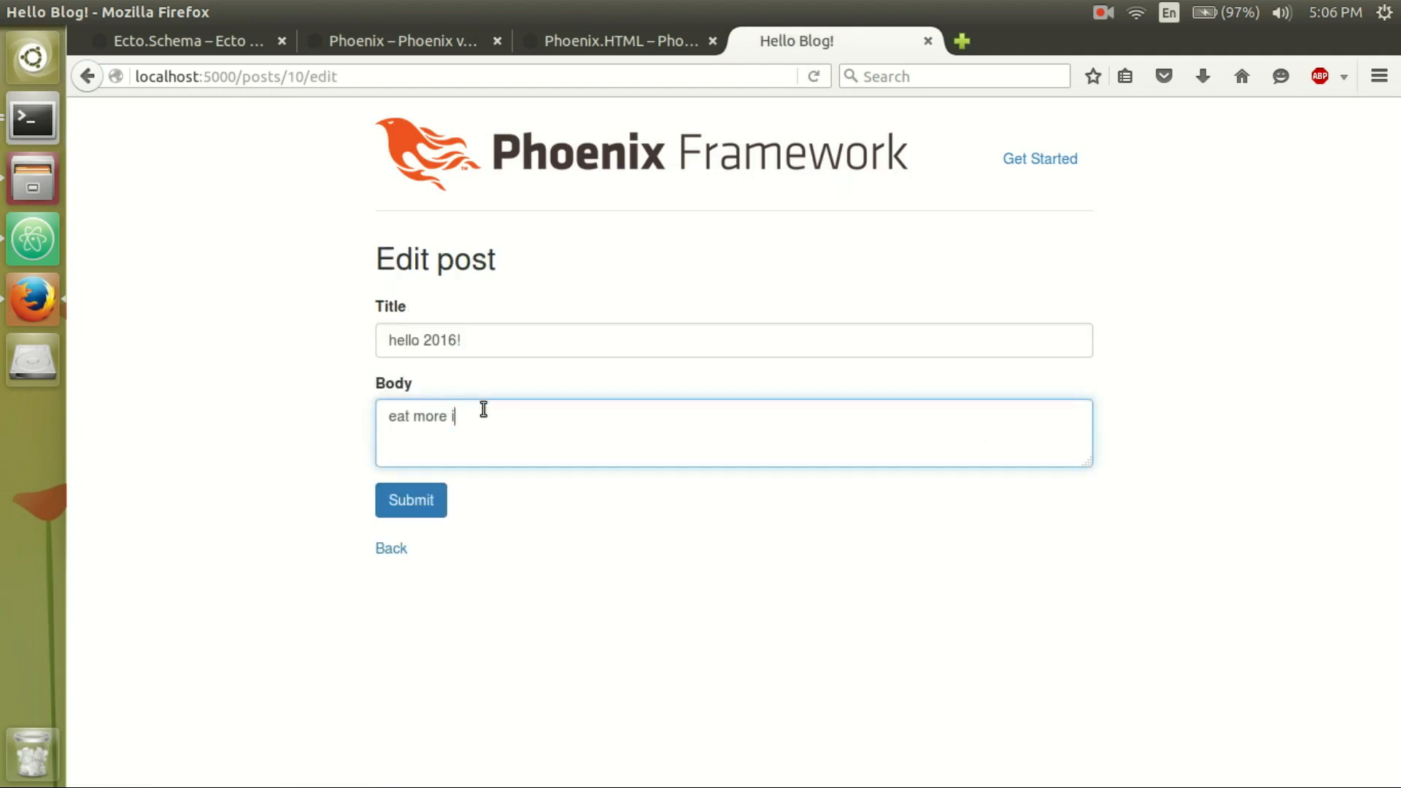
text(ce cre)
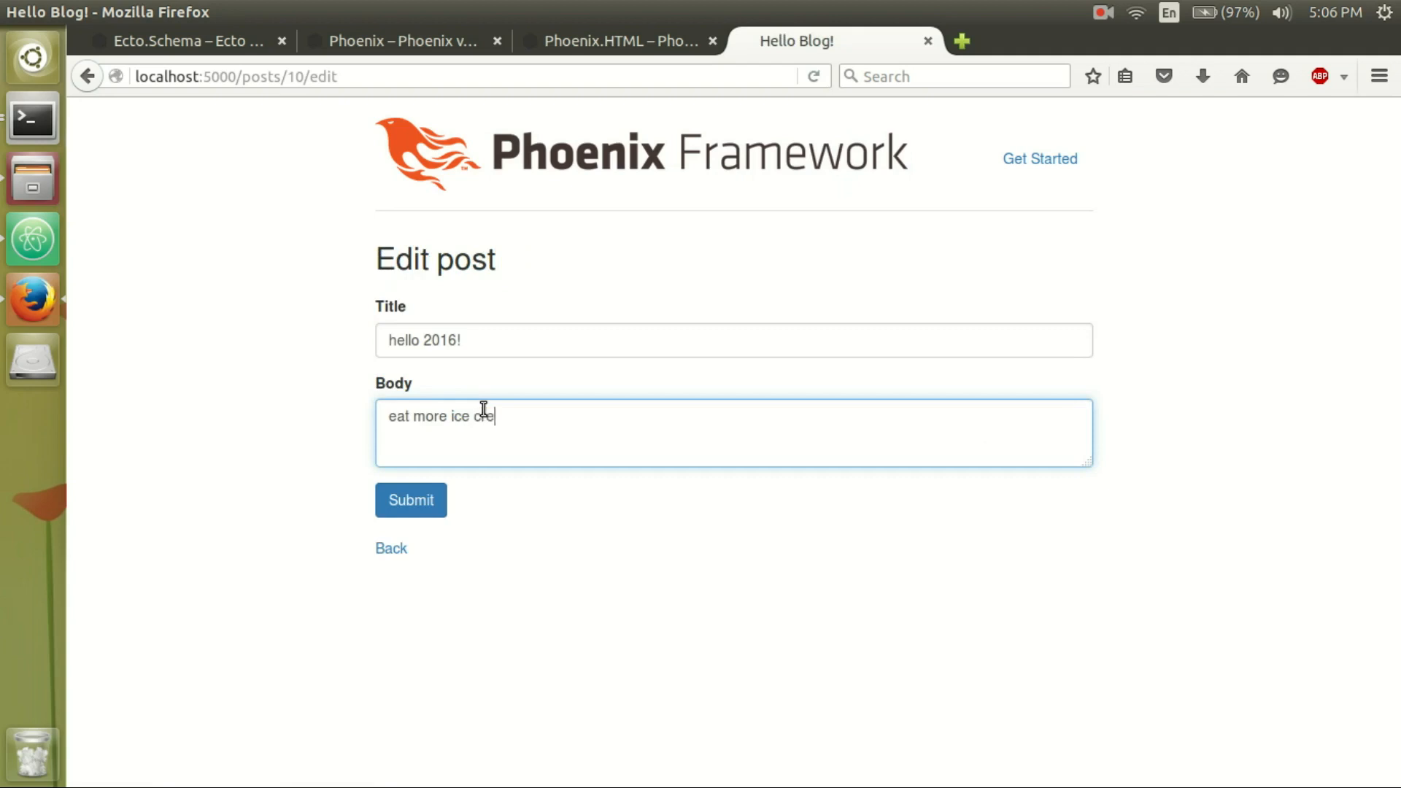
click(412, 499)
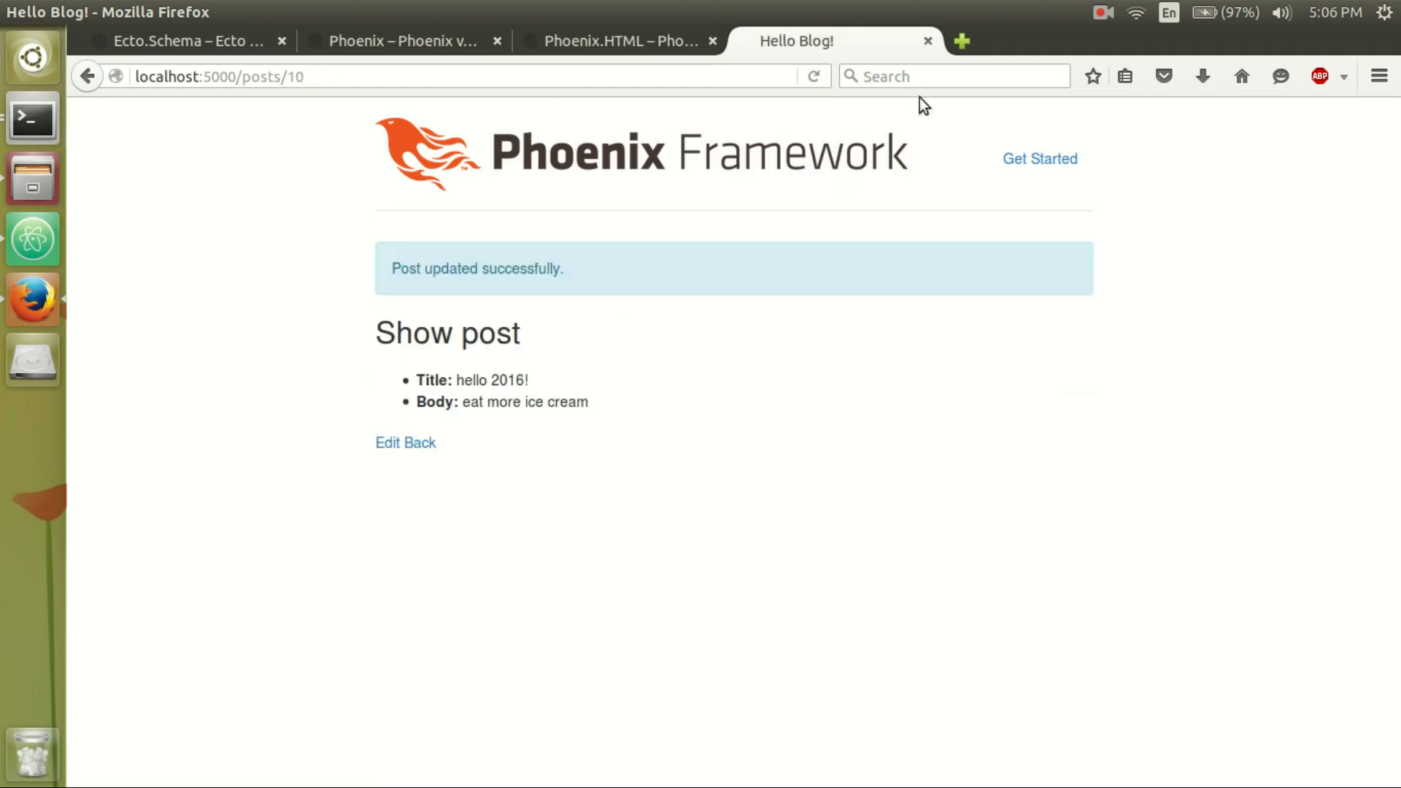
Return to the posts list and delete the hello 2016! post, confirming the prompt.
click(420, 443)
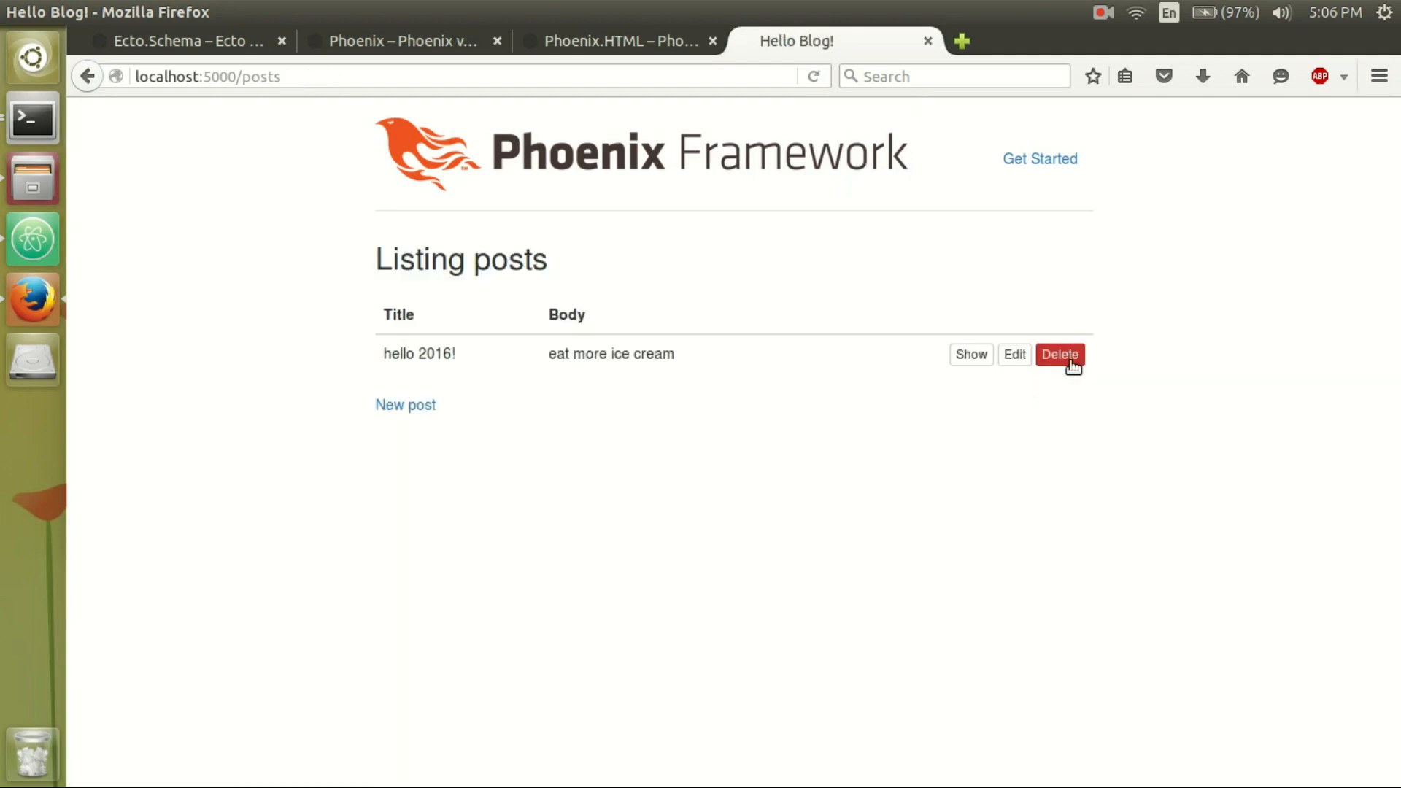
click(1059, 355)
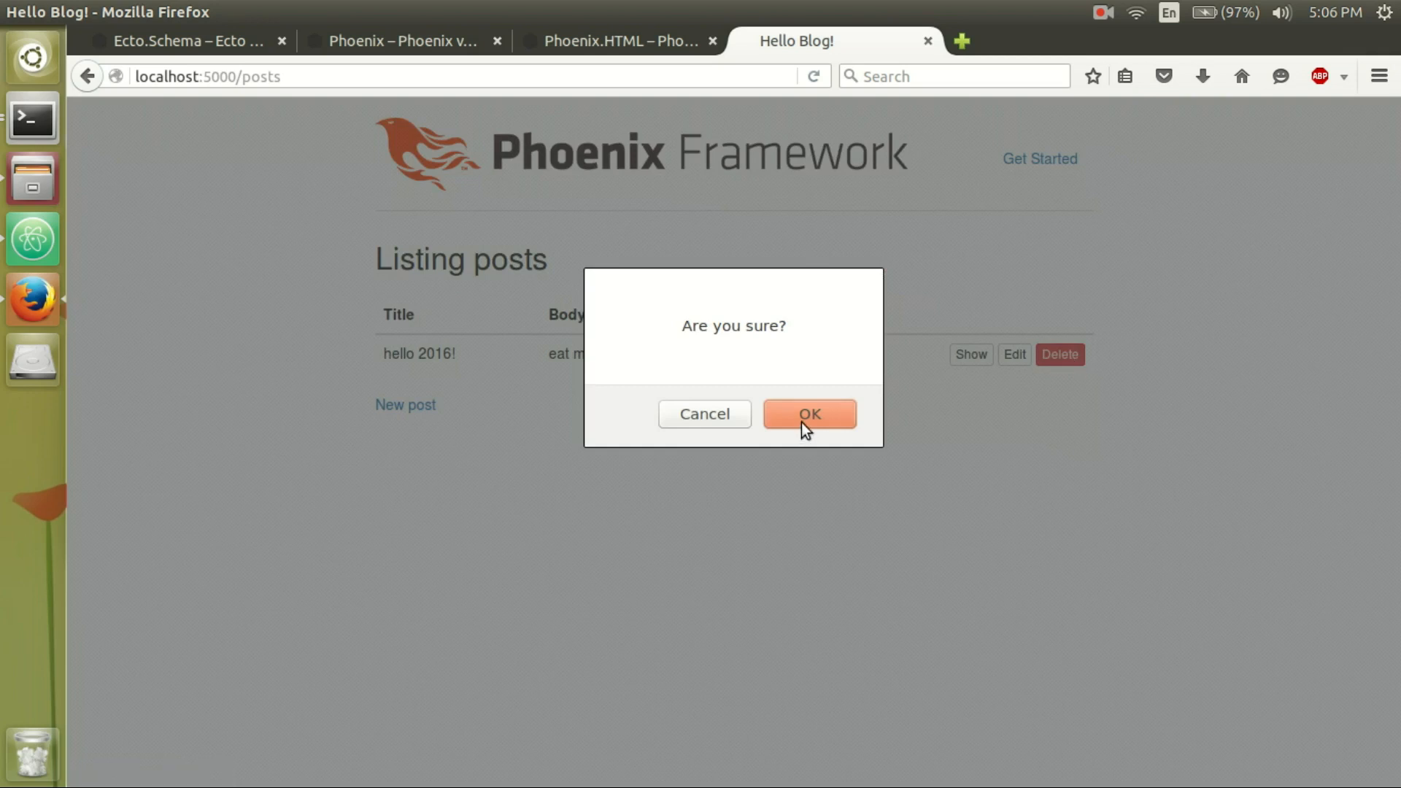
click(809, 413)
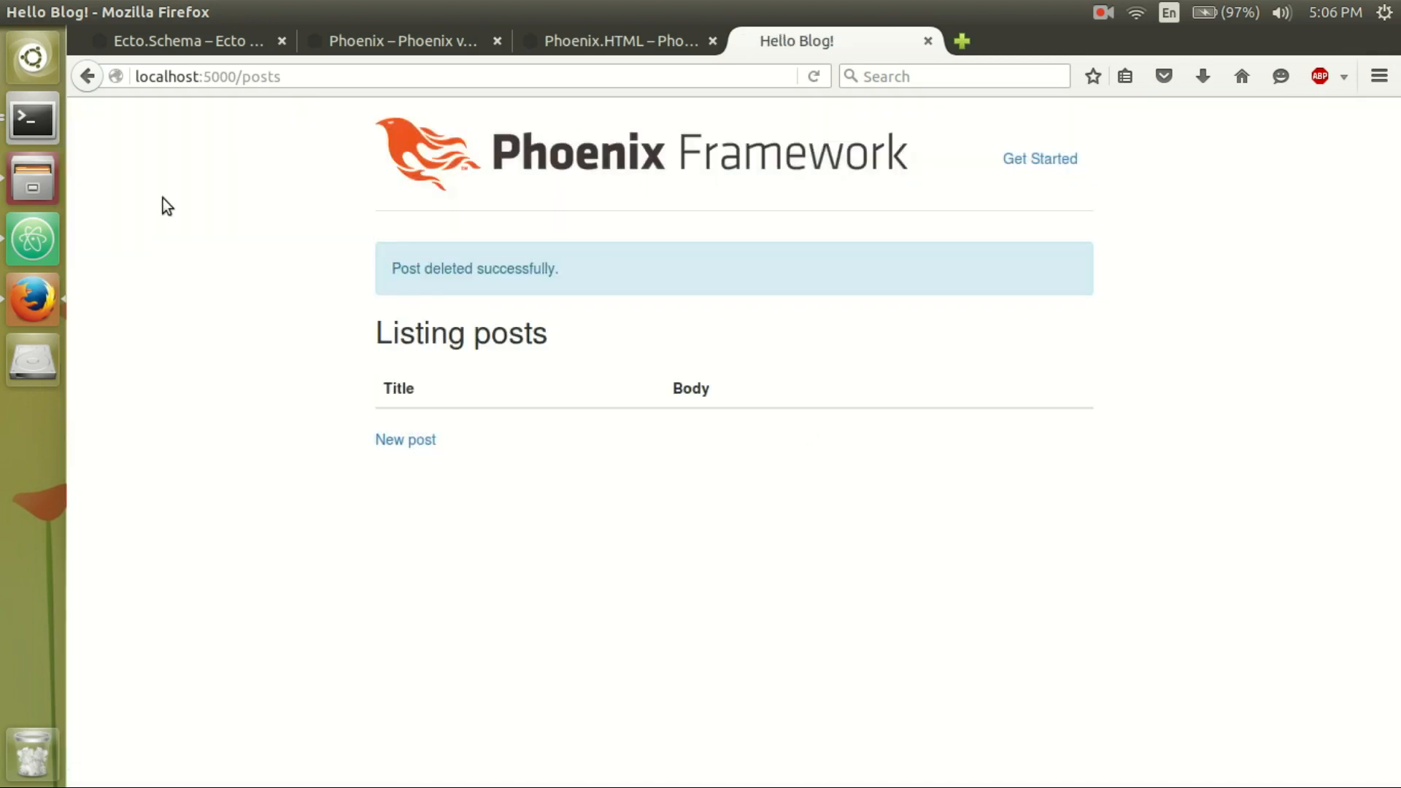
mouse_move(32, 117)
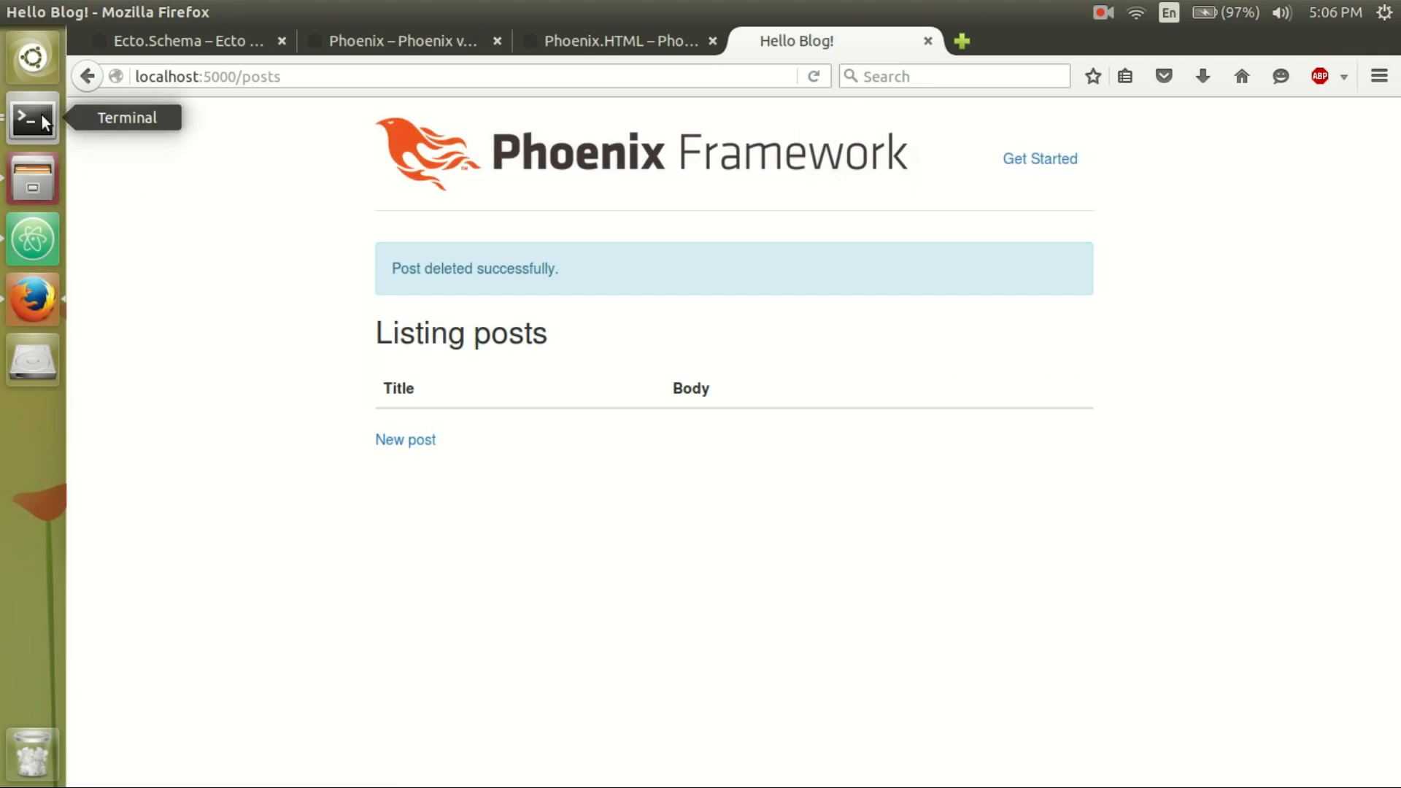
Run mix --help and highlight the phoenix.gen.html task in the listing, then return to the browser.
click(32, 117)
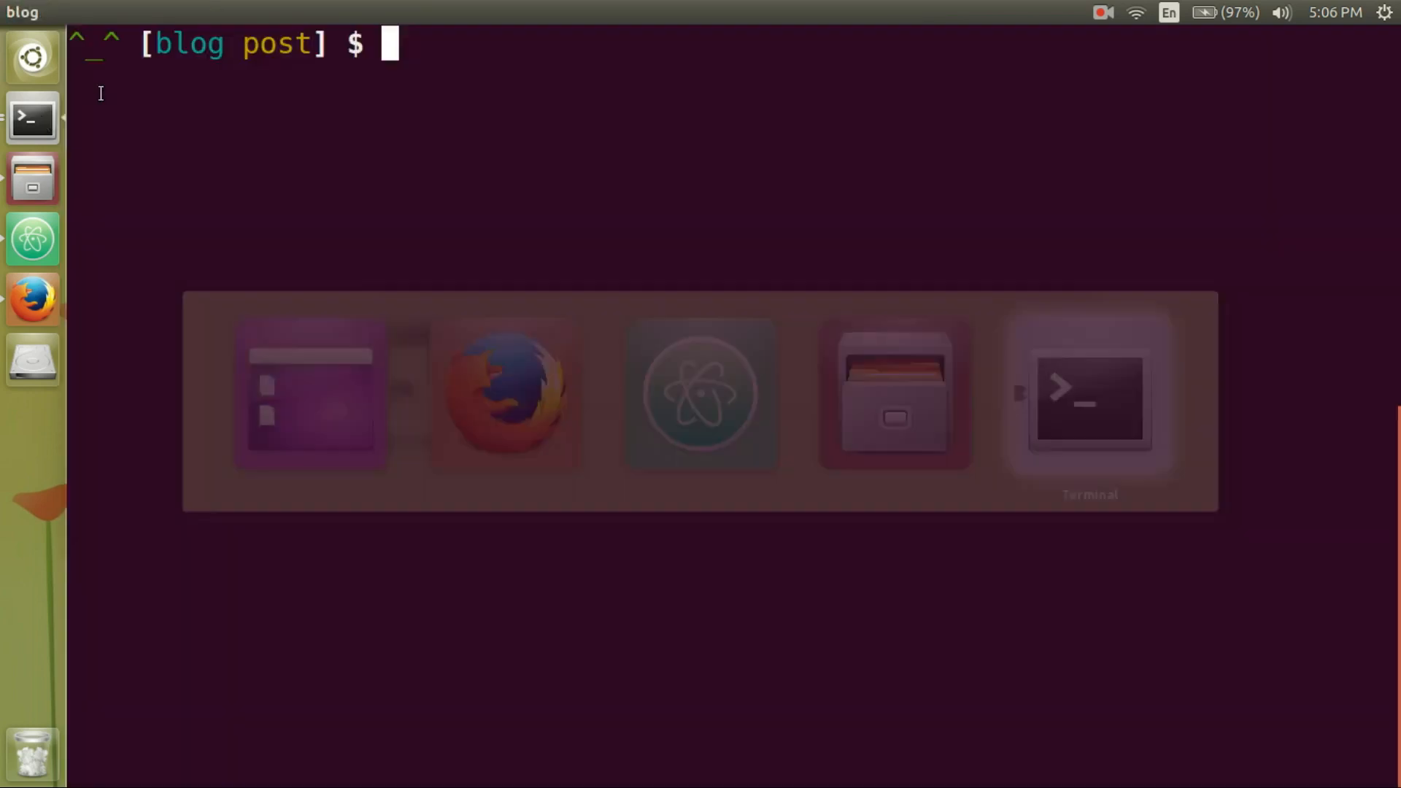
text(mix)
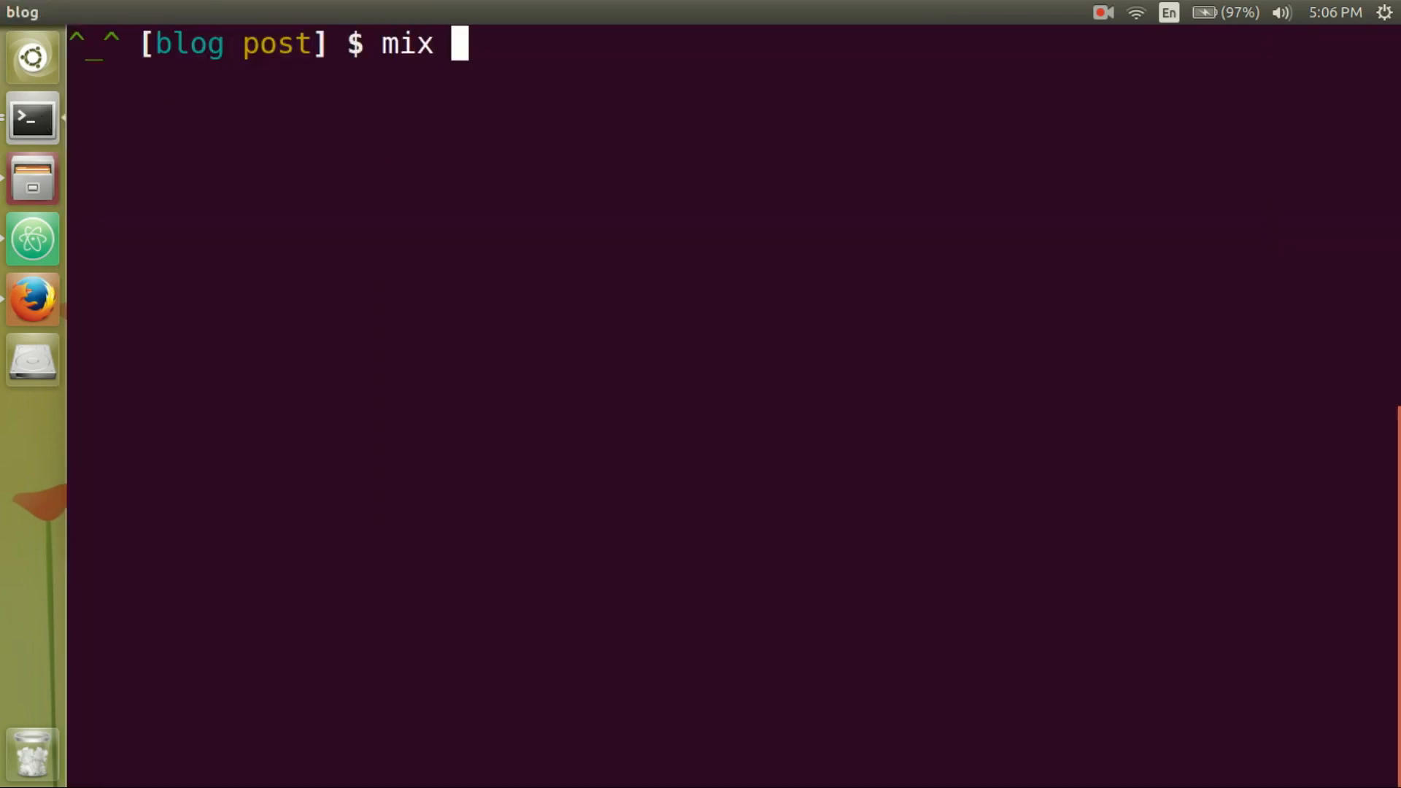
text(--help)
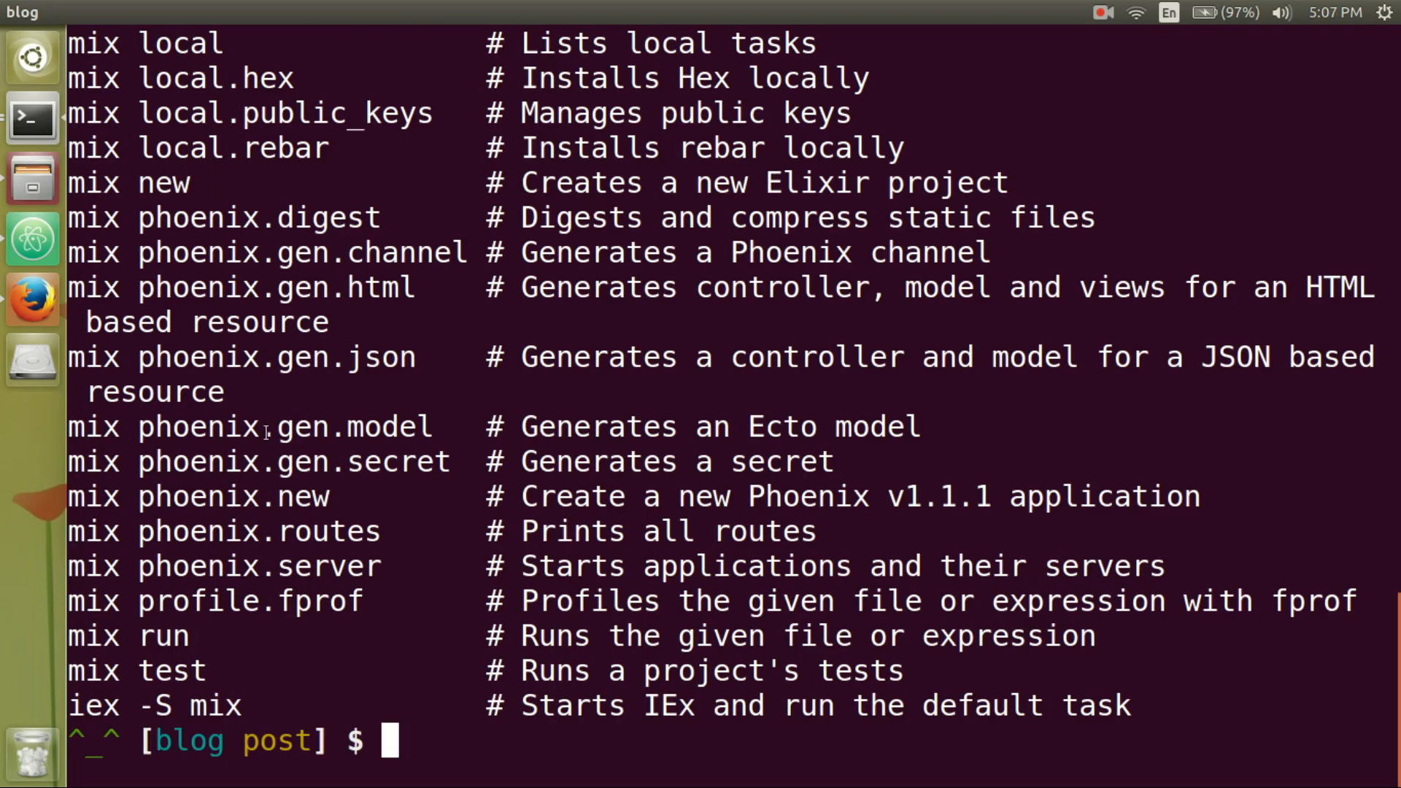
double_click(284, 426)
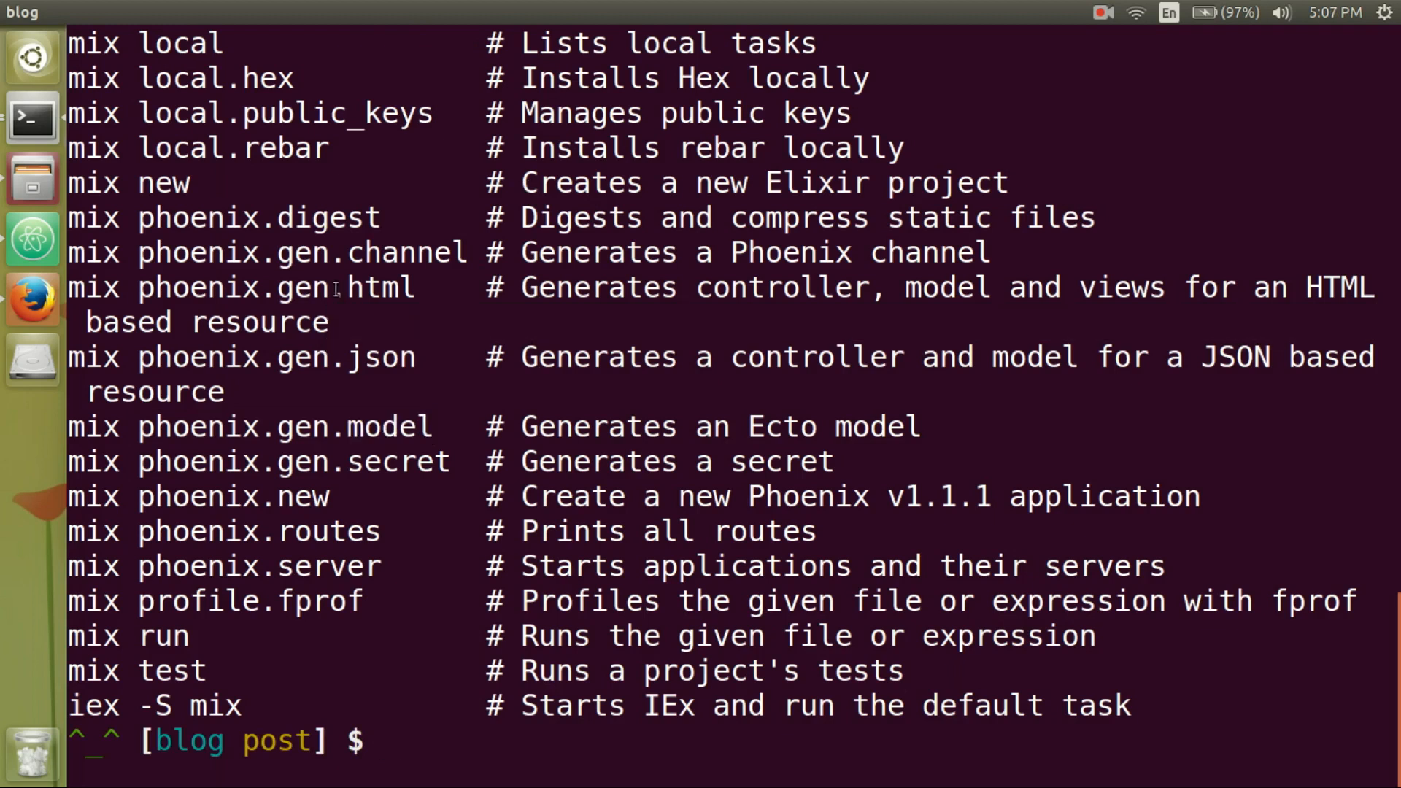
double_click(273, 288)
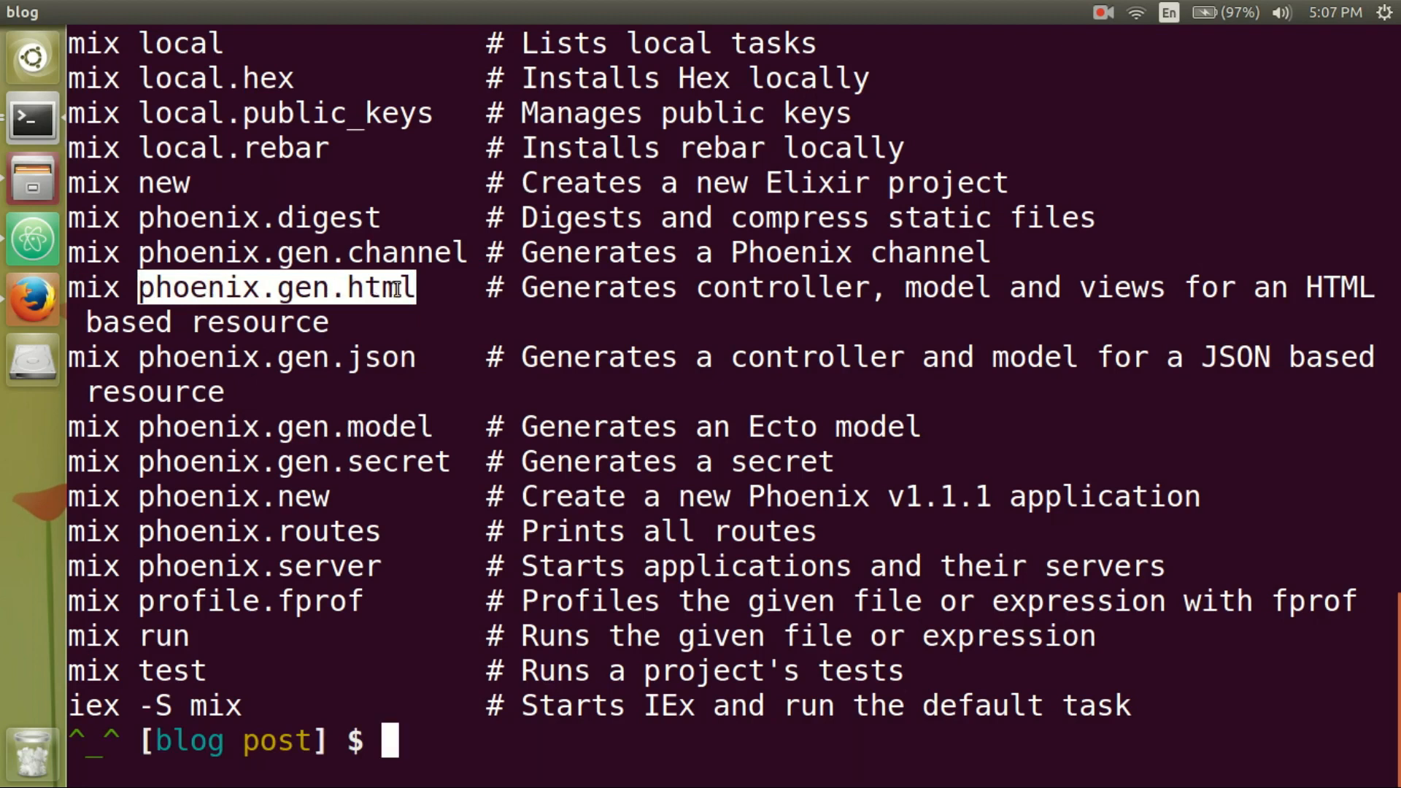
mouse_move(634, 287)
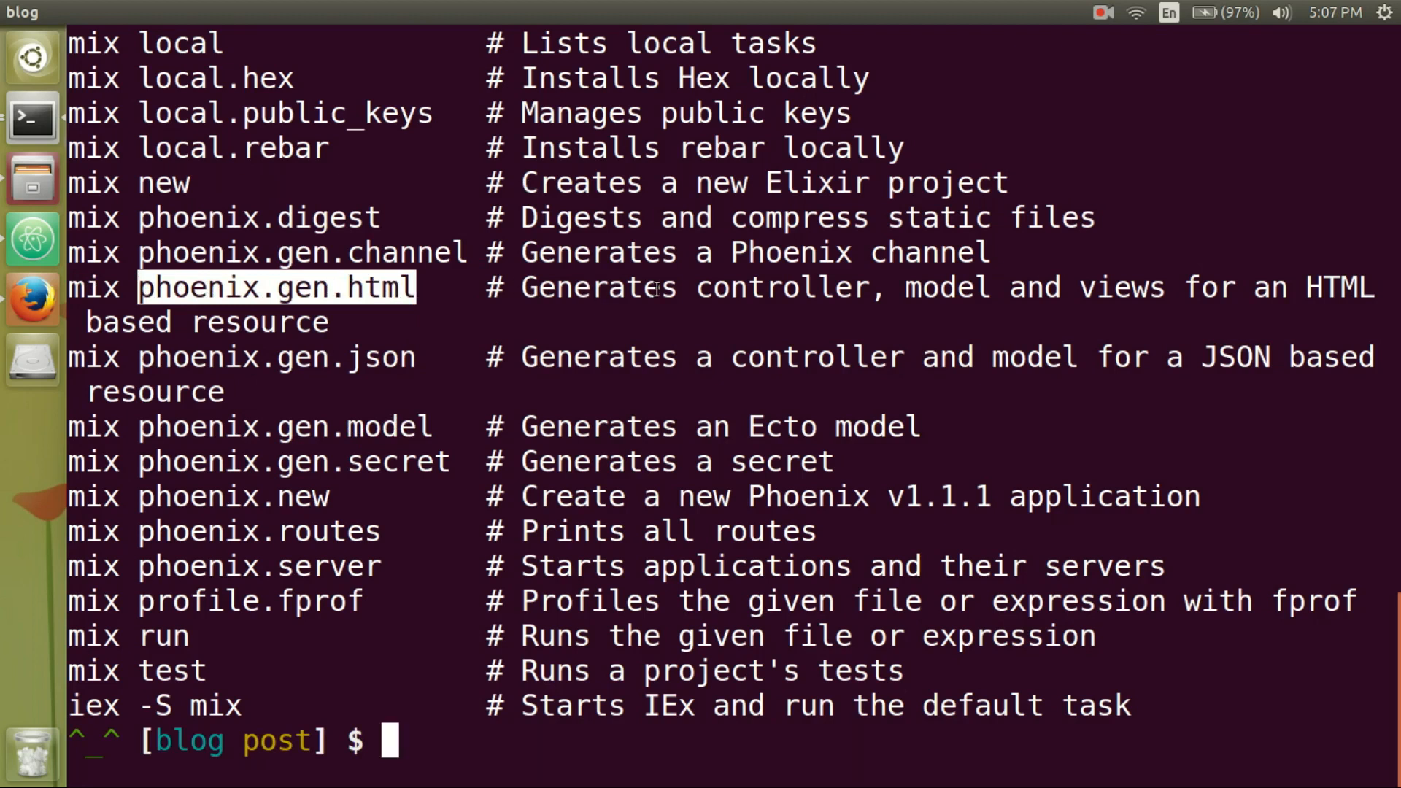
key(alt+tab)
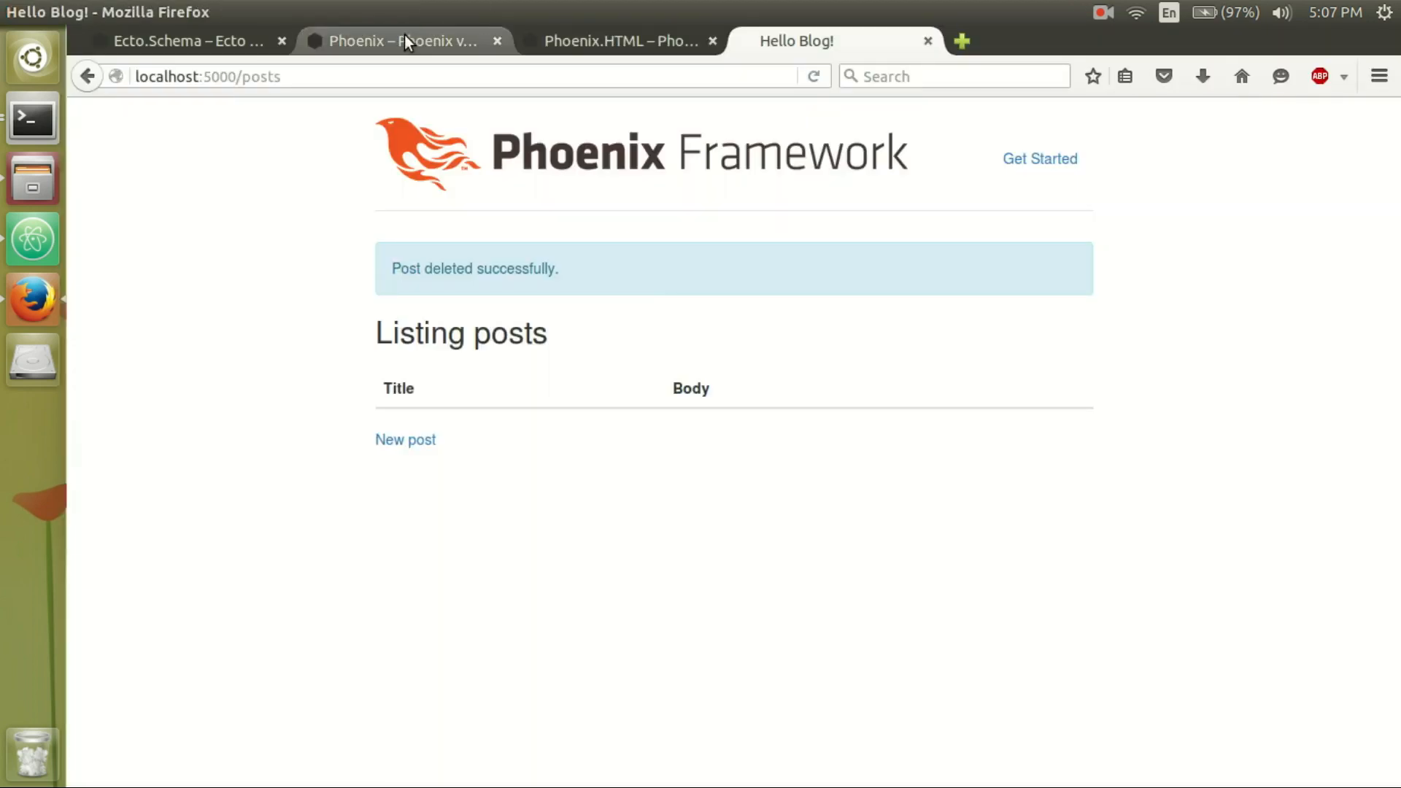
Bring up the Mix.Tasks.Phoenix.Gen.Html page in the Phoenix v1.1.1 hexdocs and scroll its usage.
click(403, 41)
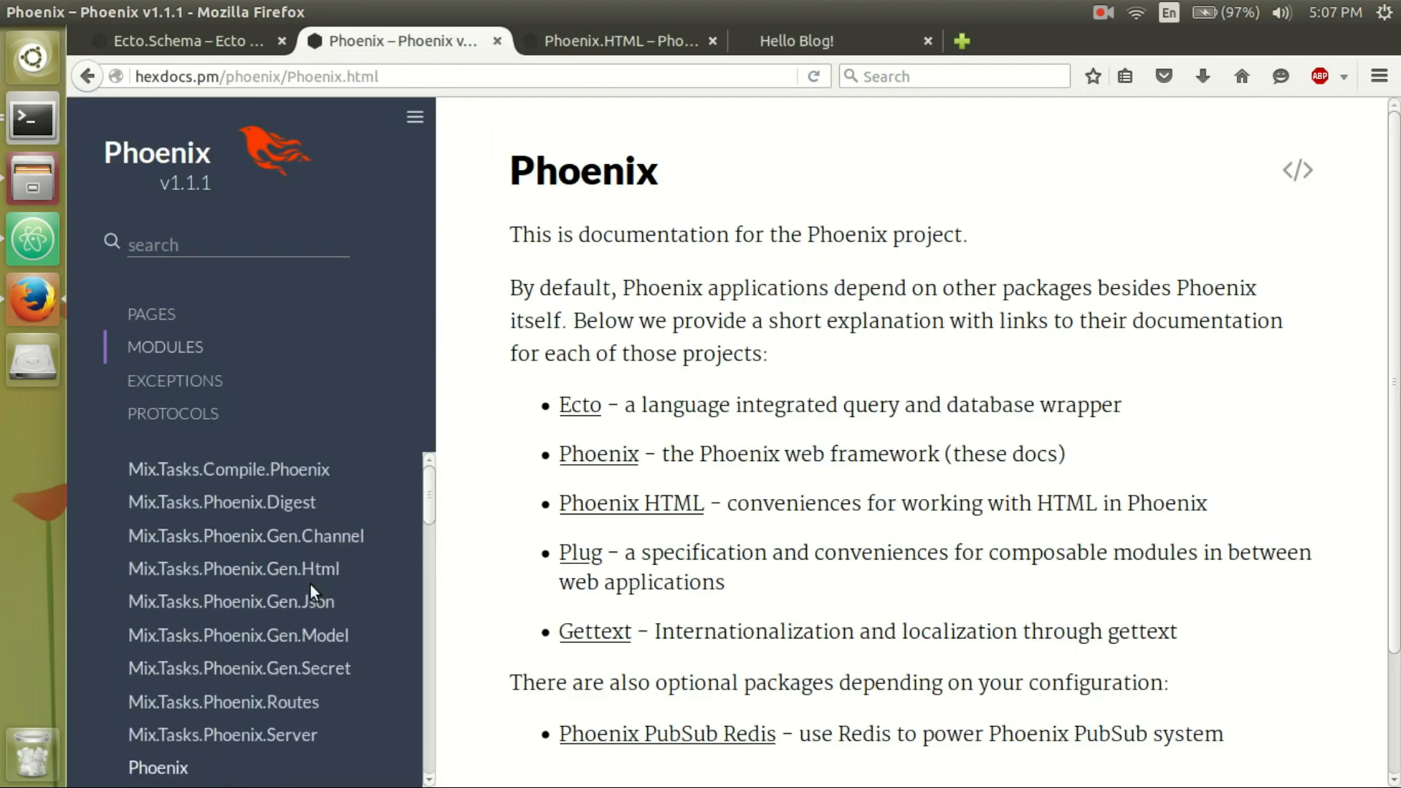
mouse_move(198, 446)
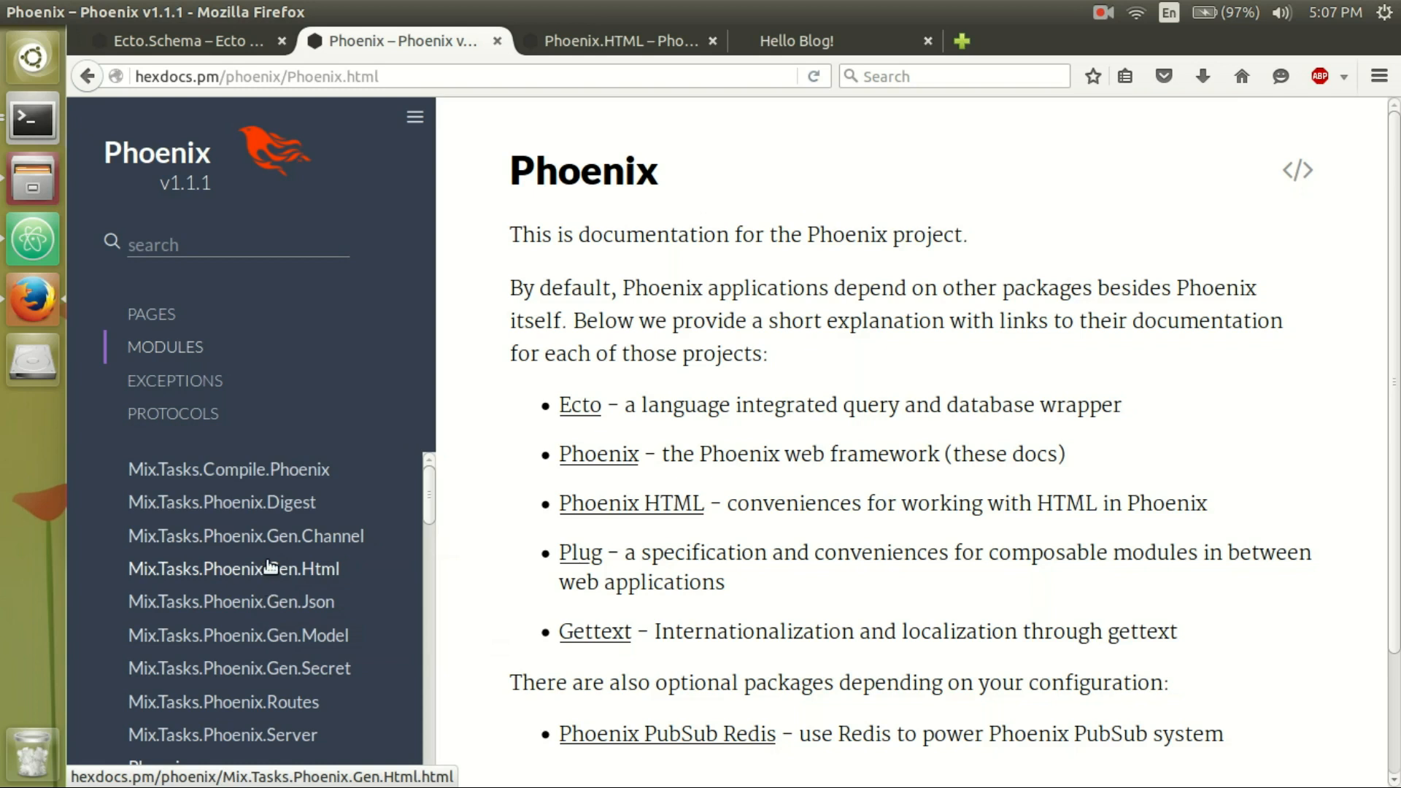
mouse_move(197, 576)
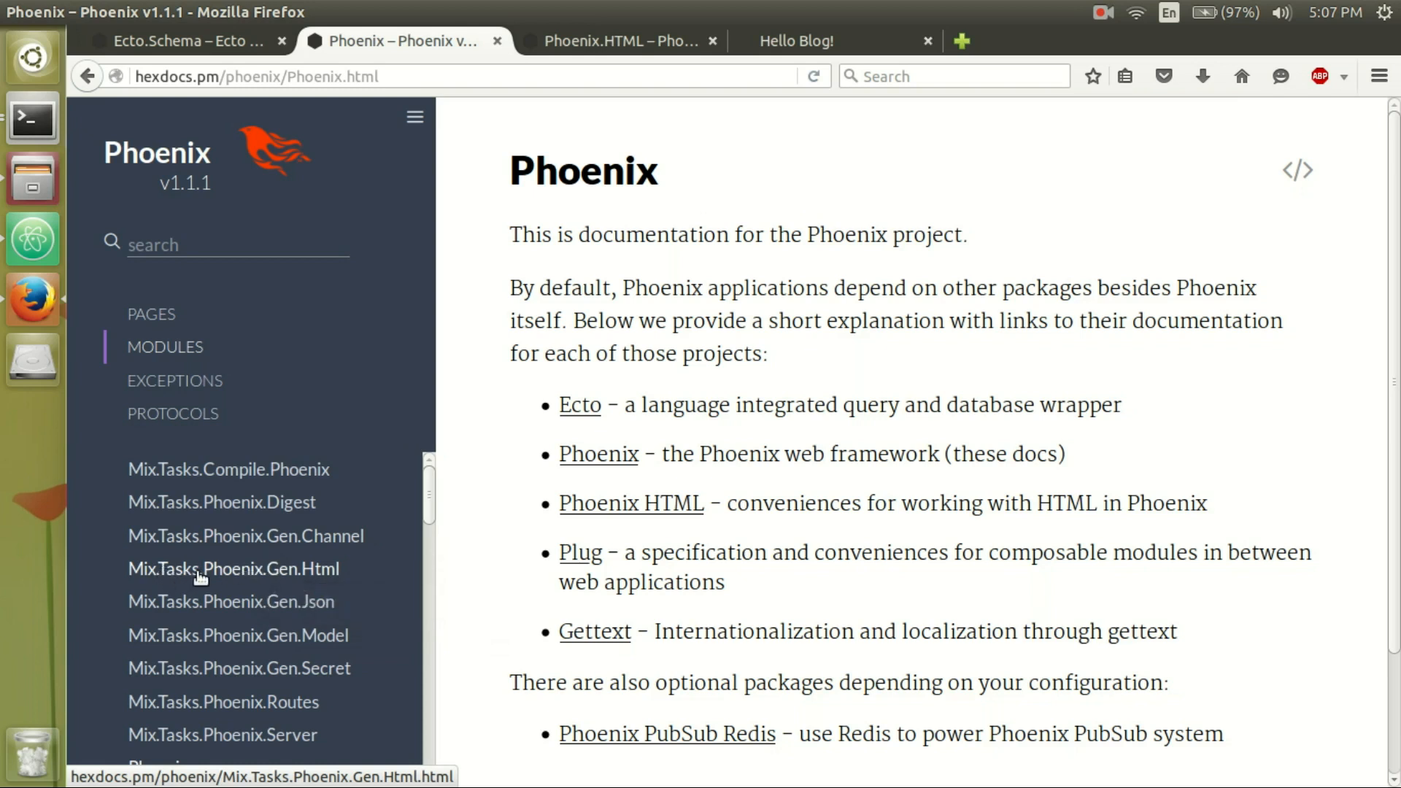
click(234, 568)
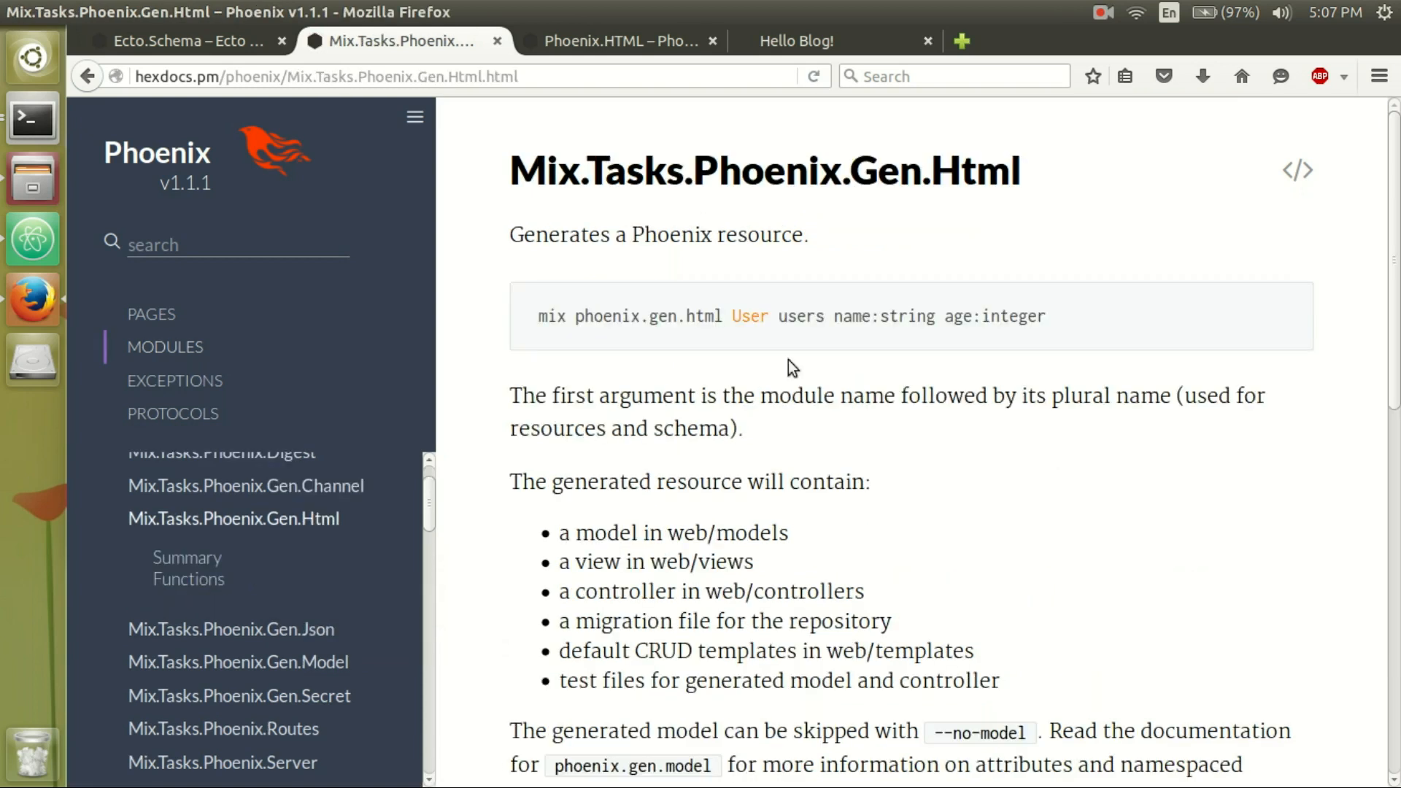
mouse_move(711, 340)
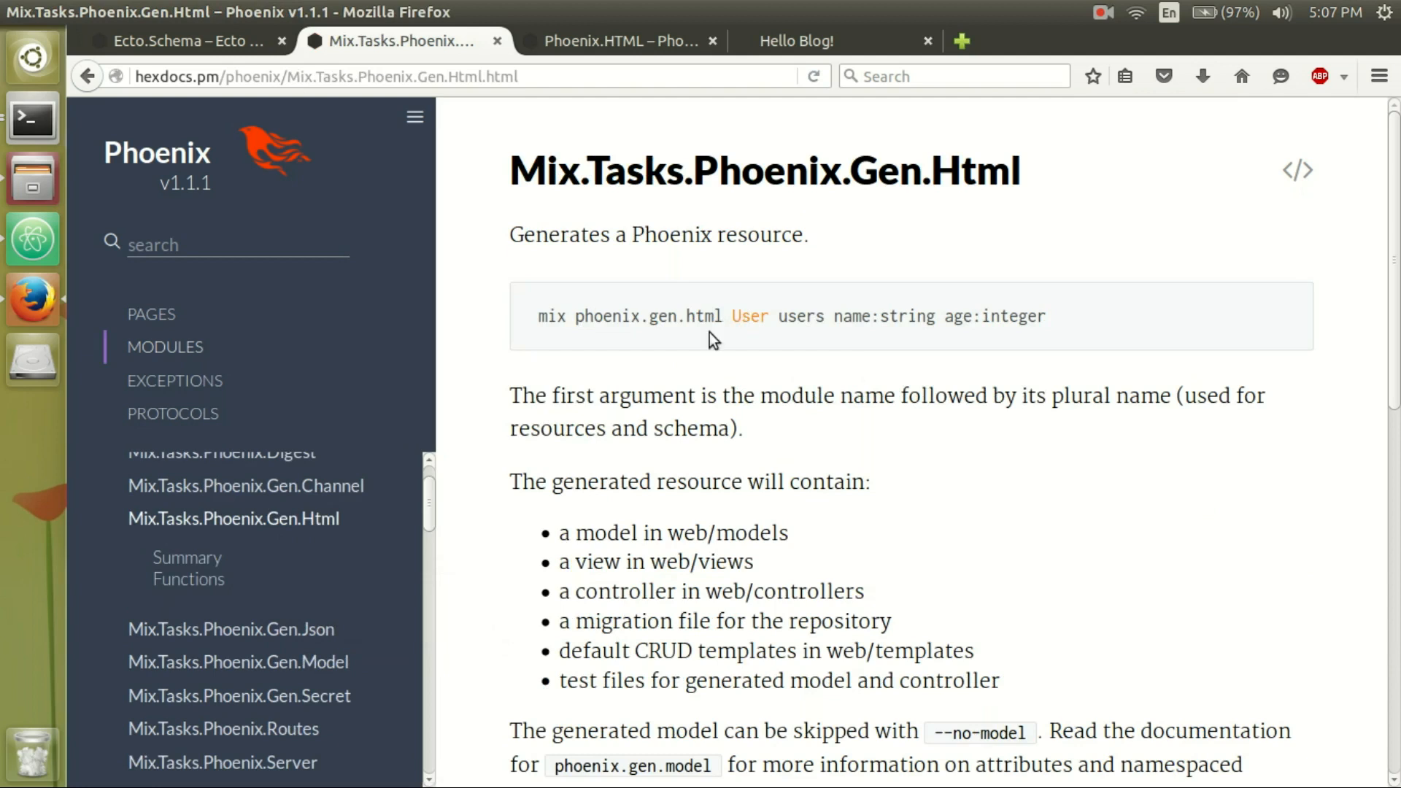
scroll(down, 3)
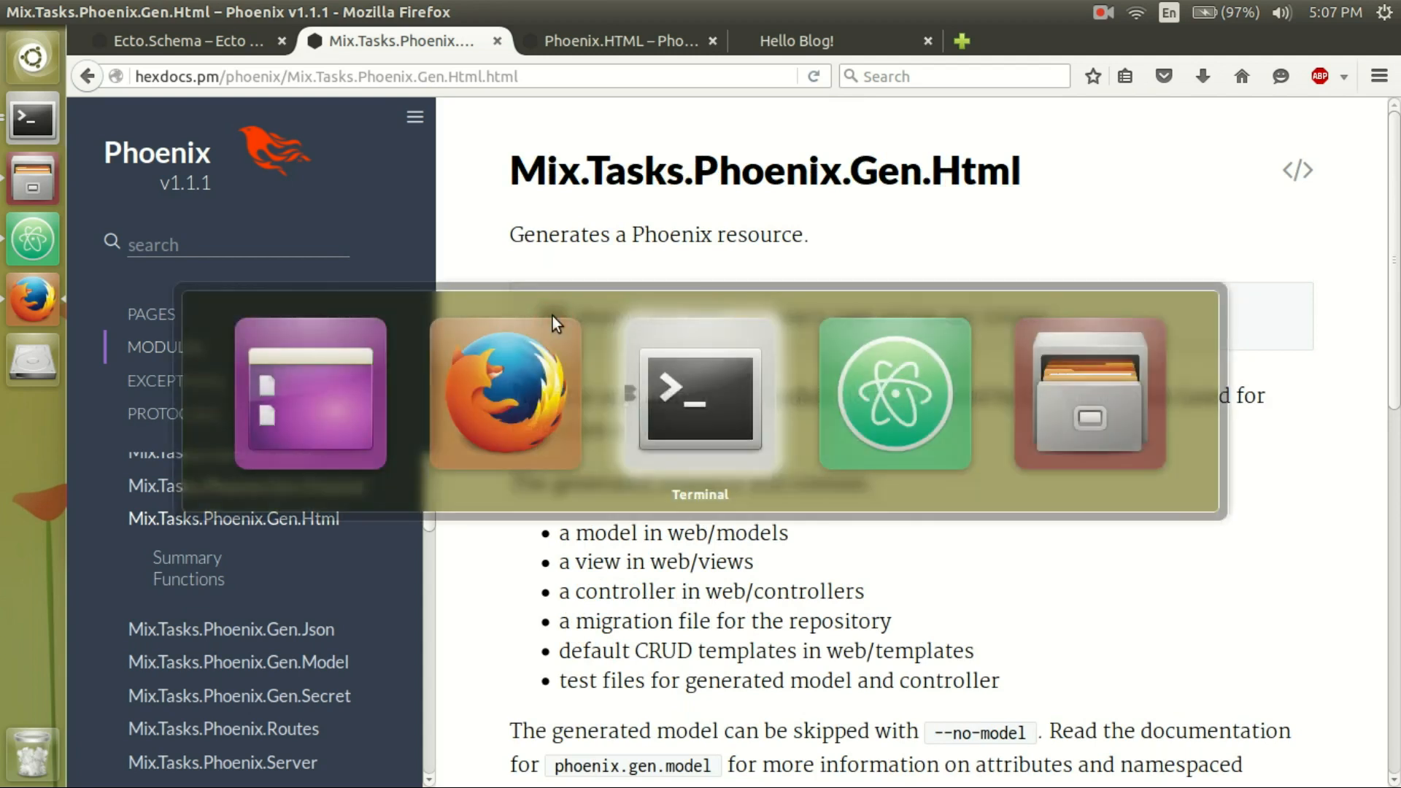
Run mix phoenix.gen.html Post posts title:string body:string to generate the Post resource files.
click(699, 397)
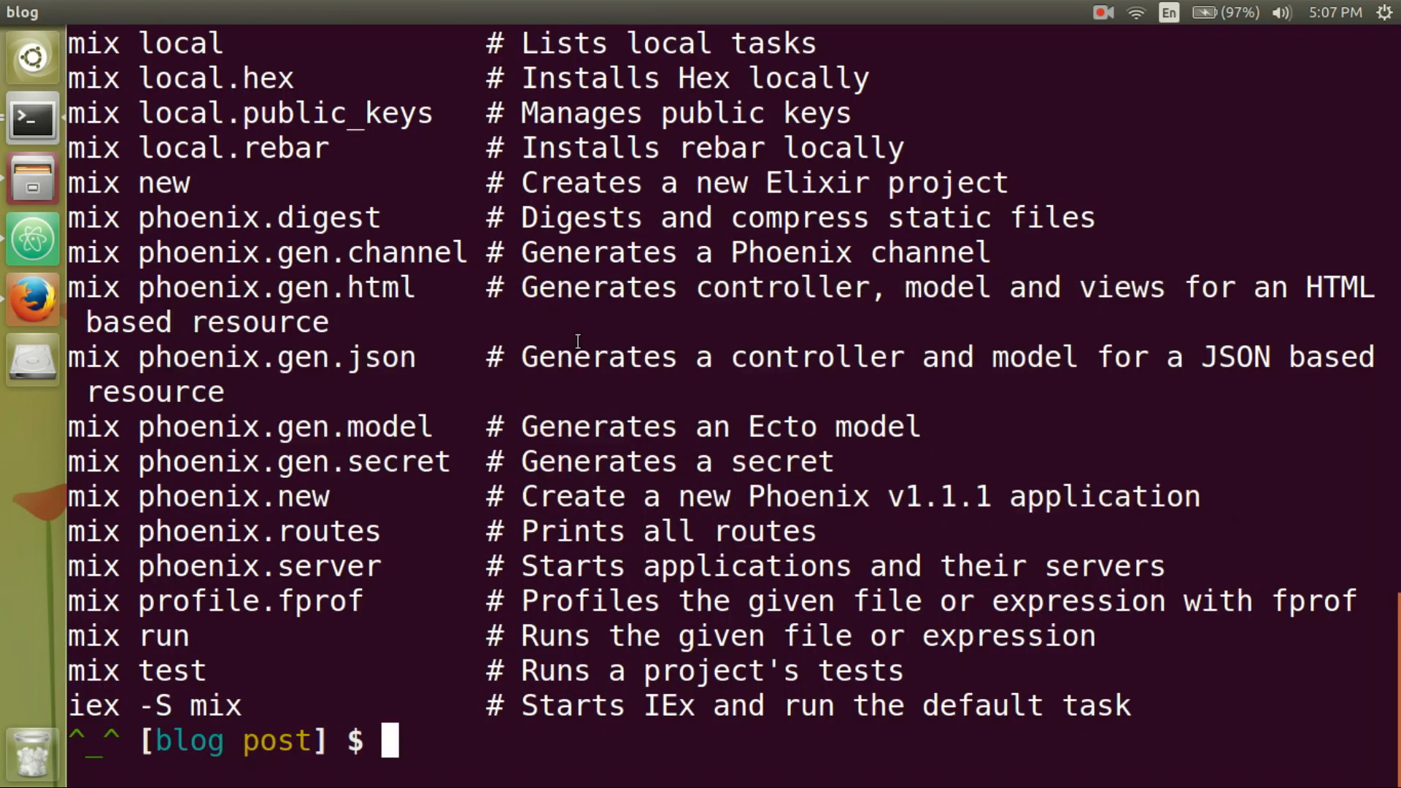
text(mix phoenix.)
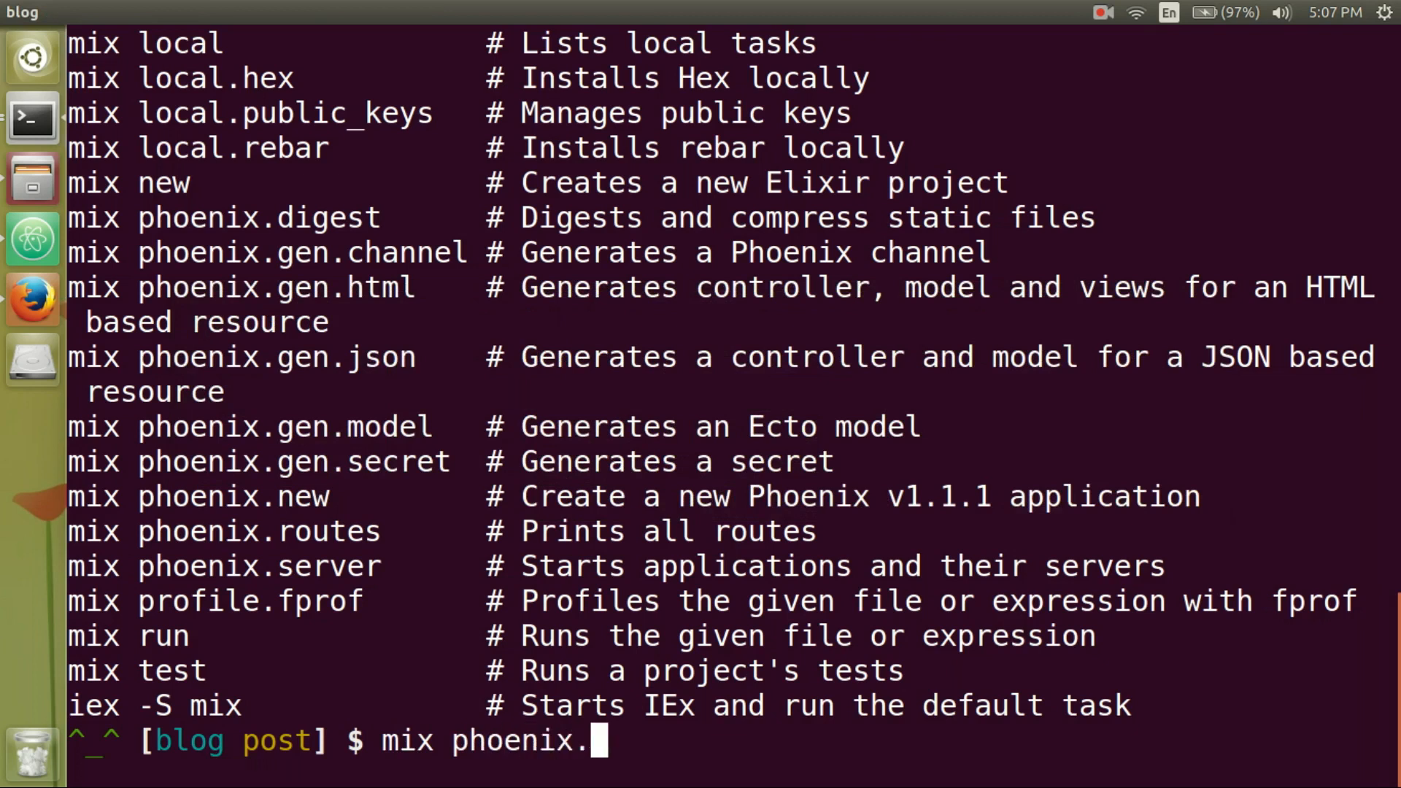
text(gen.html)
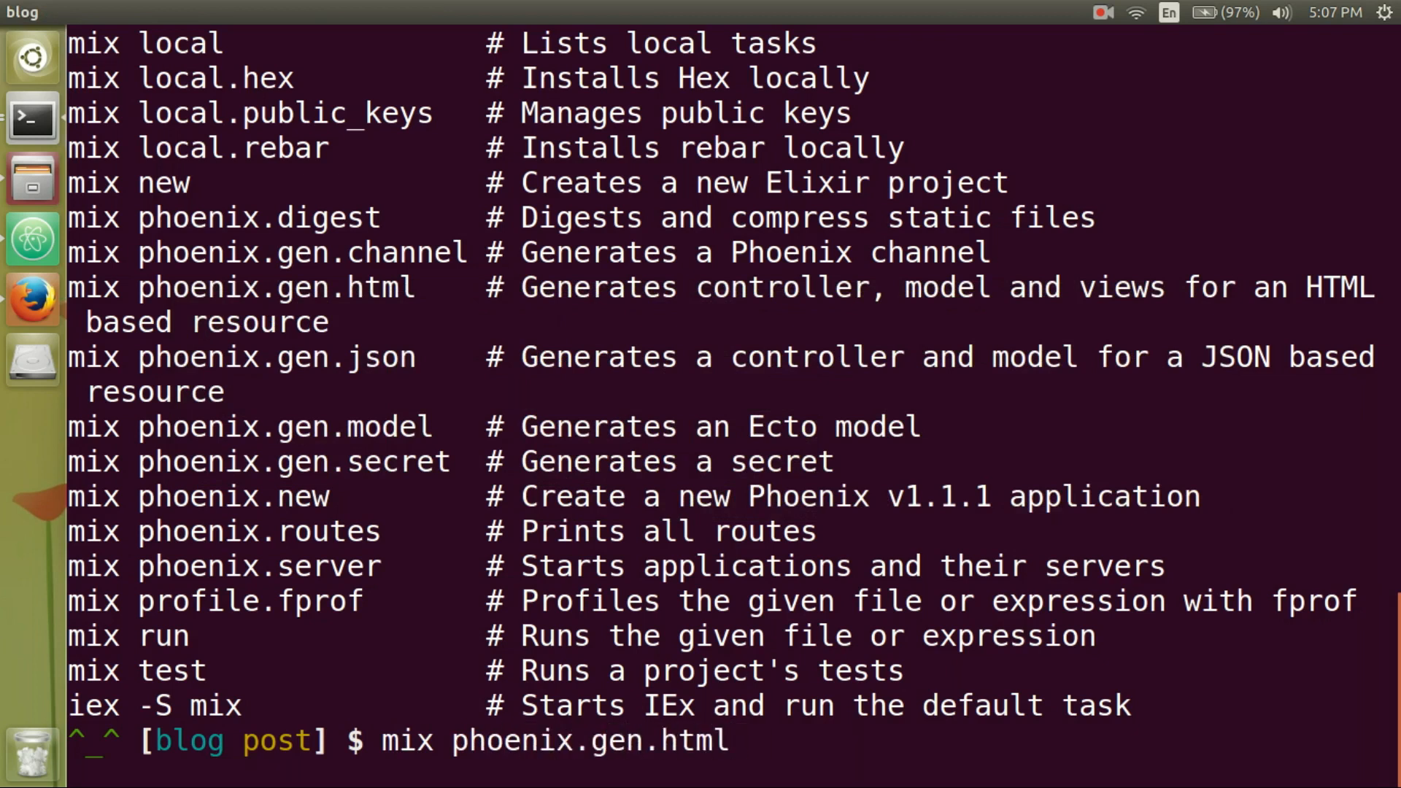
text(Post)
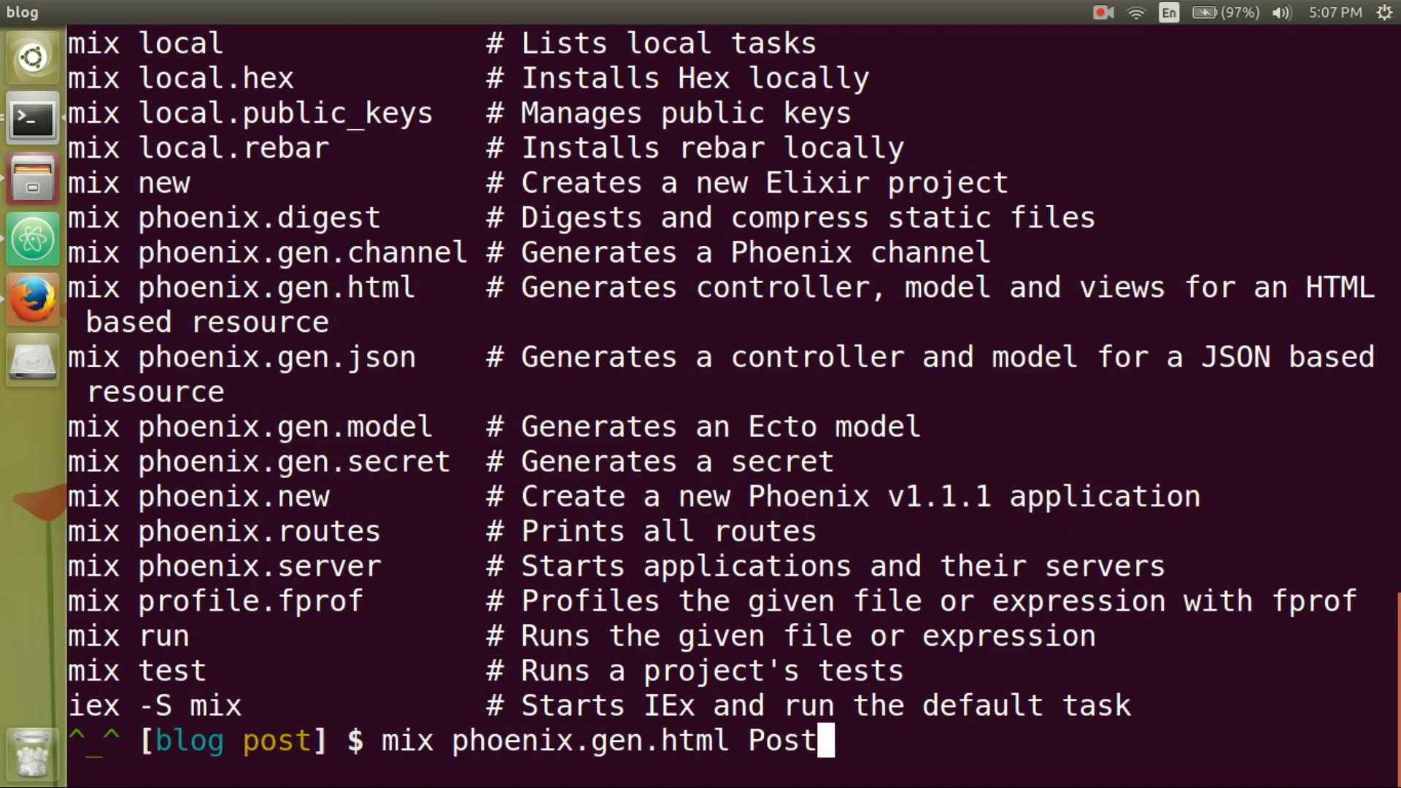
text(pos)
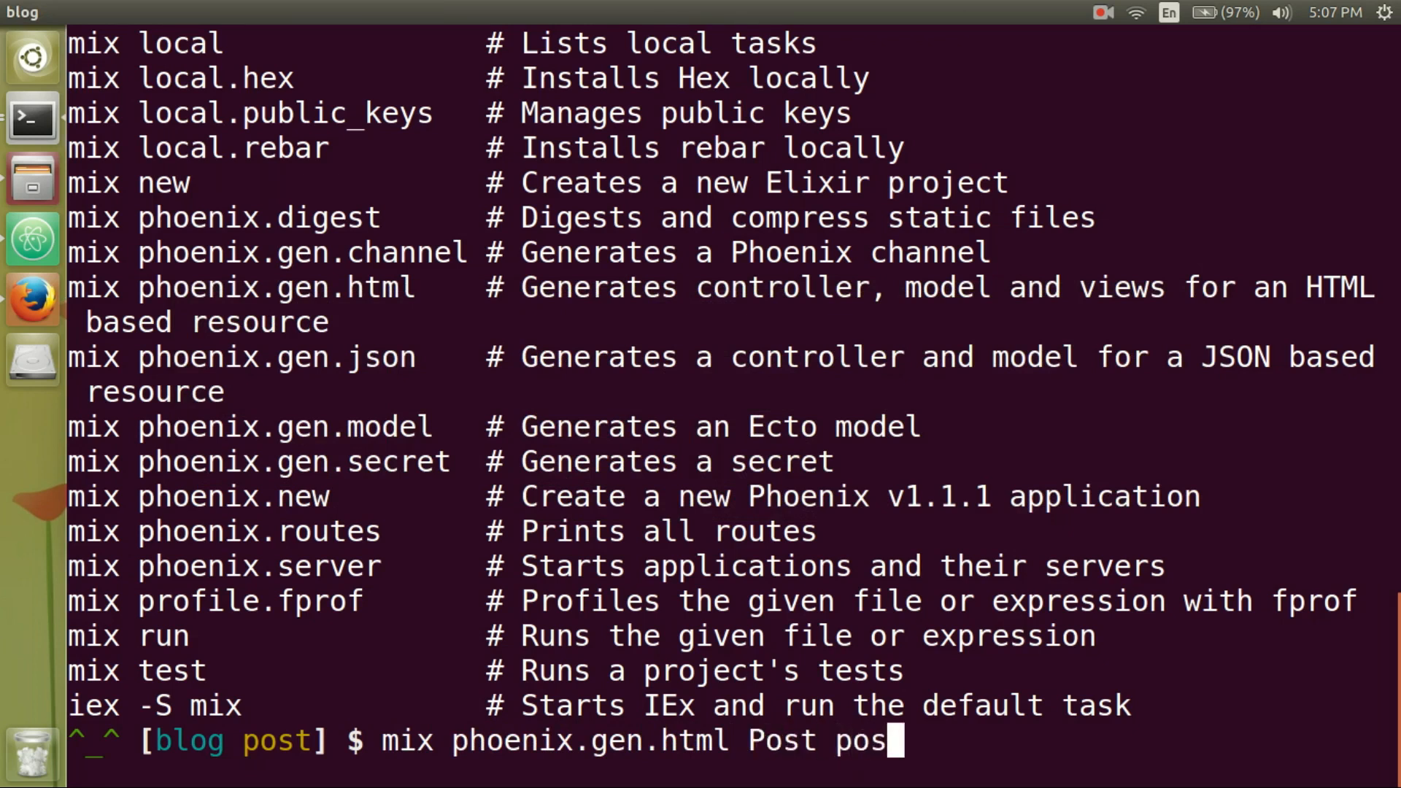
text(ts)
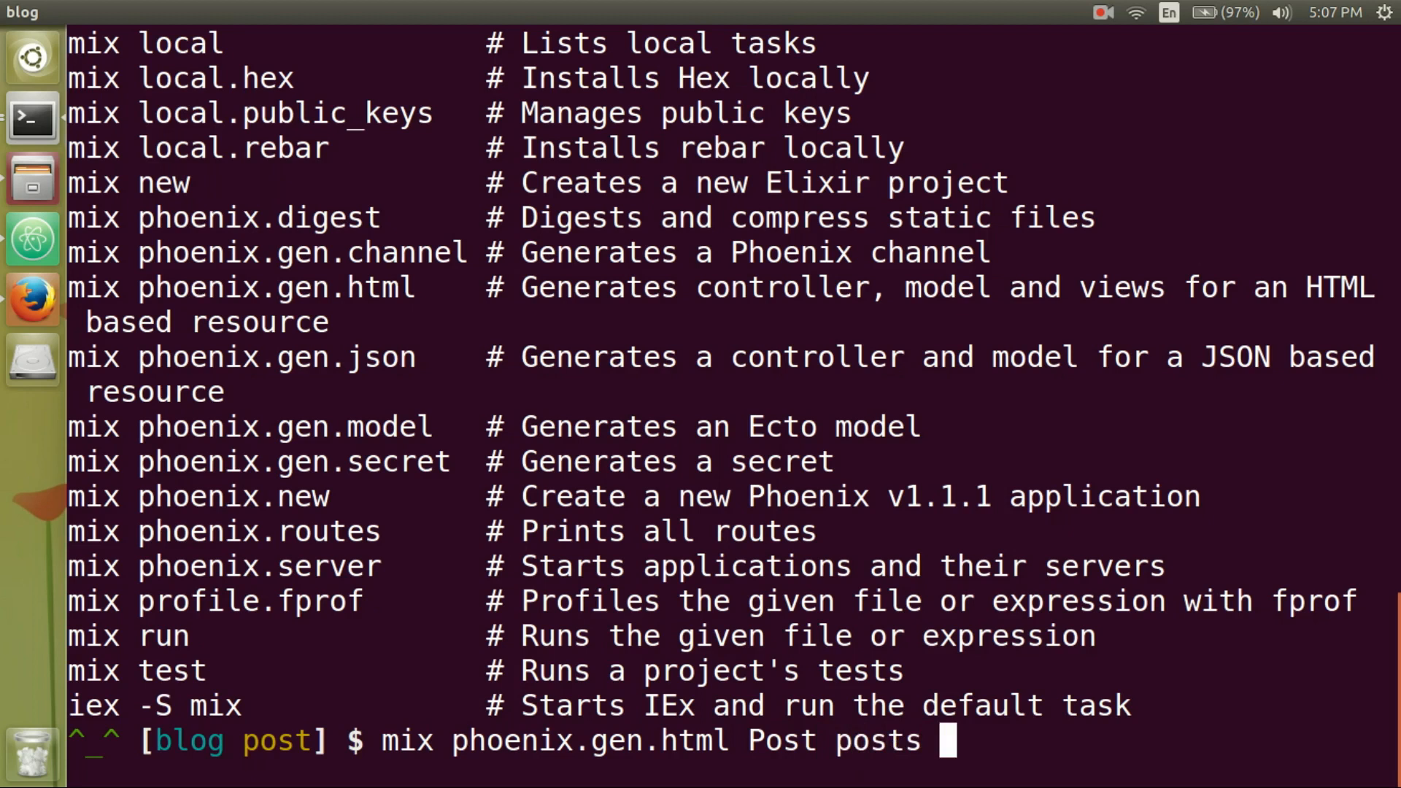
text(title:s)
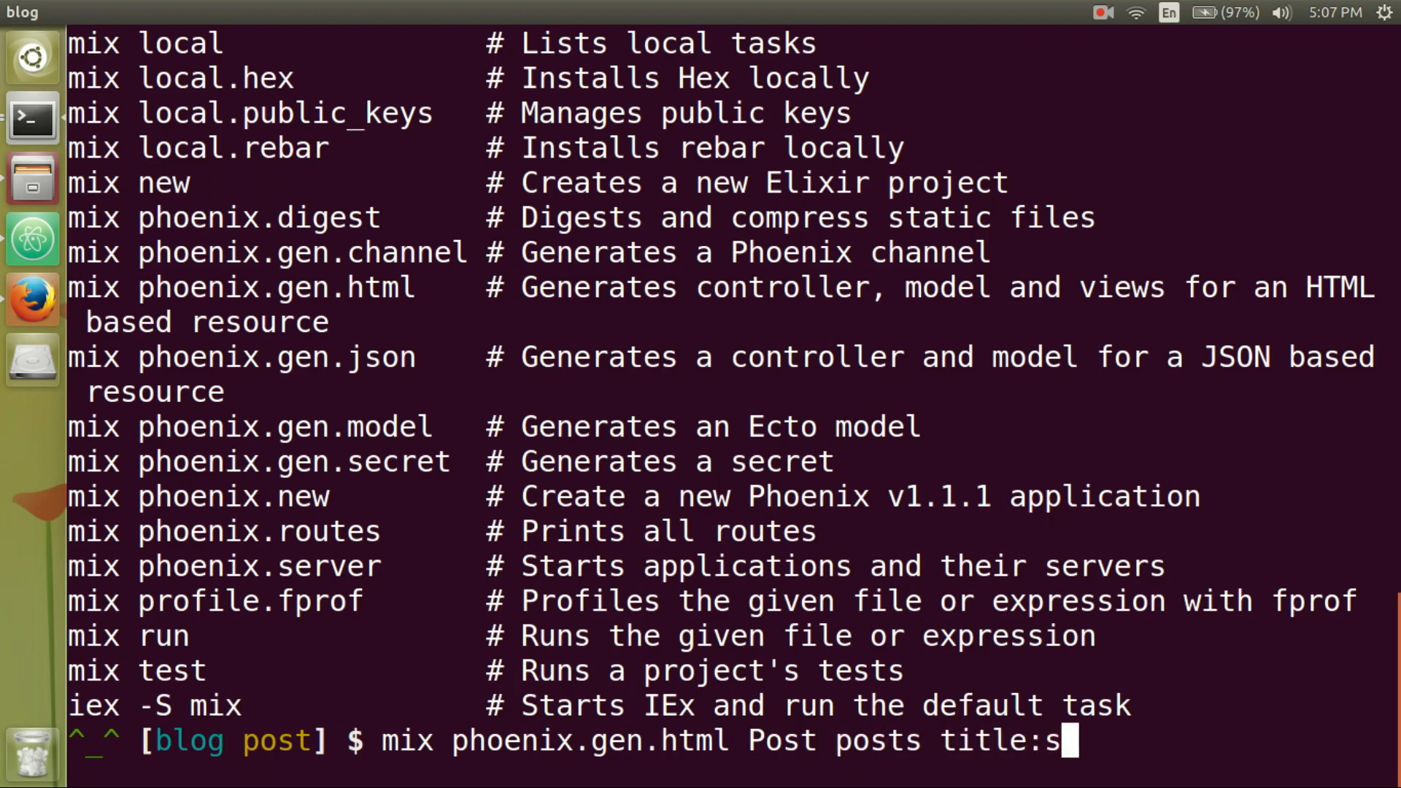
text(tring)
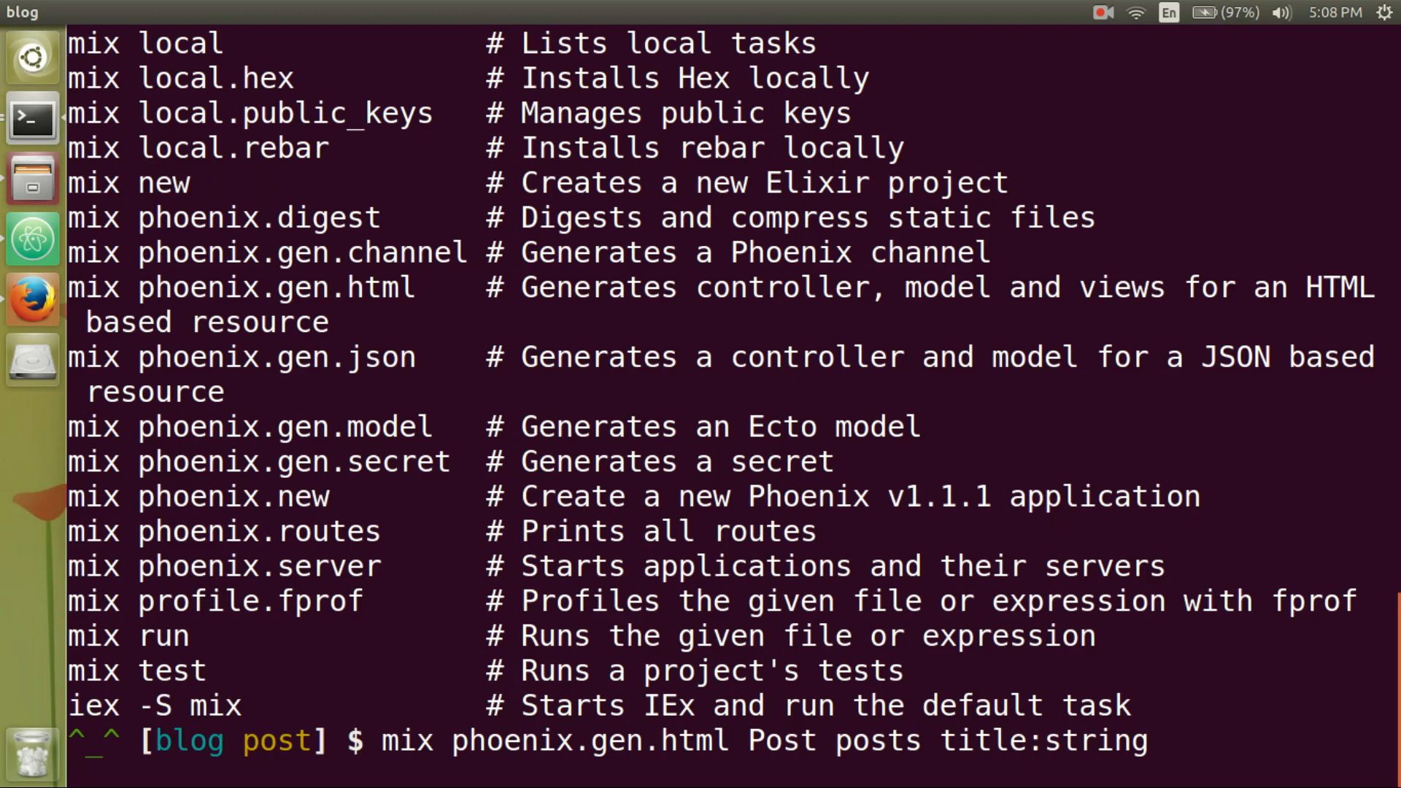
text(body:string)
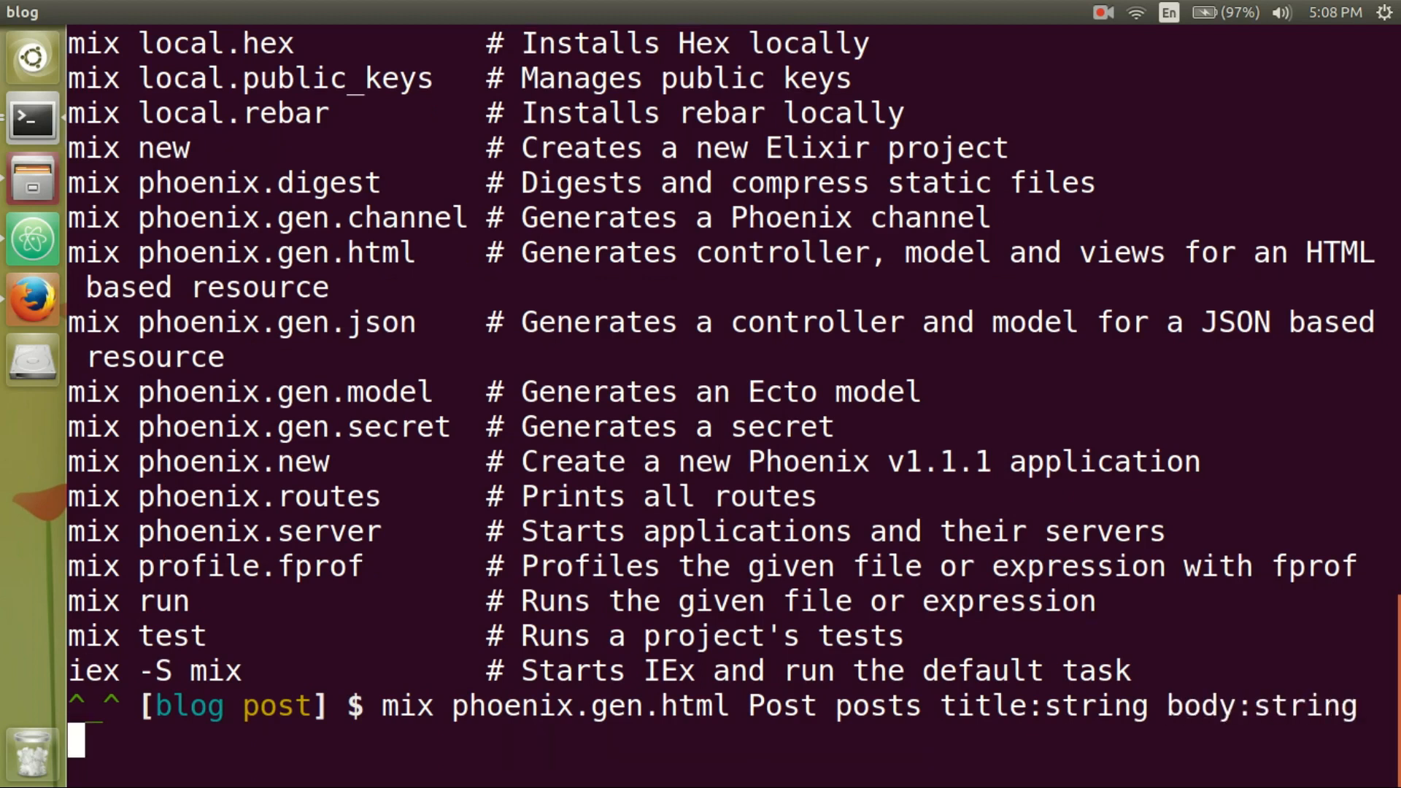
key(Return)
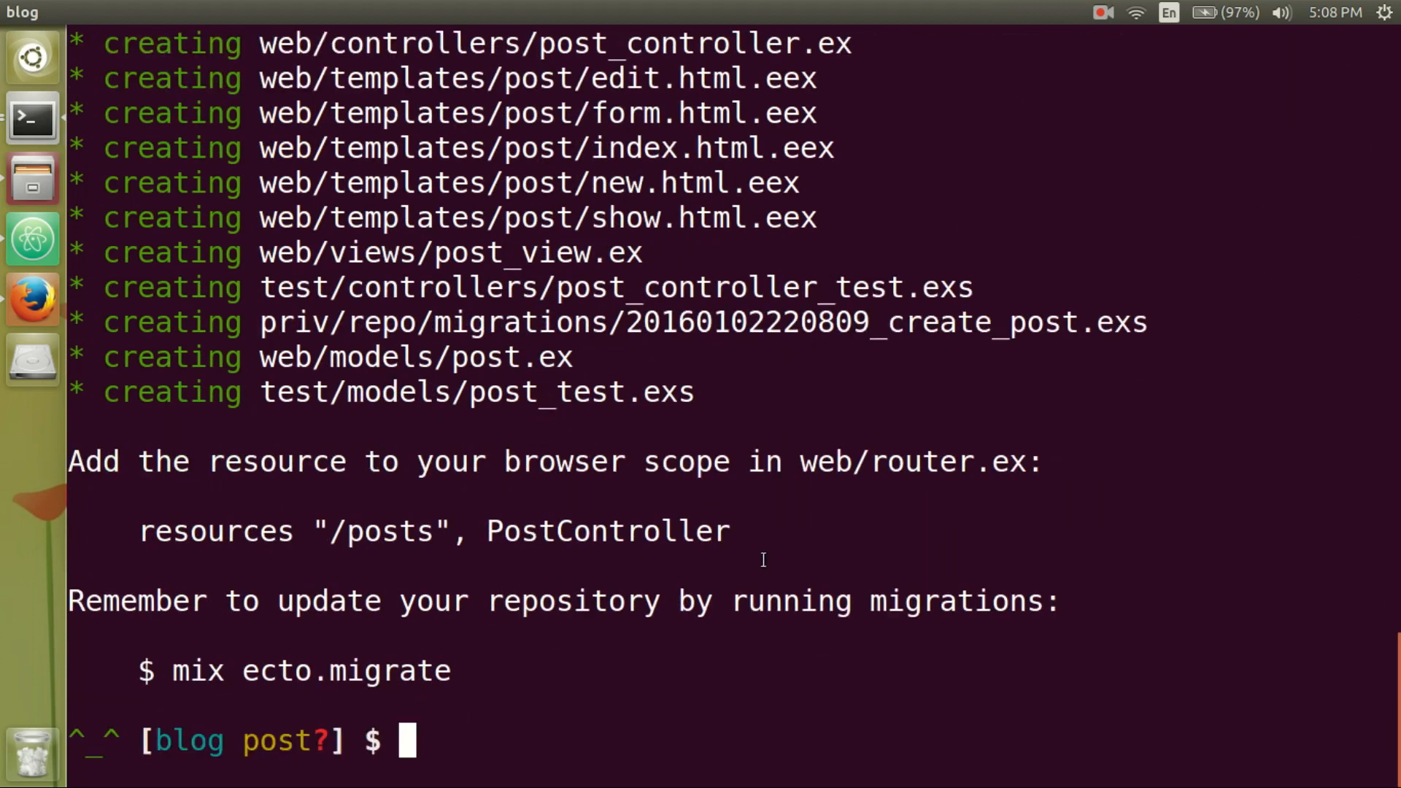
Select the suggested resources "/posts" route line in the output and switch to the editor.
drag(189, 531, 727, 531)
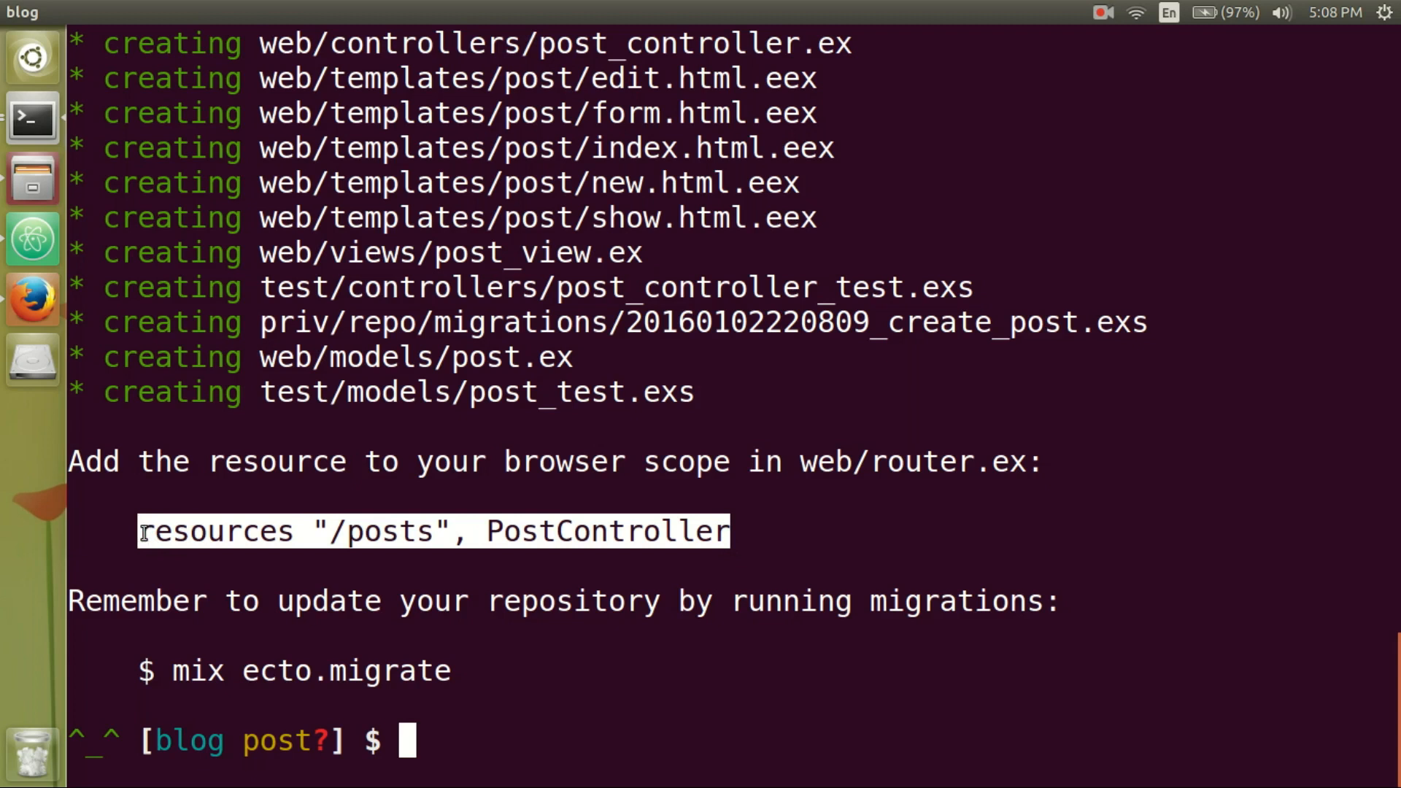
key(alt+Tab)
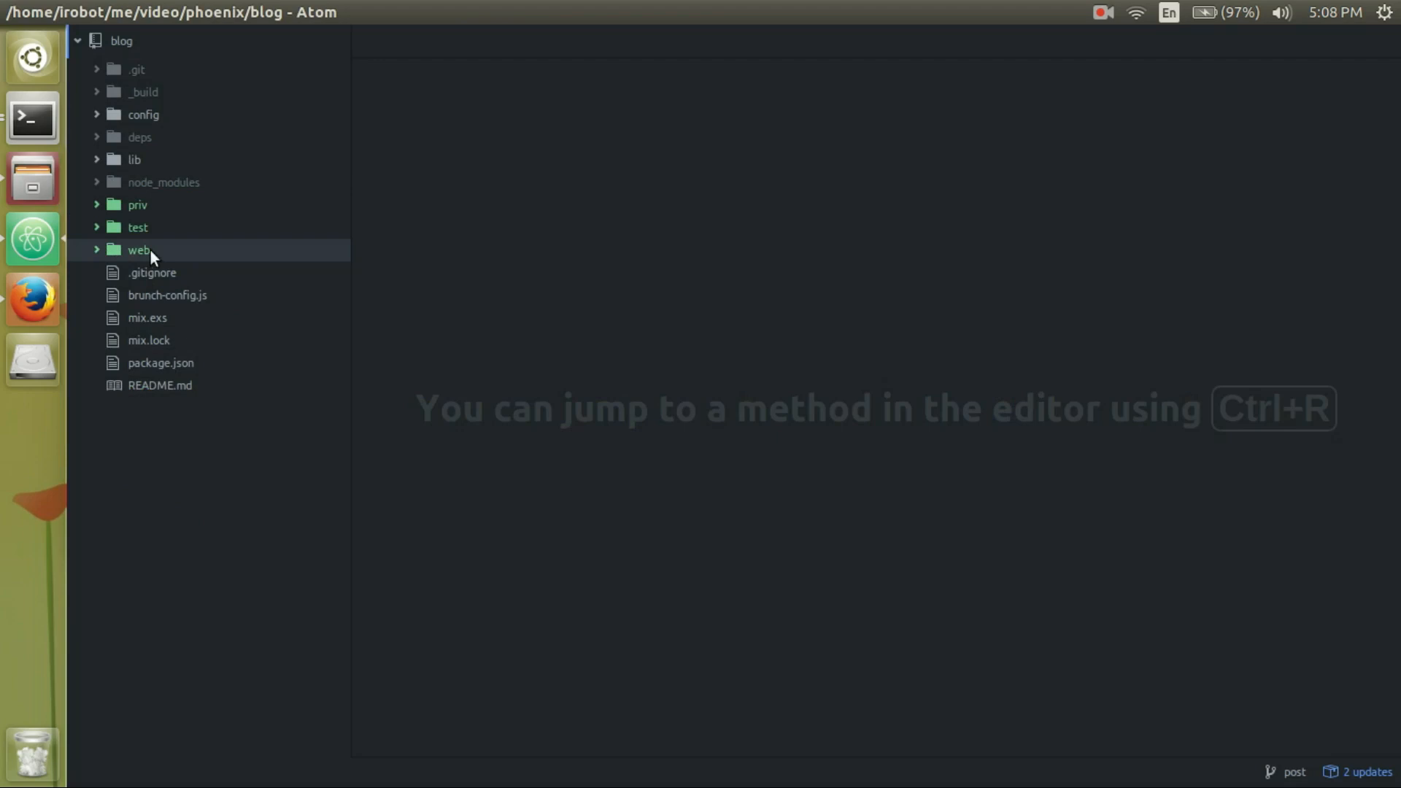
Add resources "/posts", PostController to web/router.ex inside the browser scope.
click(139, 249)
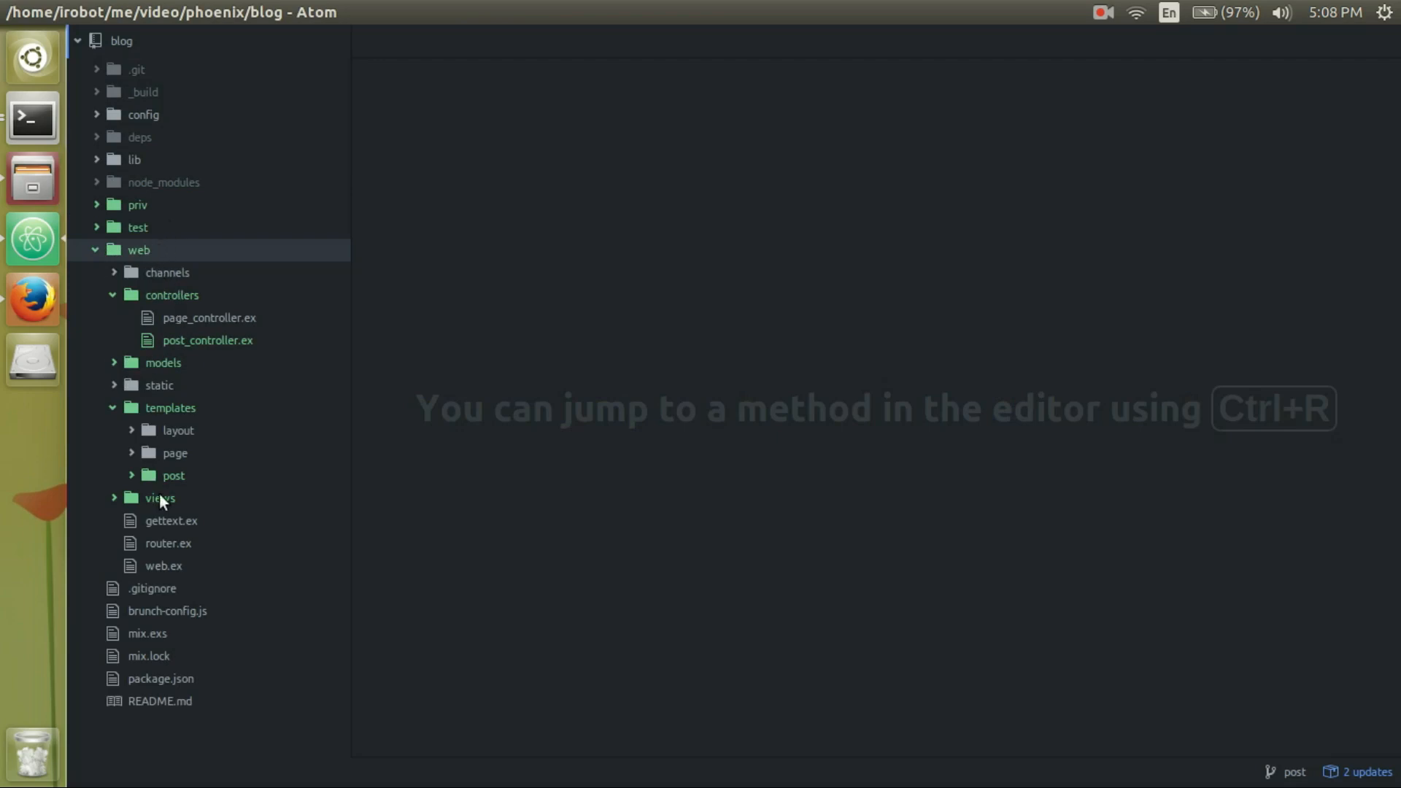
double_click(167, 543)
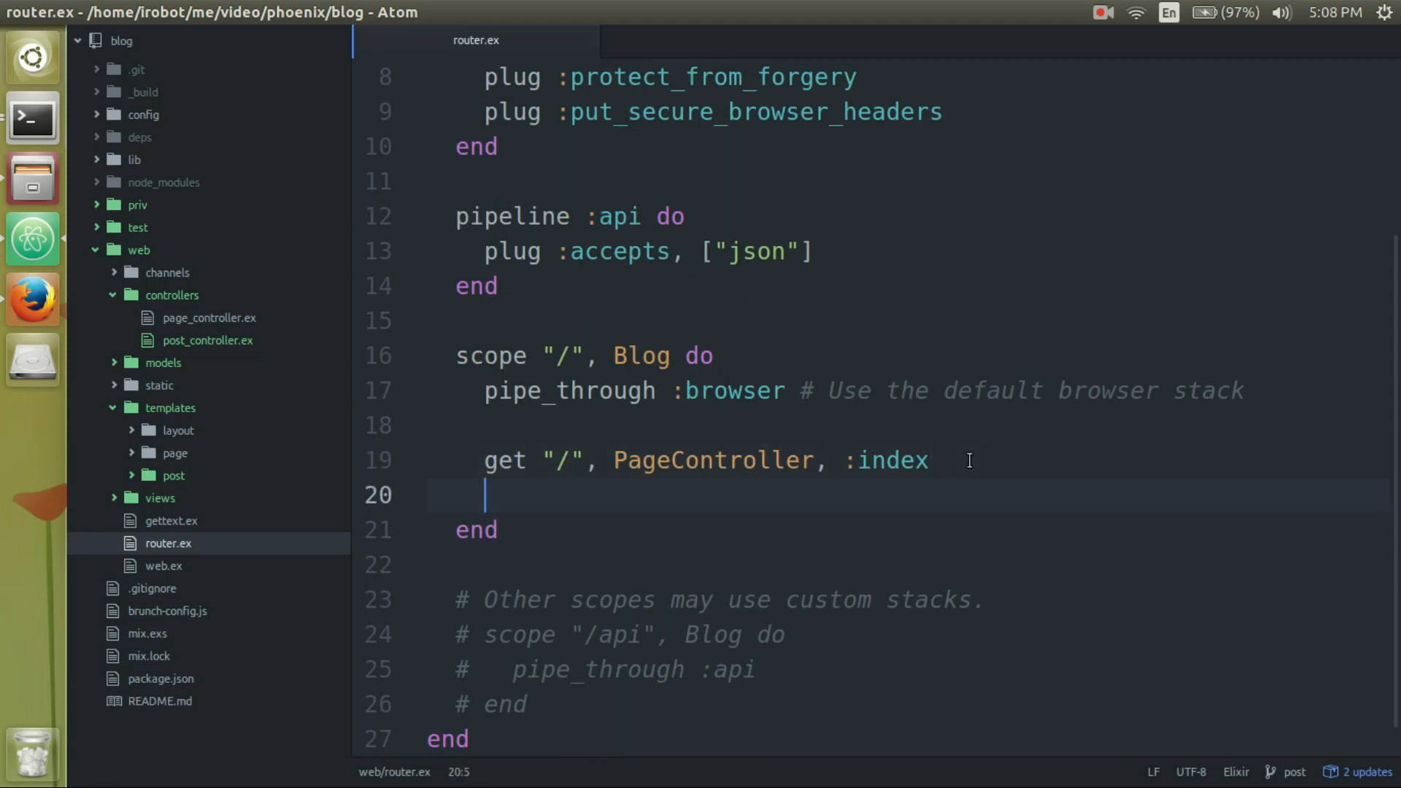
text(resources "/posts", PostController)
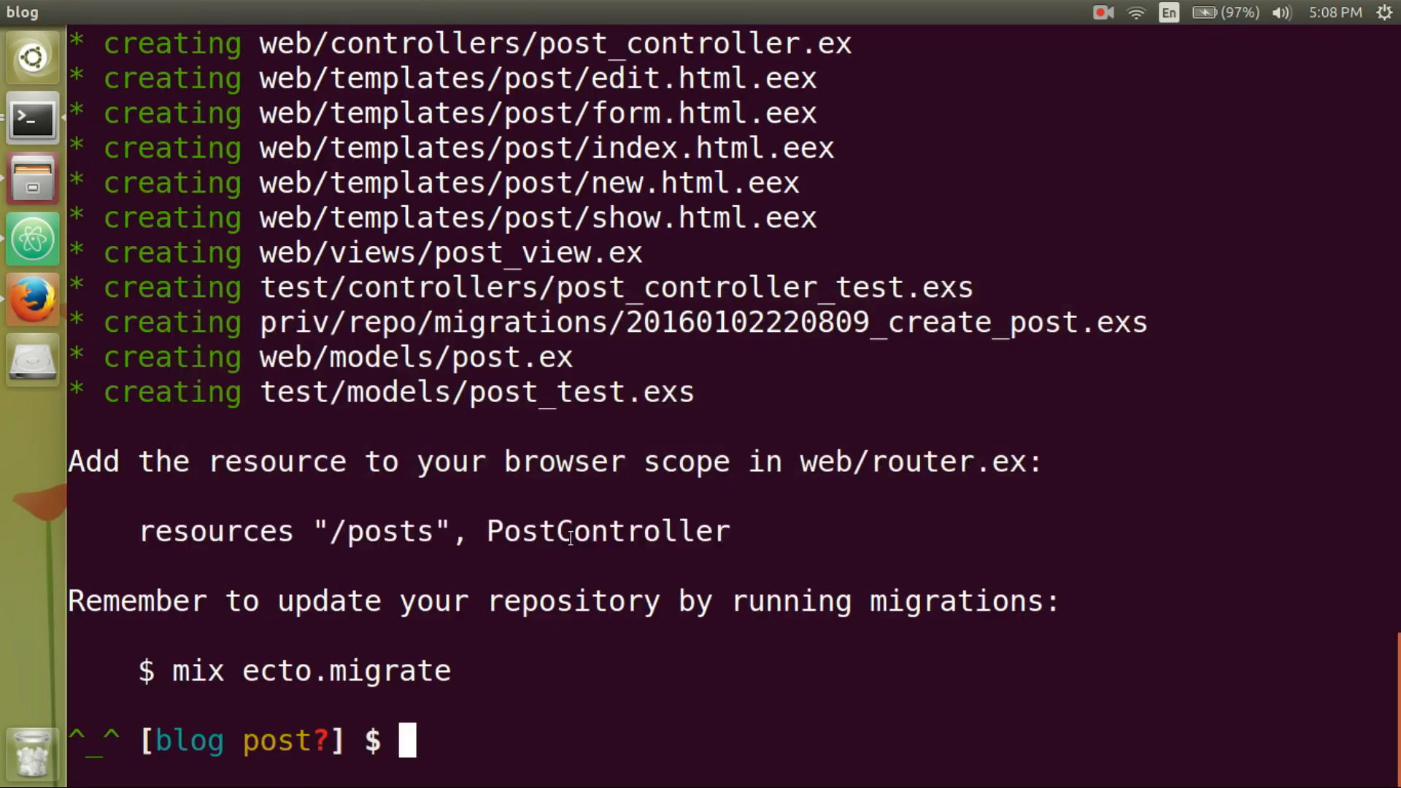
Run mix phoenix.routes to list the new post_path routes for Blog.PostController.
text(mi)
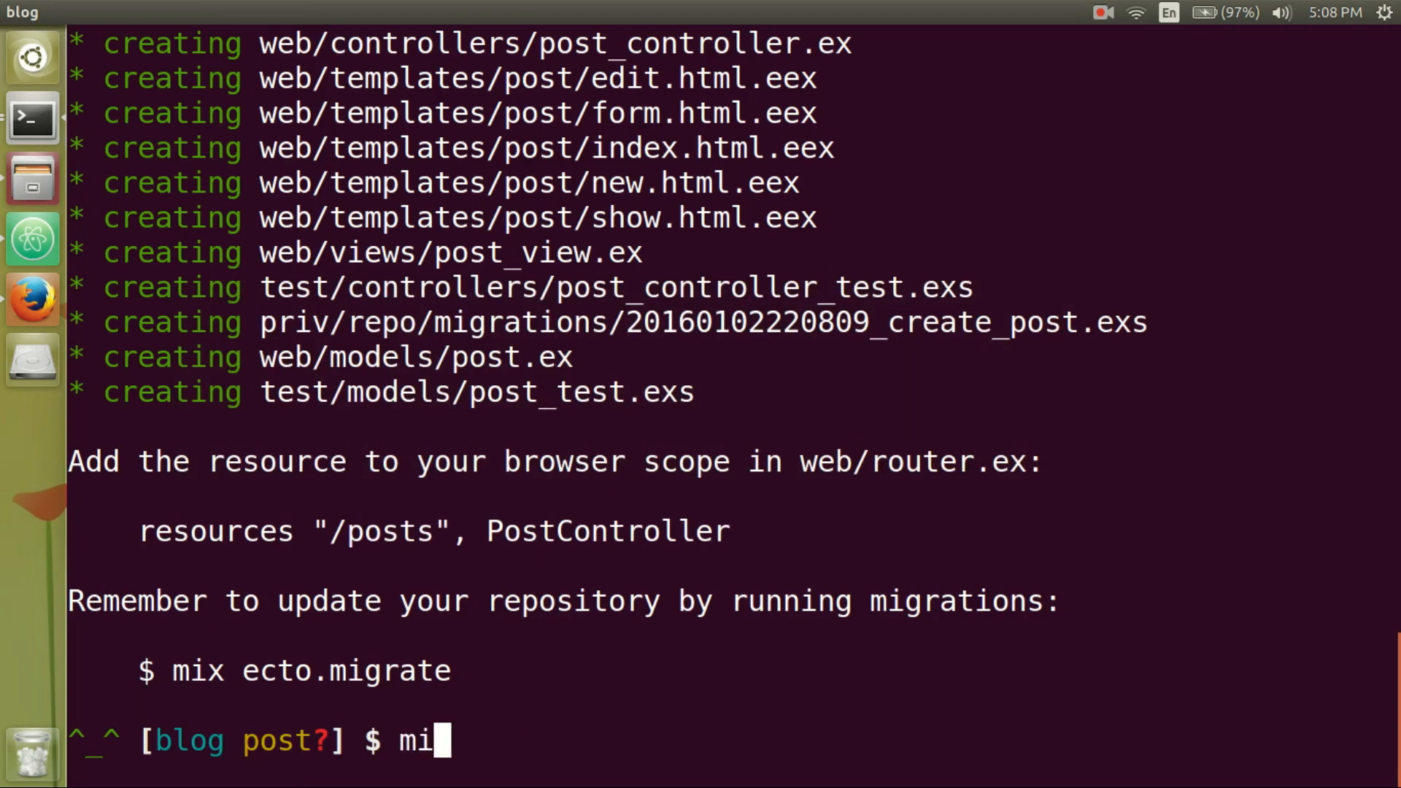
text(x)
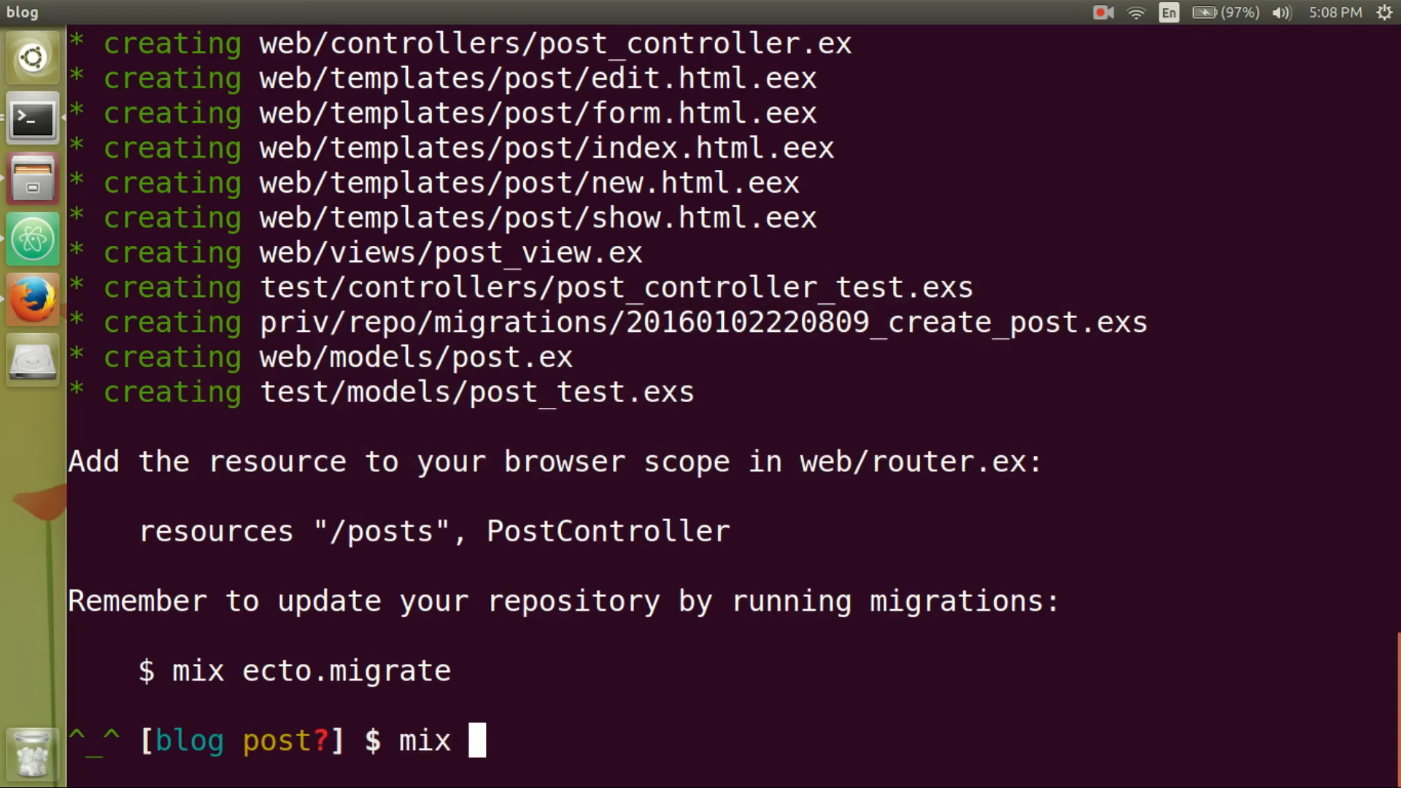
text(phoenix.)
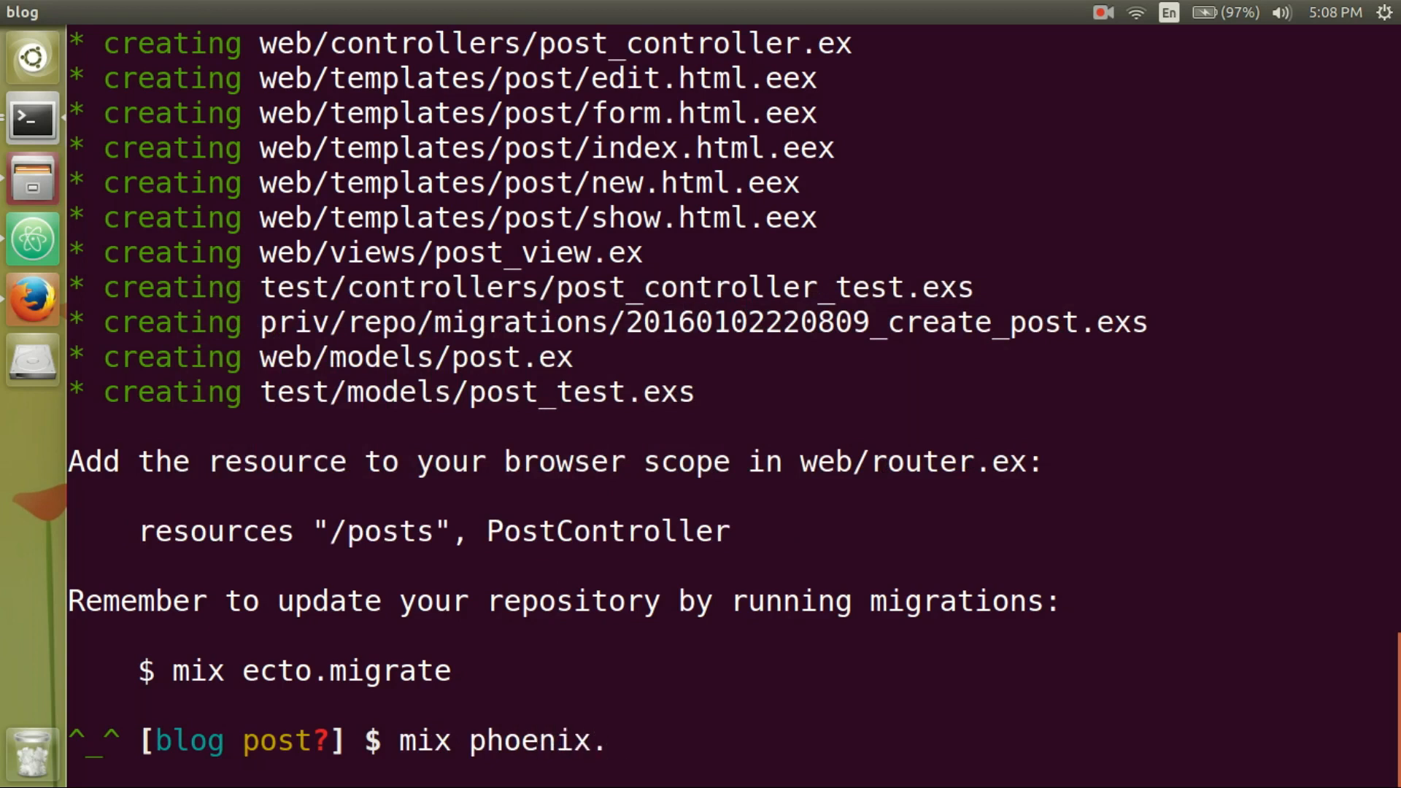
text(routes)
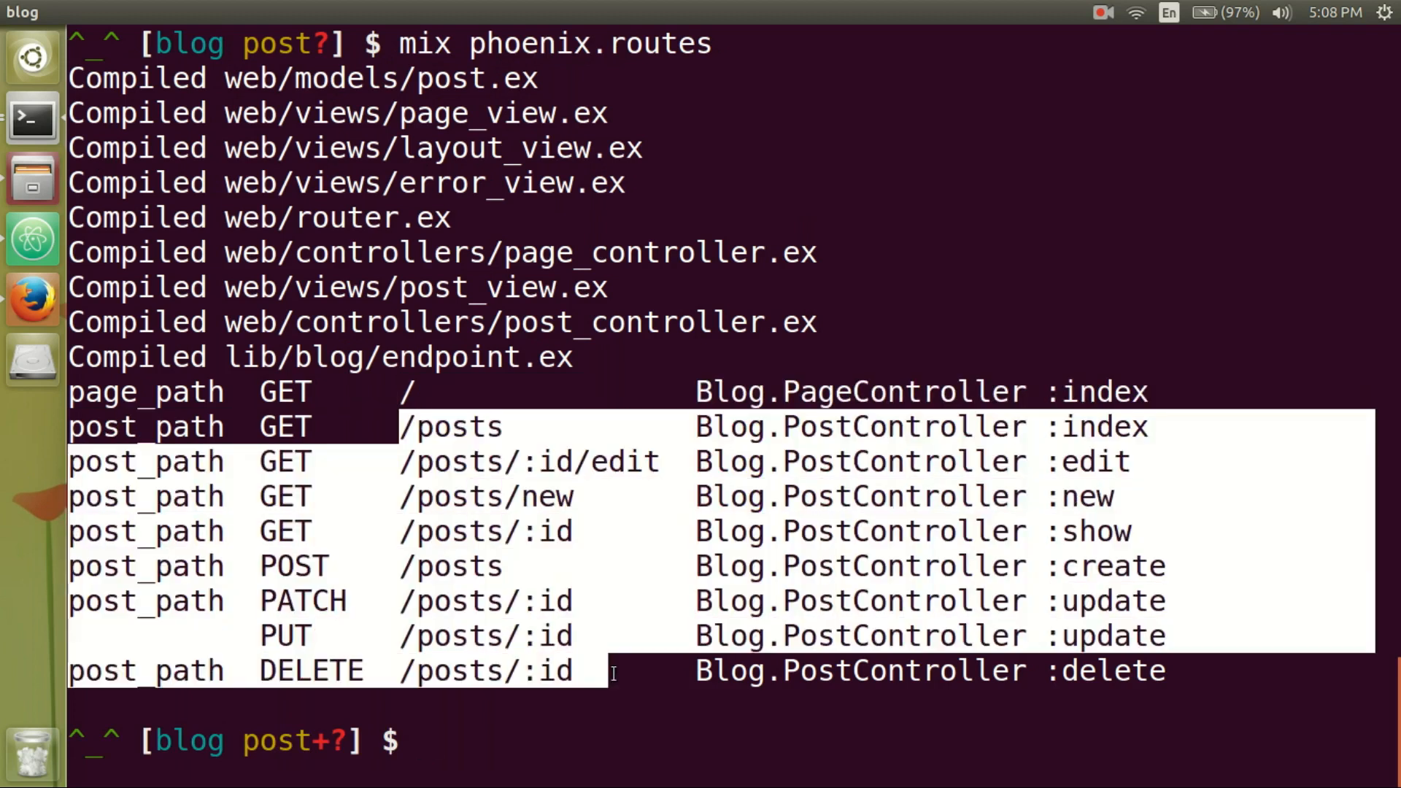
mouse_move(429, 568)
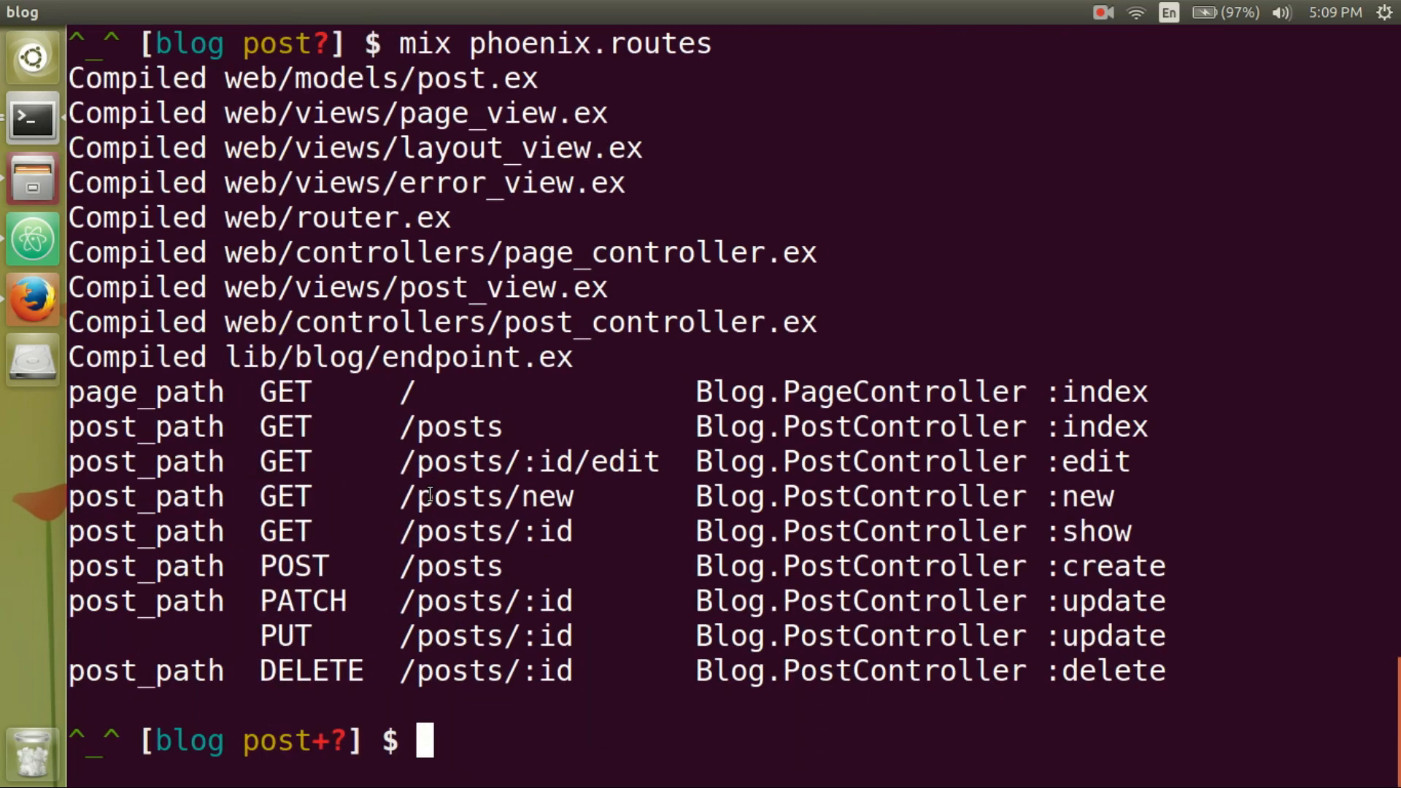
Run mix ecto.setup to create the Blog.Repo database and migrate the posts table.
text(mix)
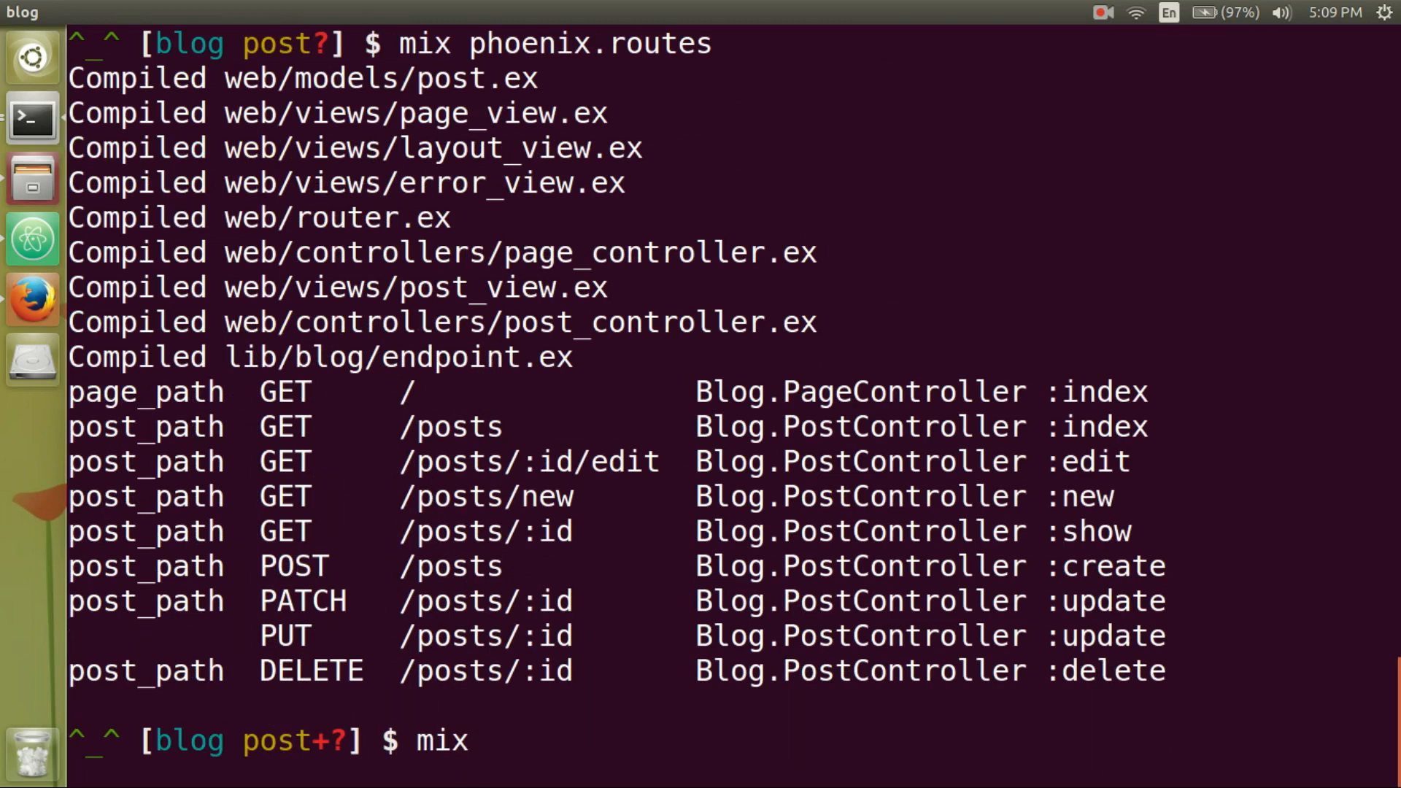
text(ecto)
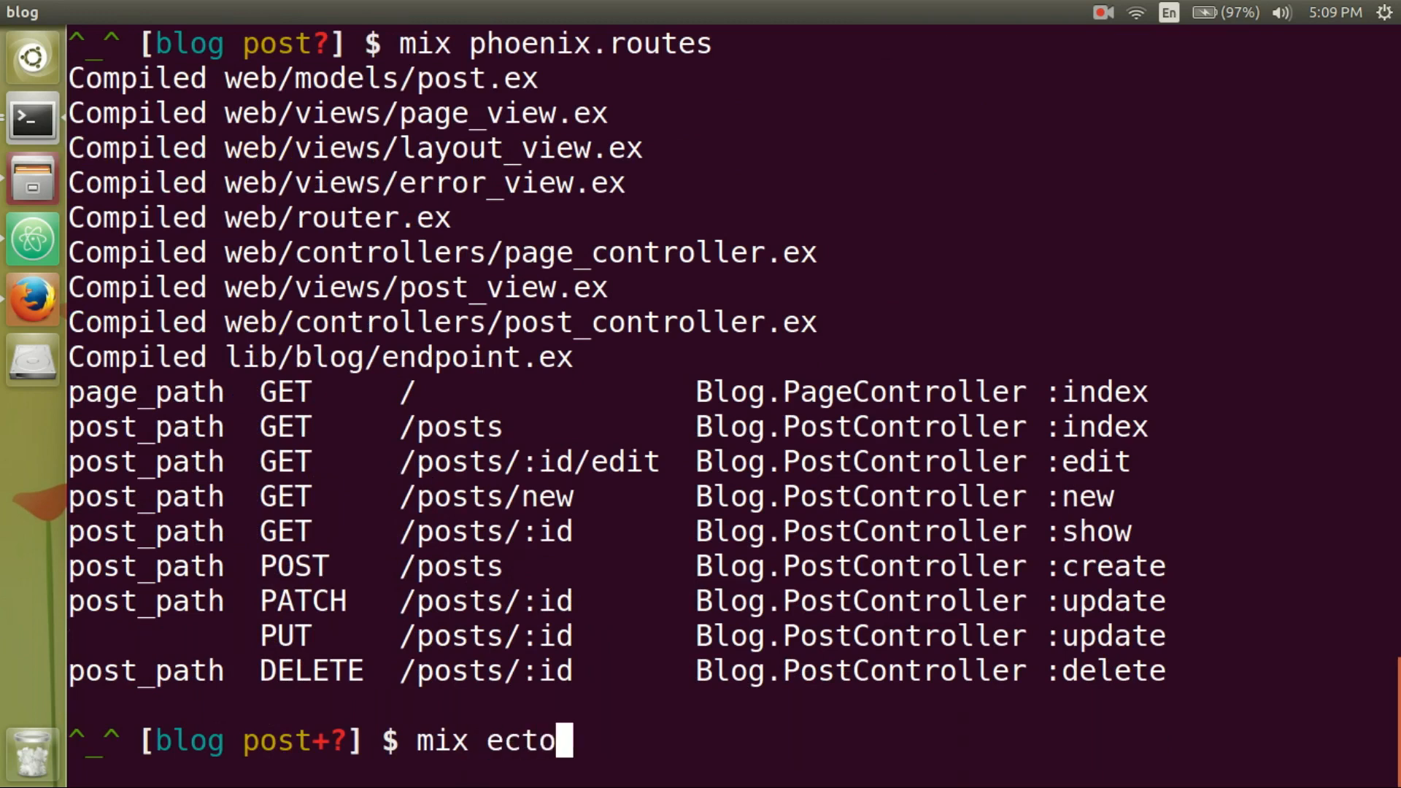
text(.setup)
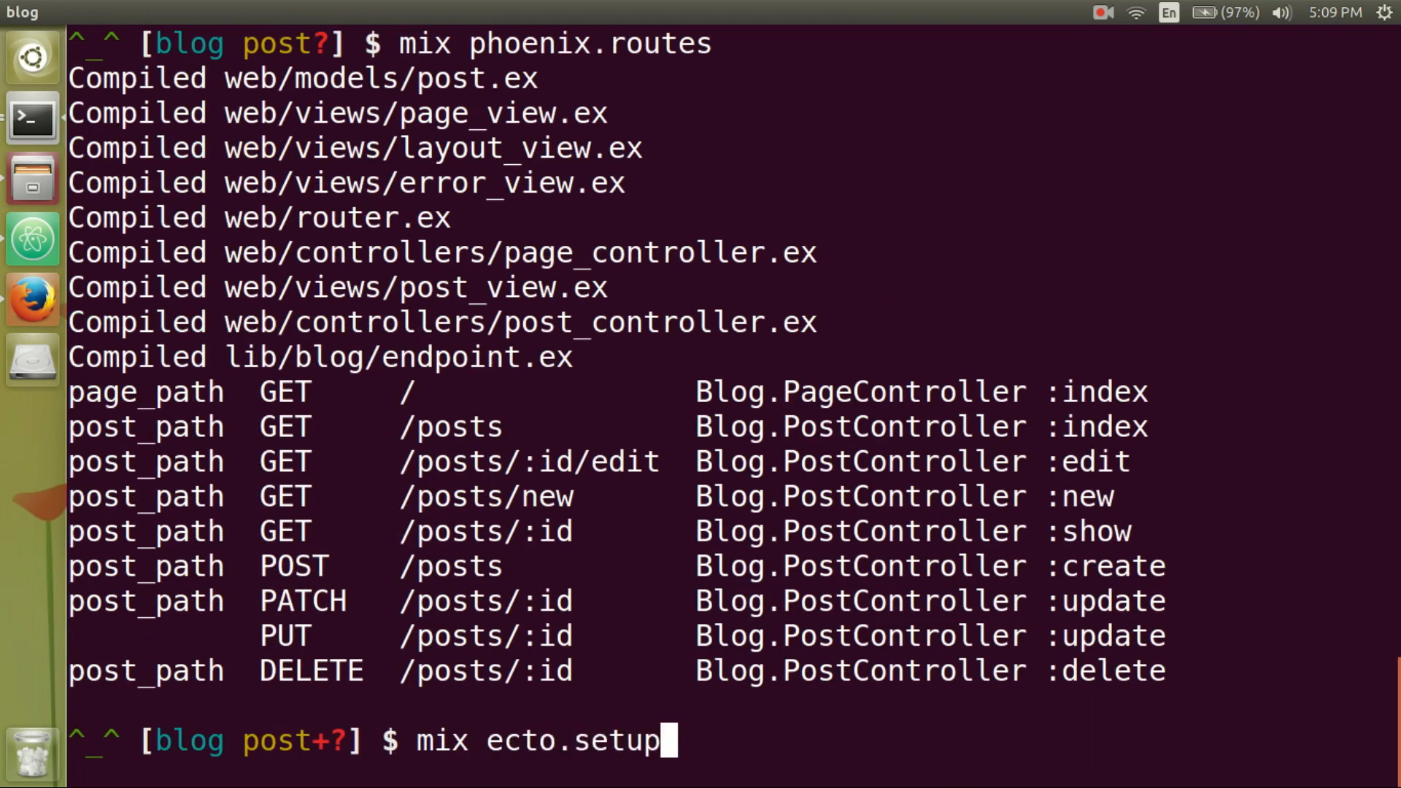
key(Return)
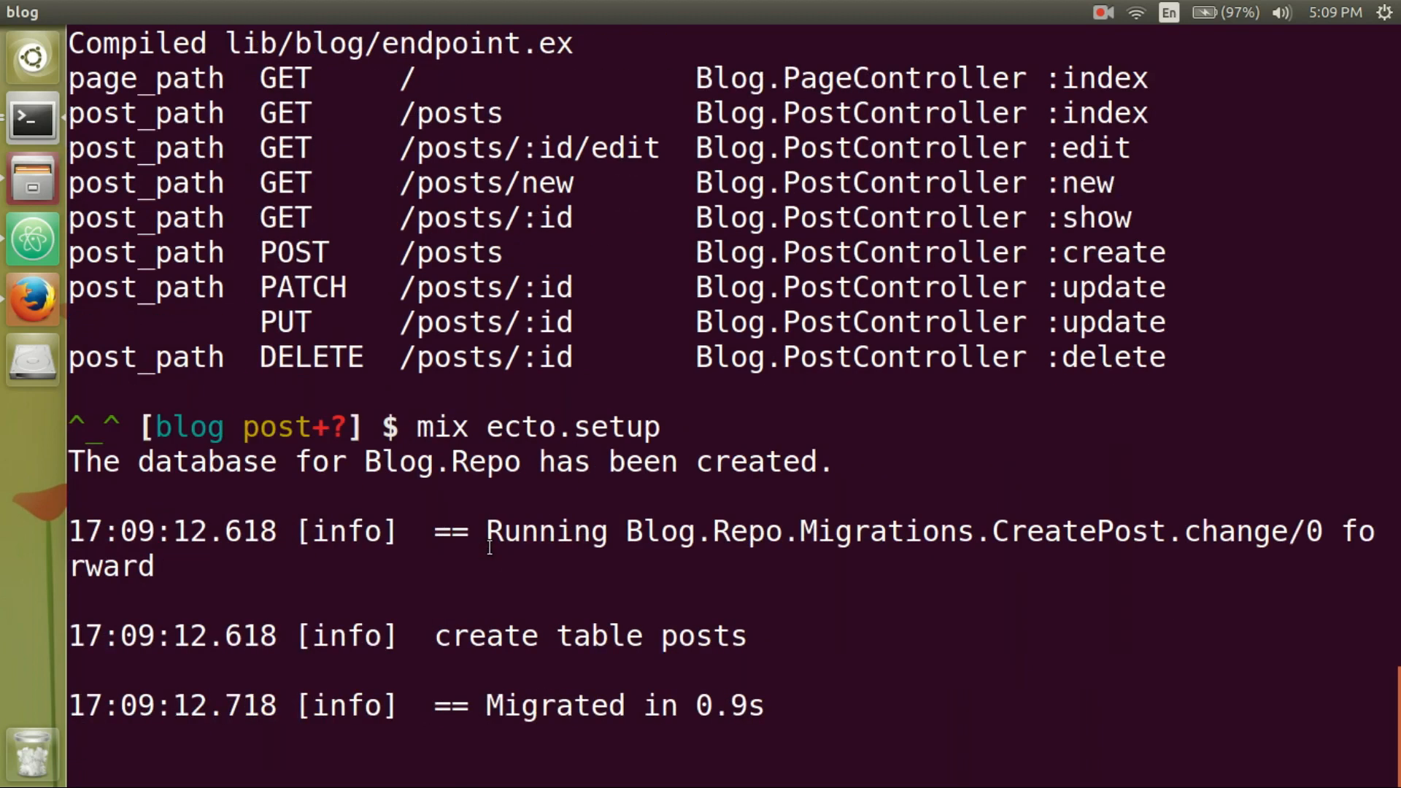
double_click(440, 463)
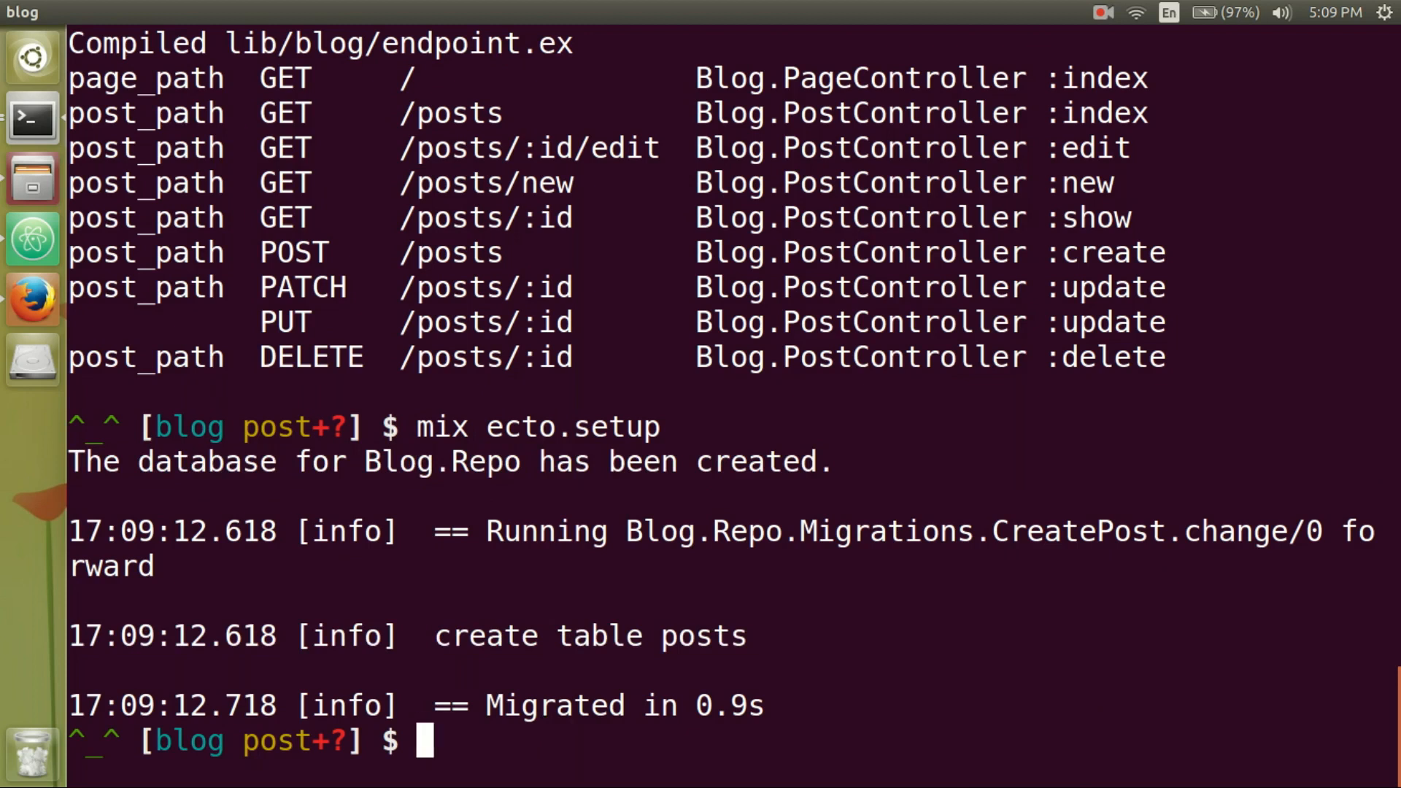
Start typing a mix ecto.rollback command to undo the migration.
text(mix)
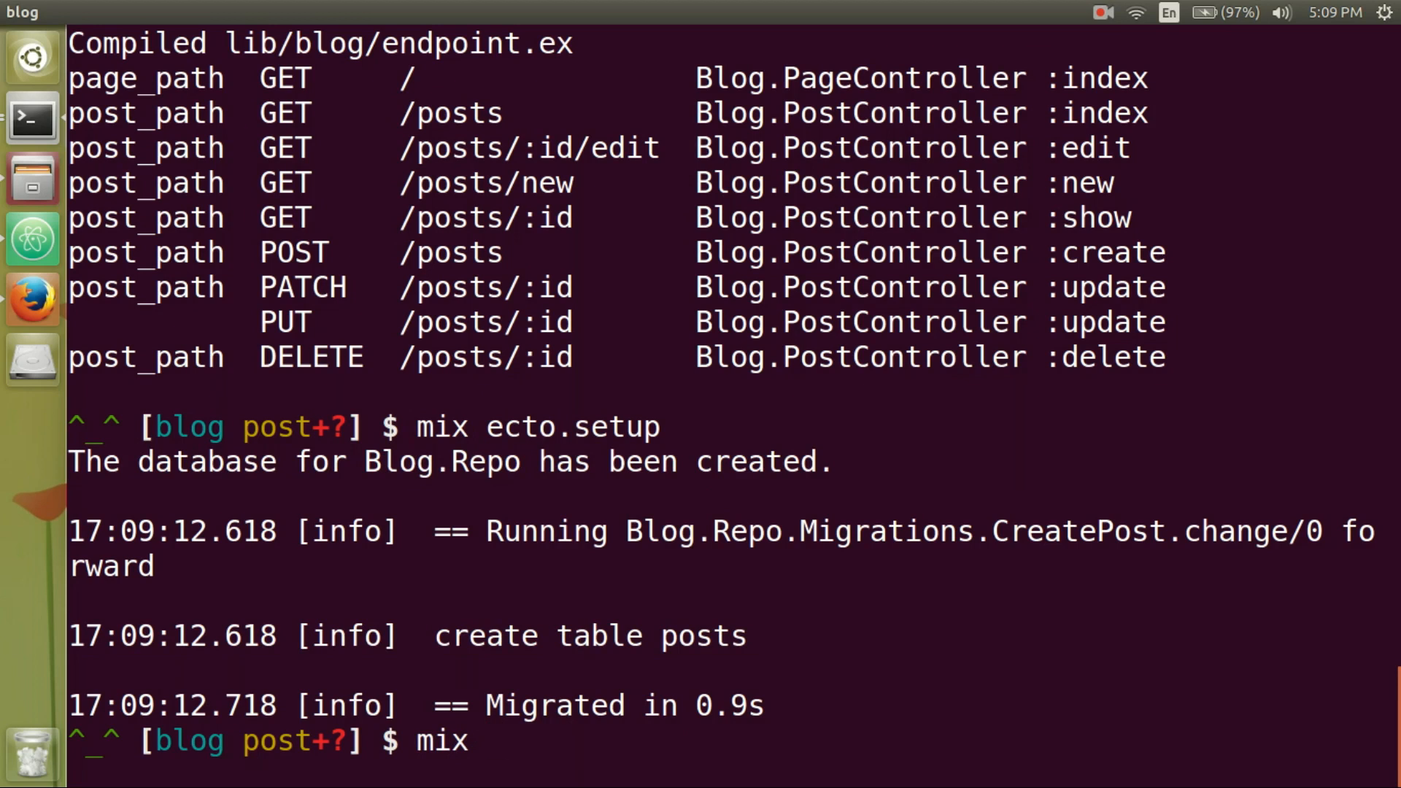
text(ecto.rol)
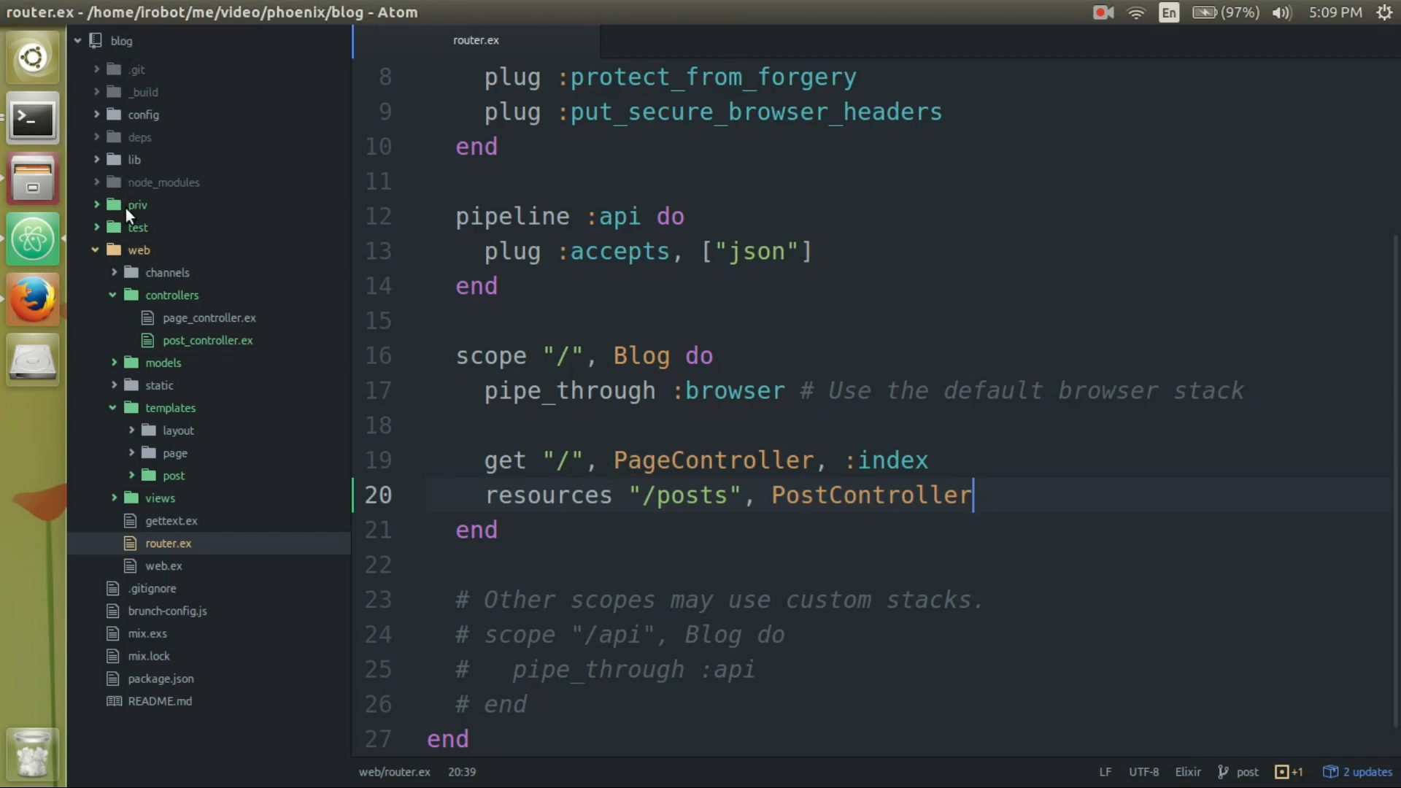
Locate the create_post migration under priv/repo/migrations and position at the body column line.
click(137, 204)
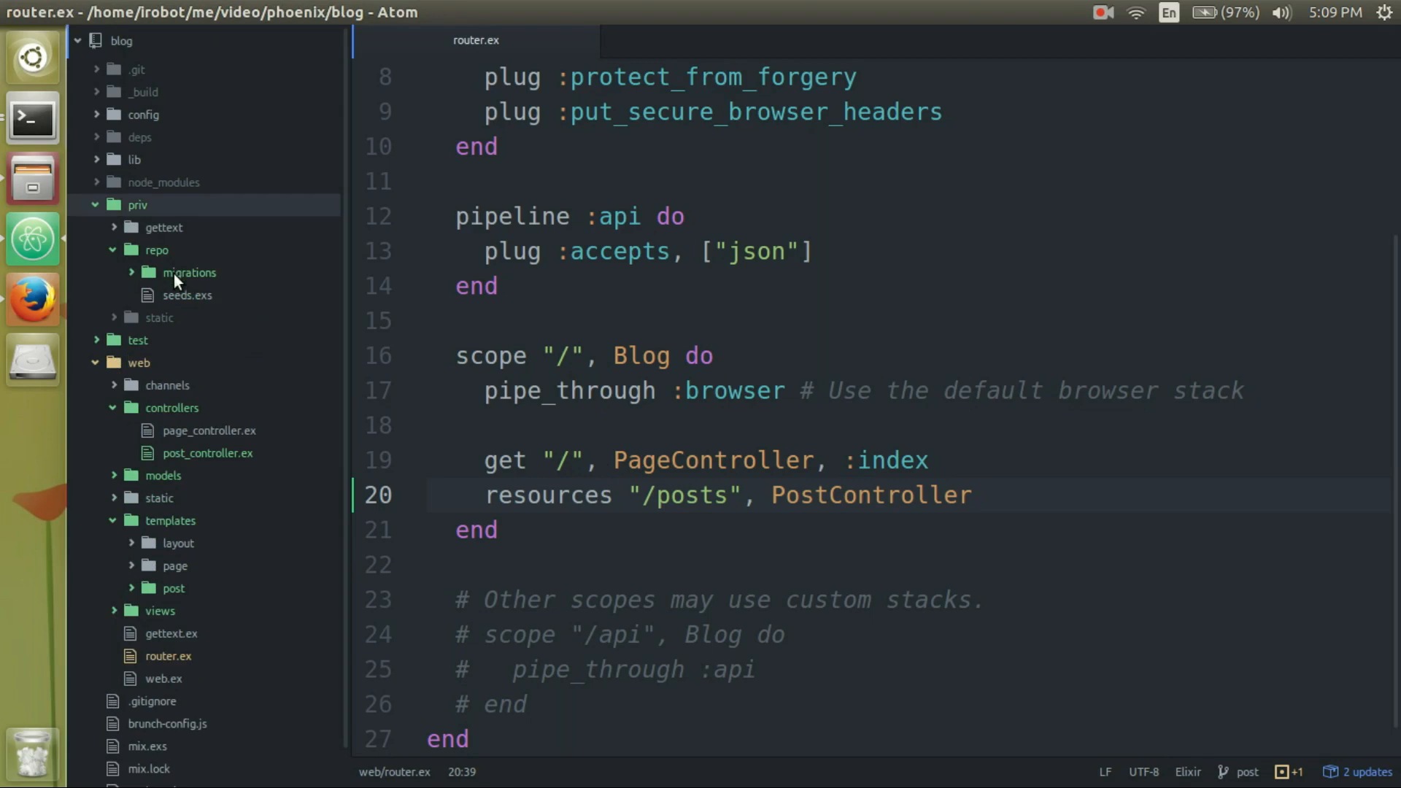
click(188, 272)
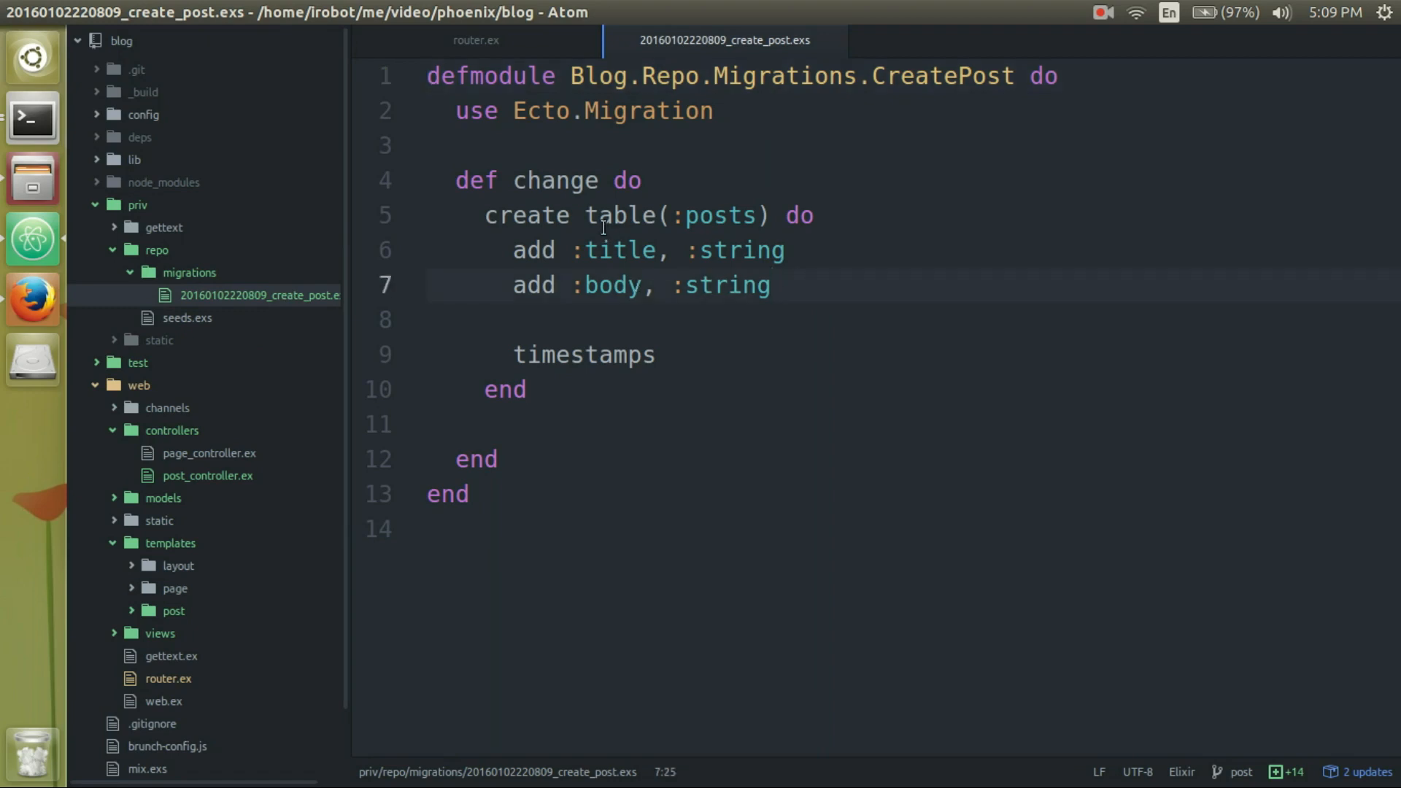
mouse_move(602, 222)
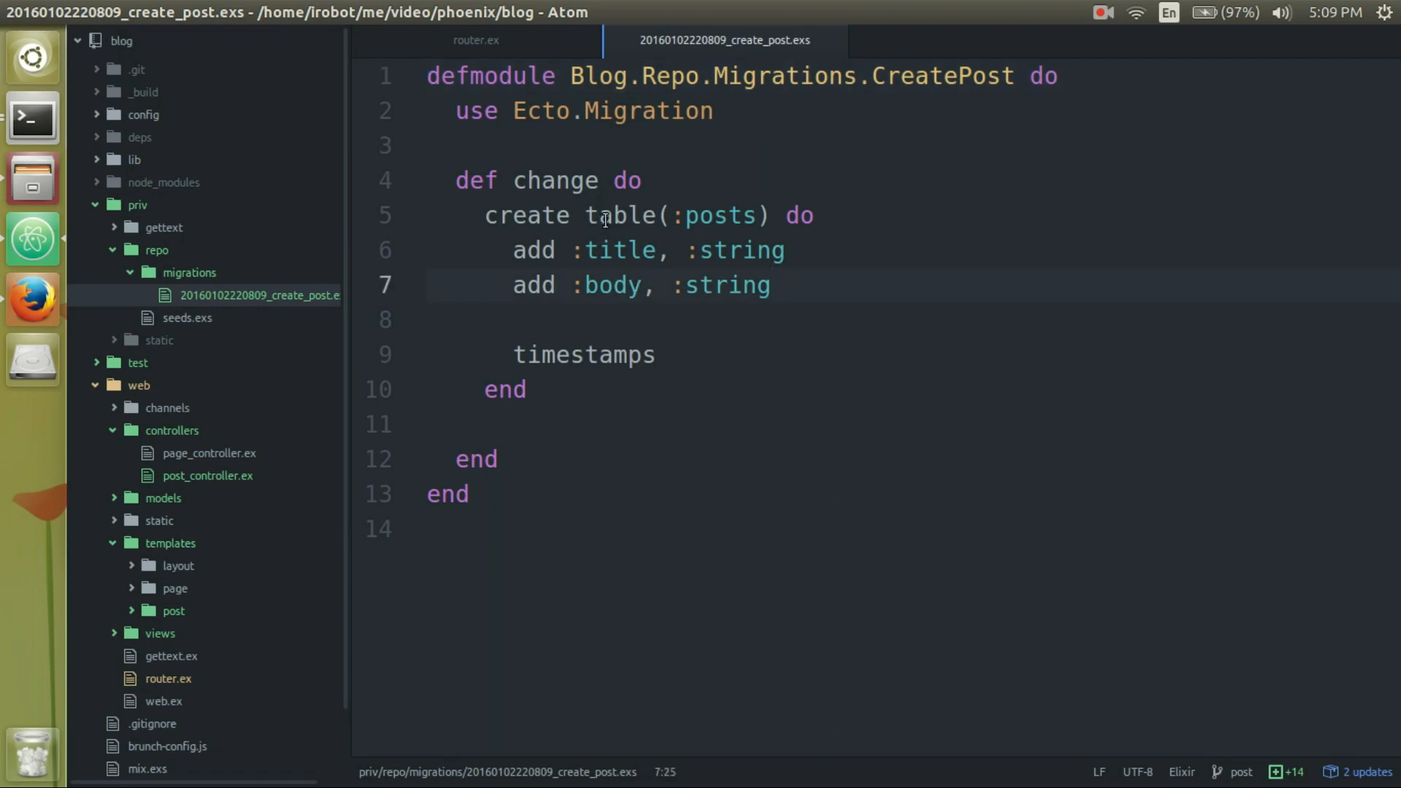
click(774, 284)
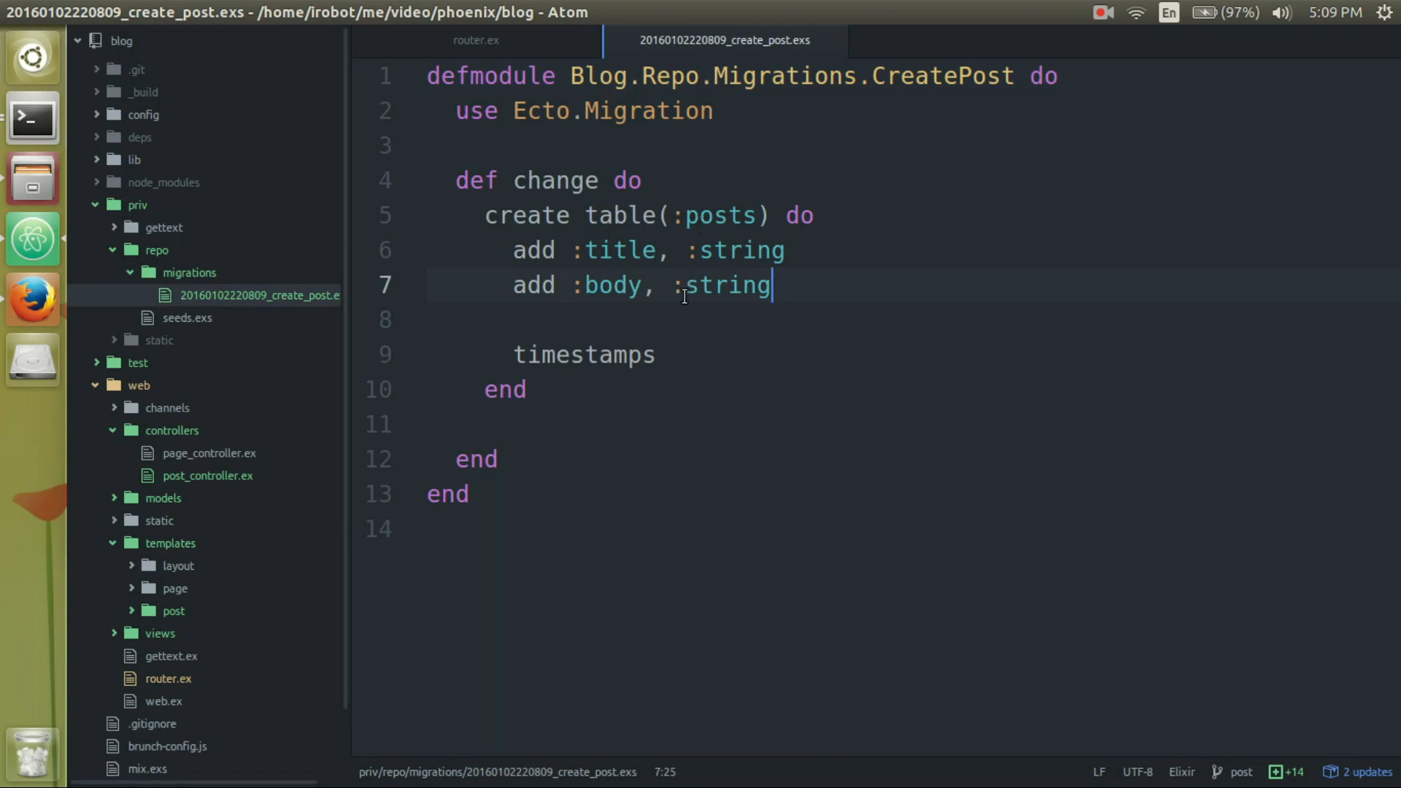
double_click(721, 216)
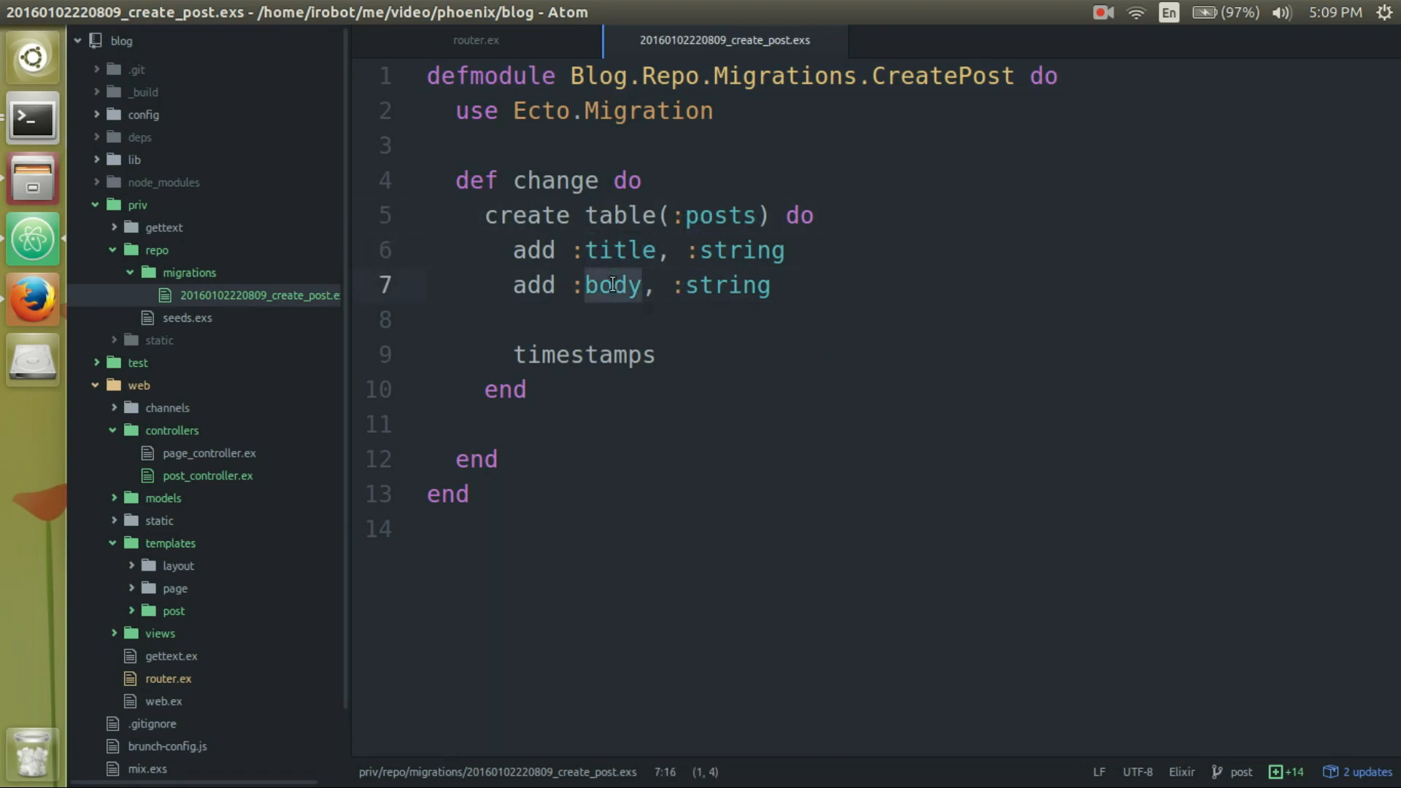
mouse_move(691, 298)
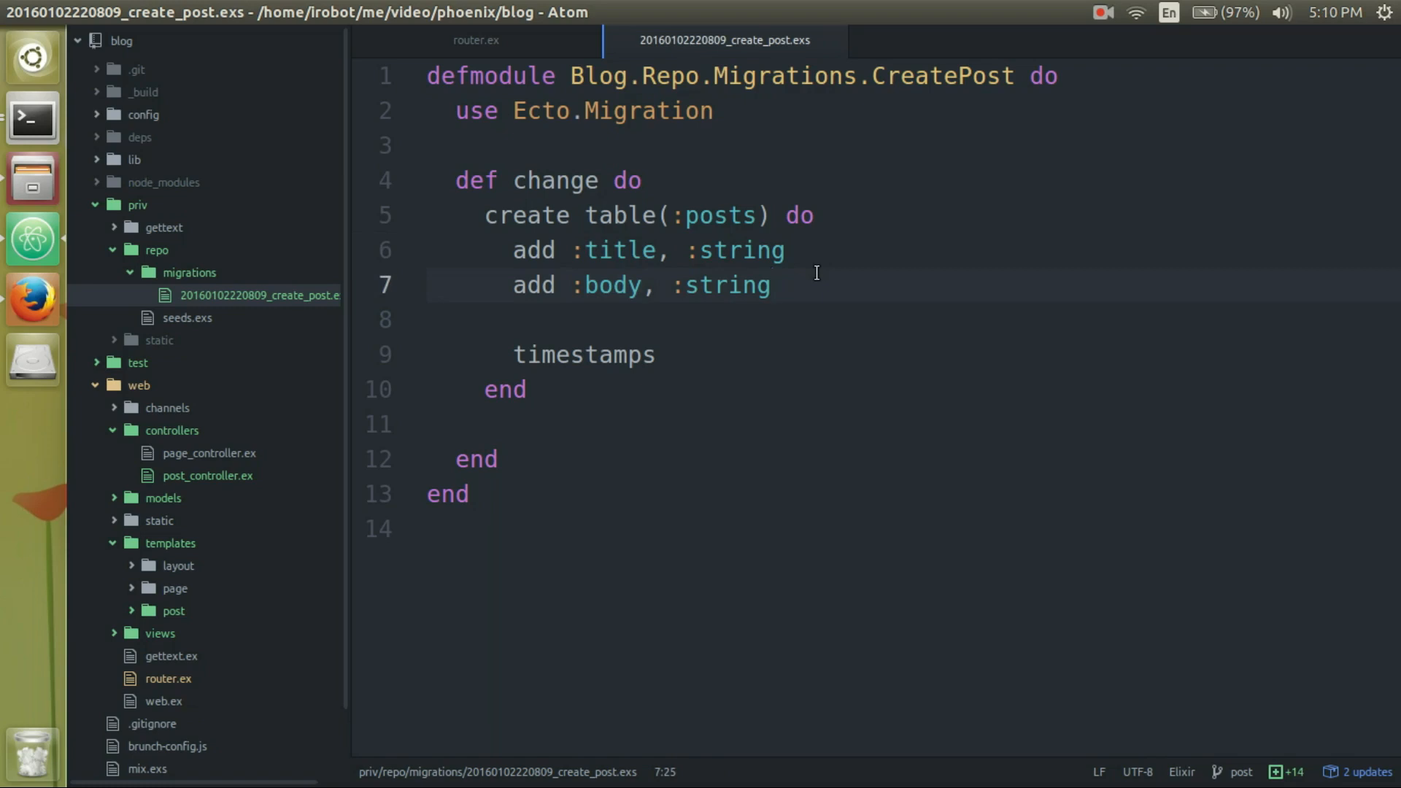
Append , size: 1000 to the add :body, :string column and leave the editor.
text(,)
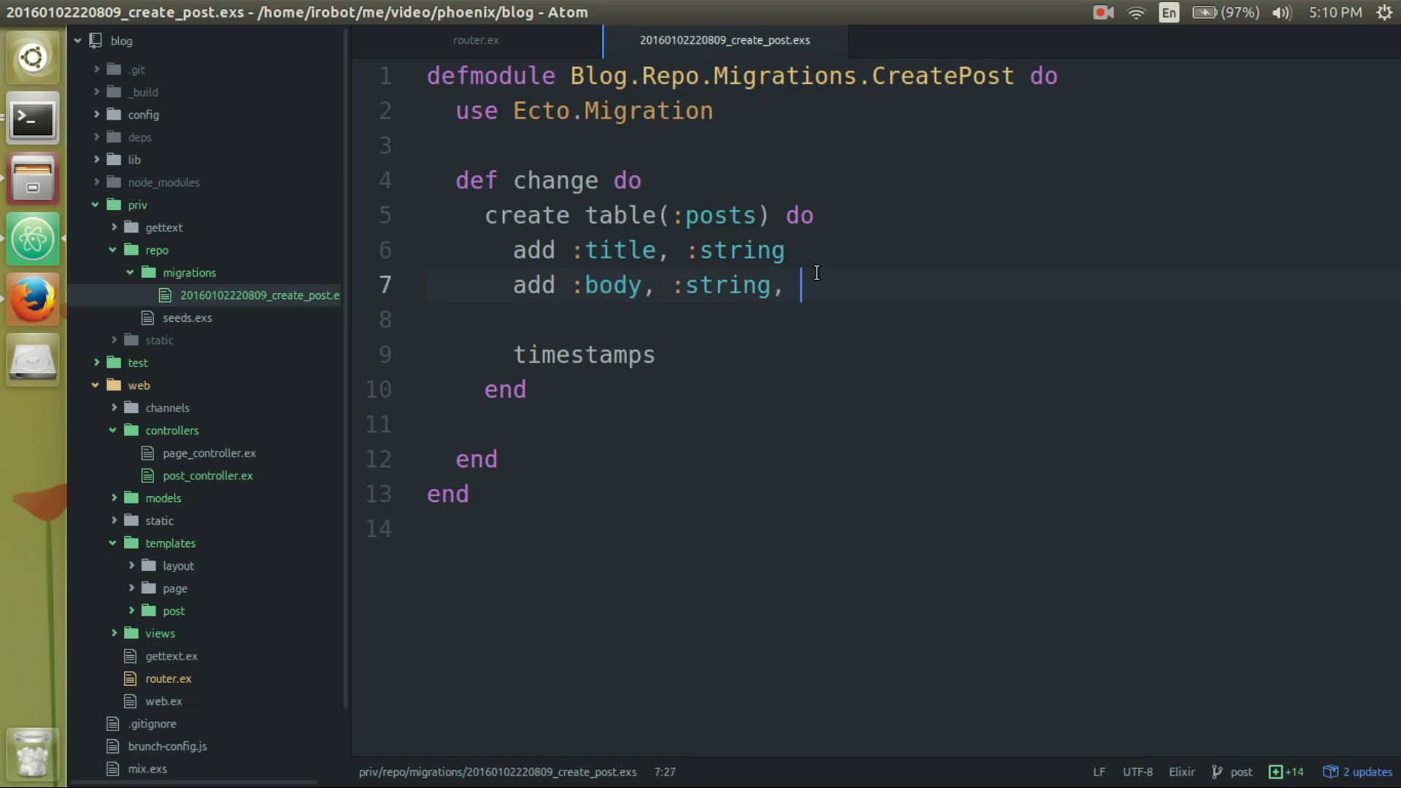
text(size:)
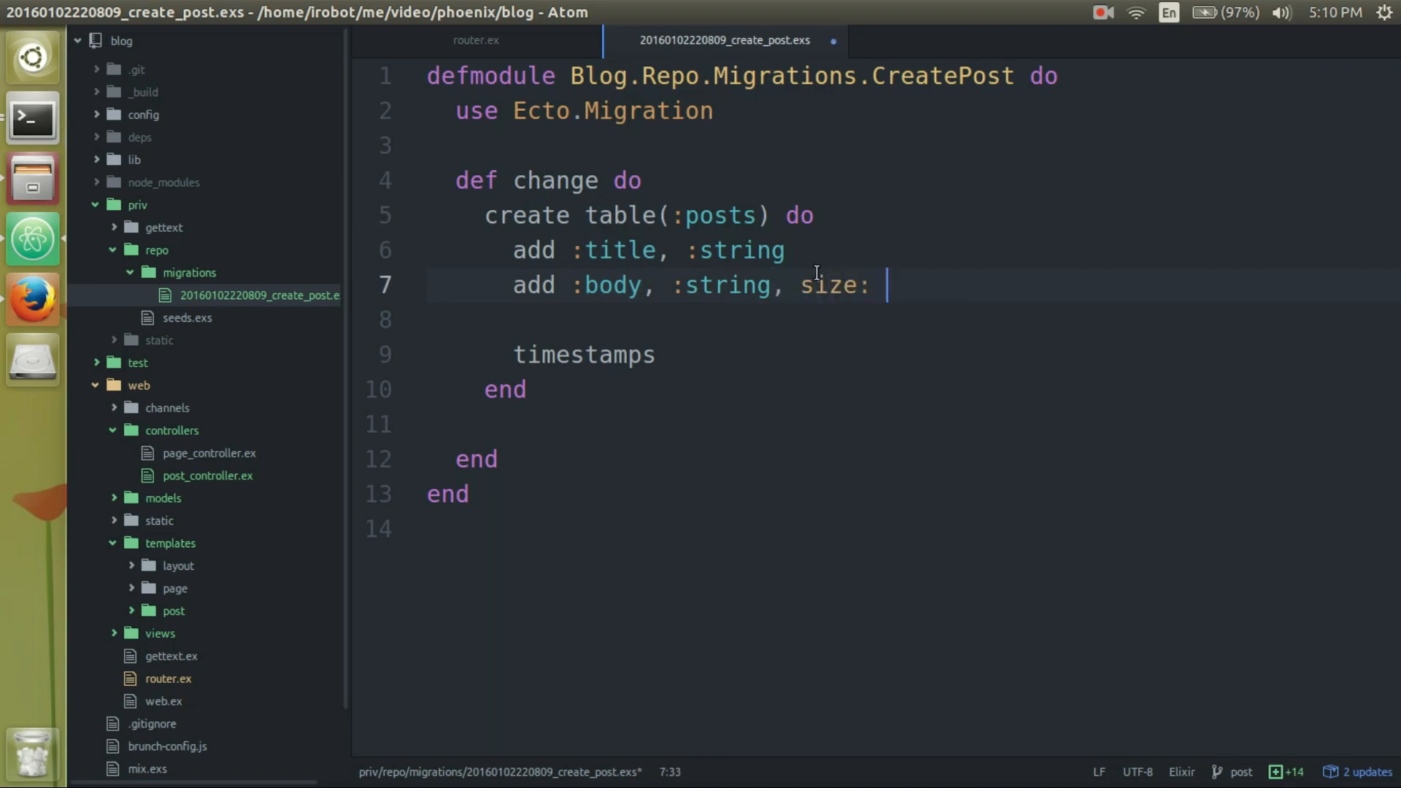
text(1000)
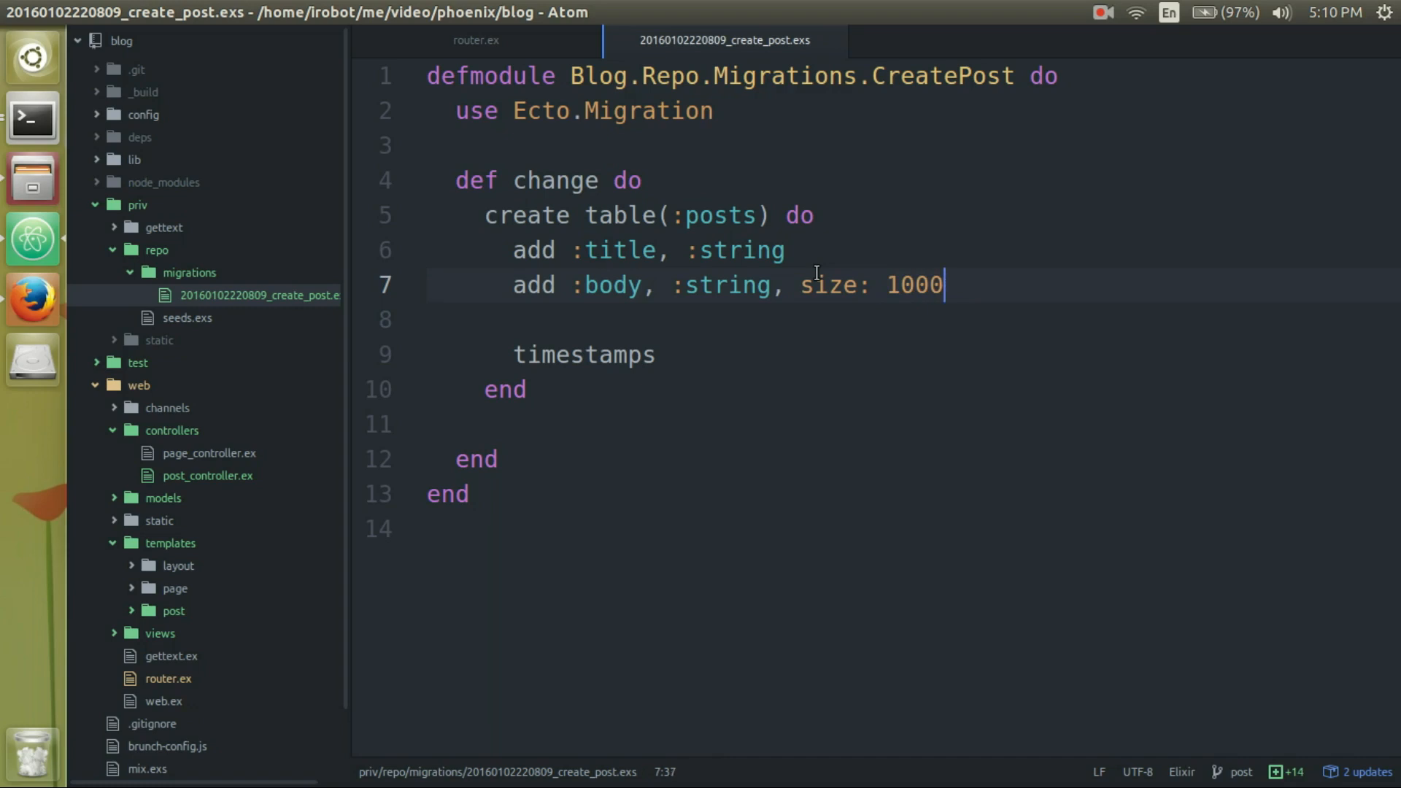
key(alt+Tab)
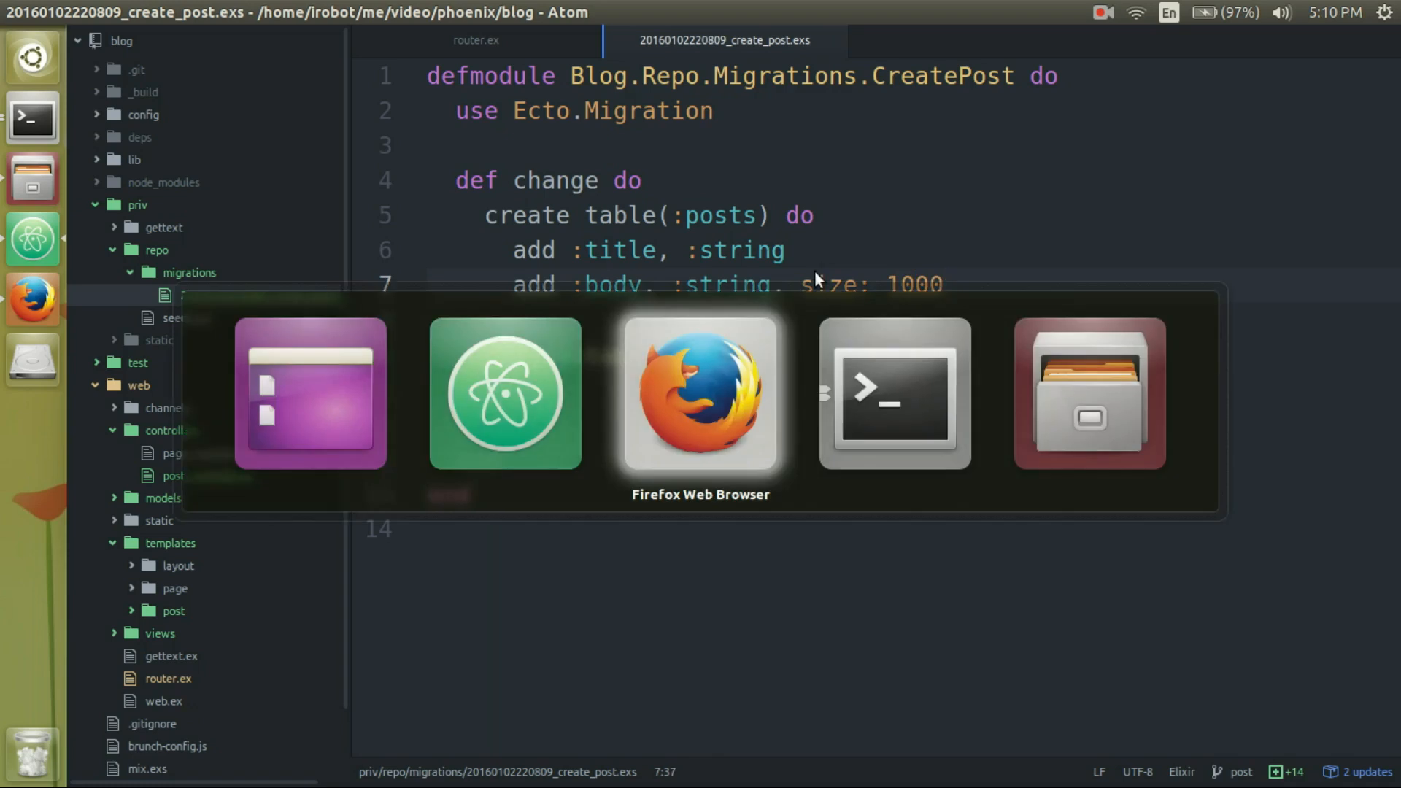
Run mix ecto.migrate so the posts table is created, checking the migration file.
click(893, 393)
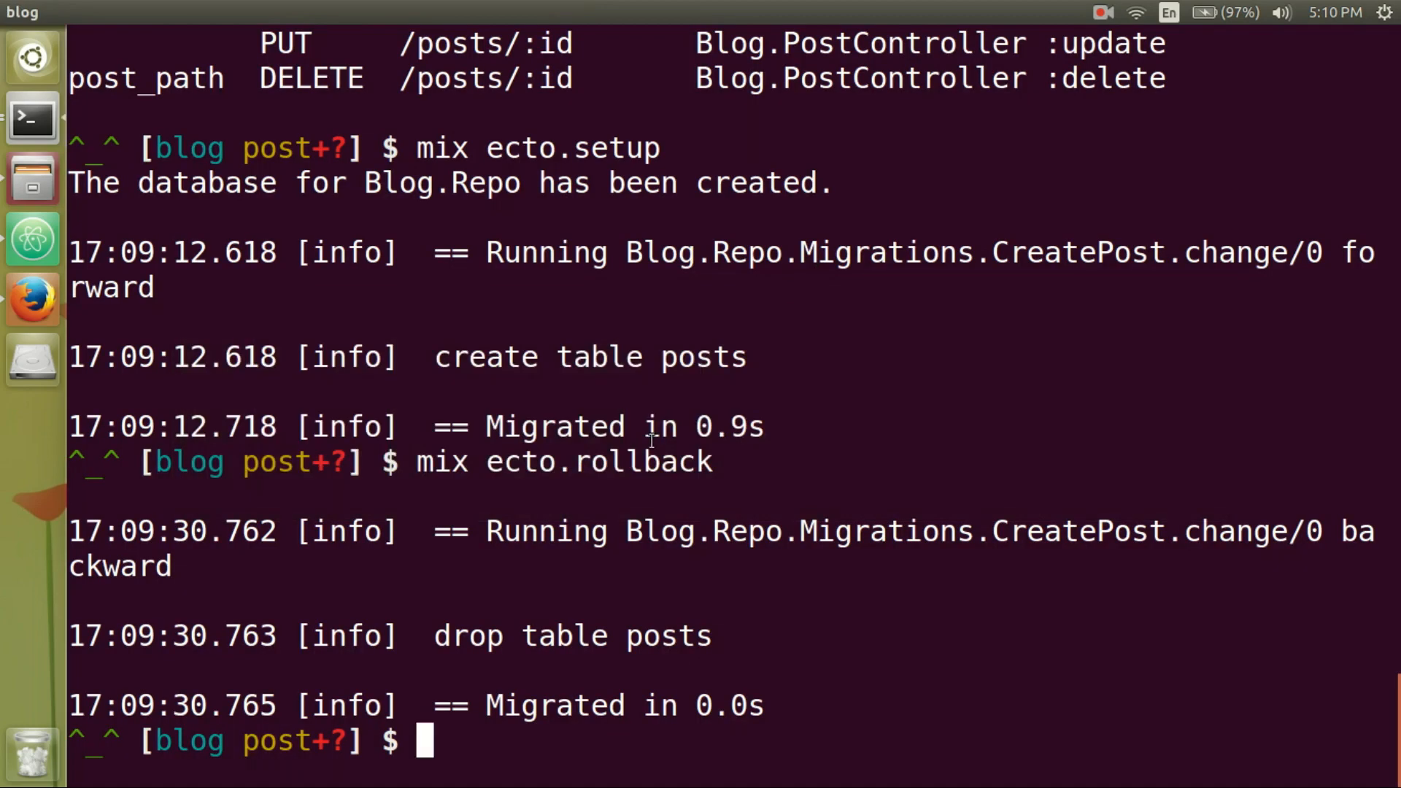
text(mix)
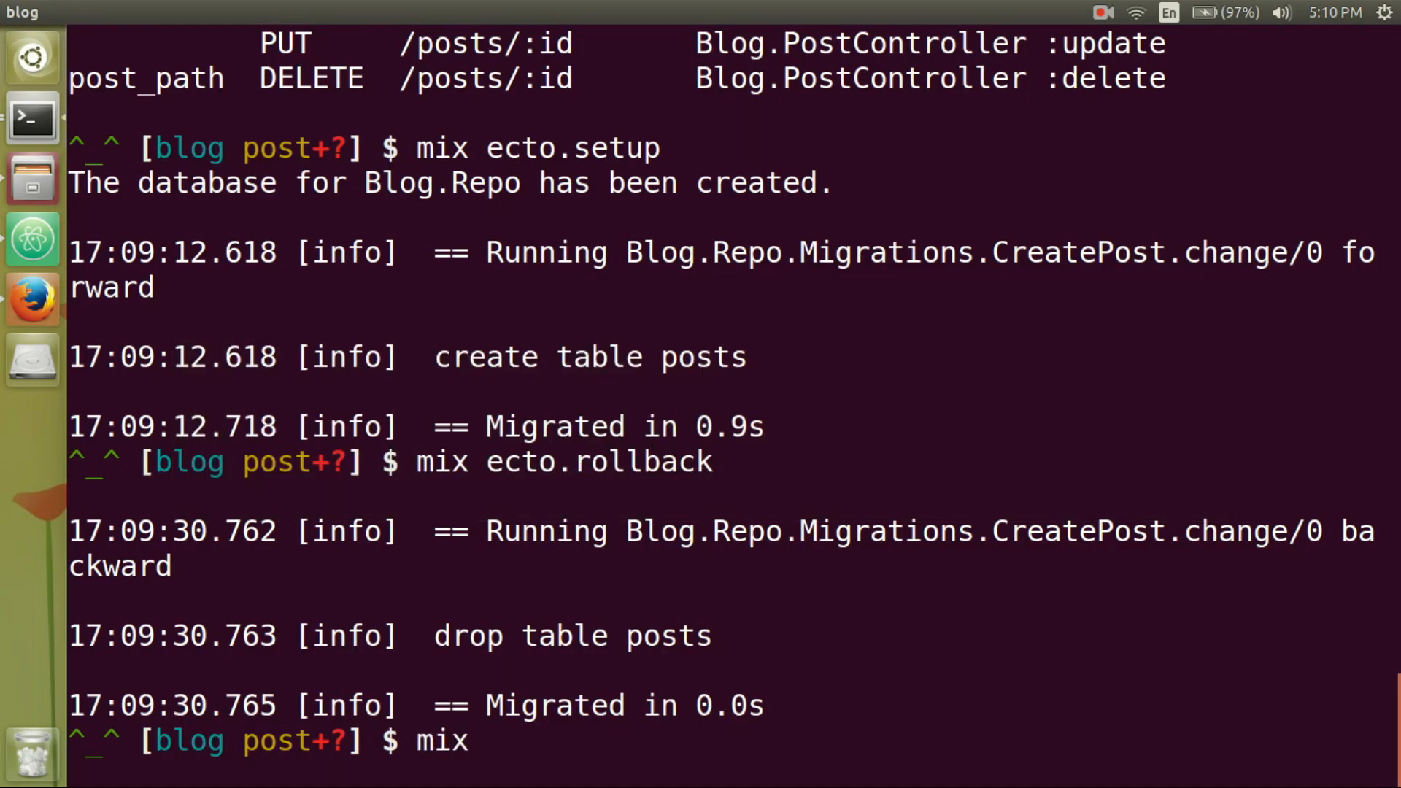
text(ecto.migrate)
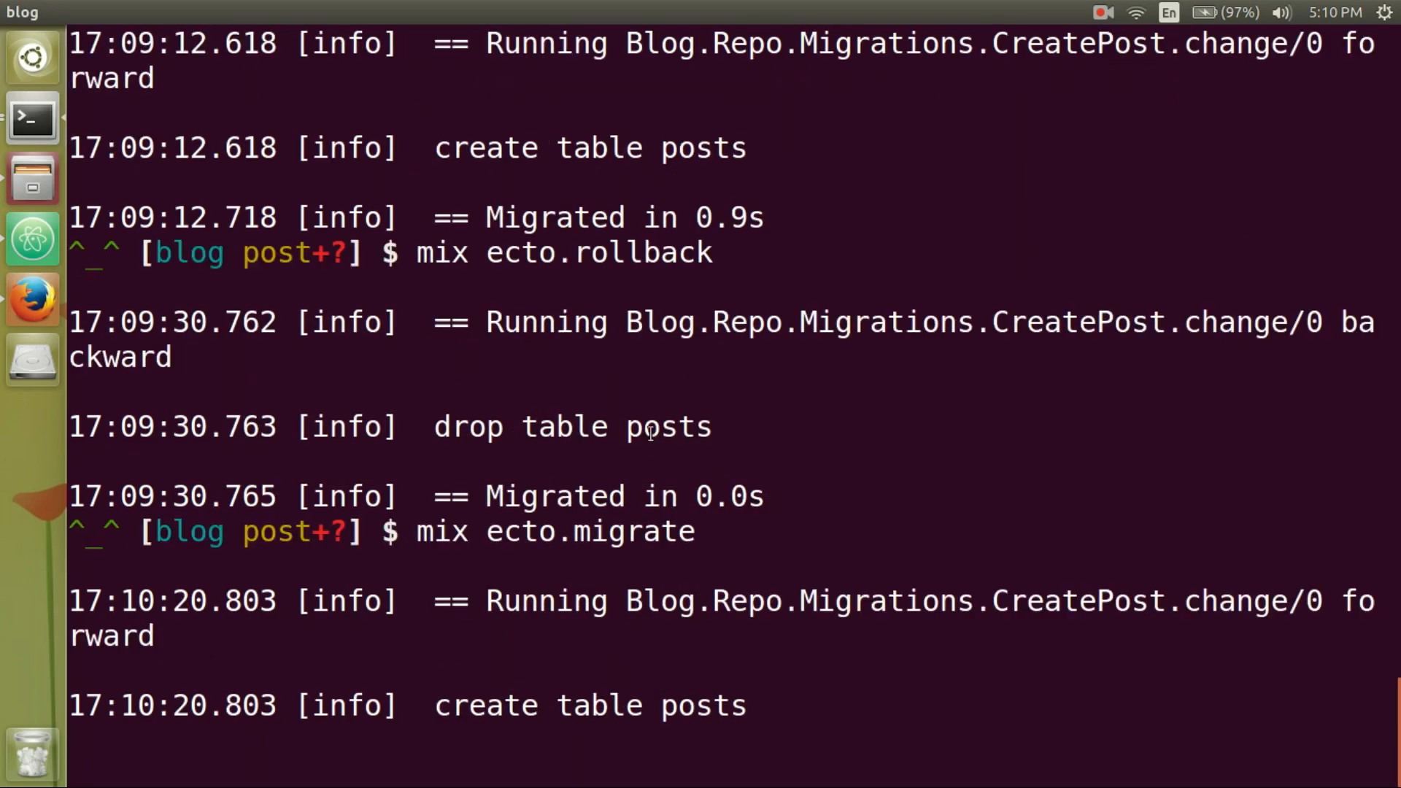
key(alt+Tab)
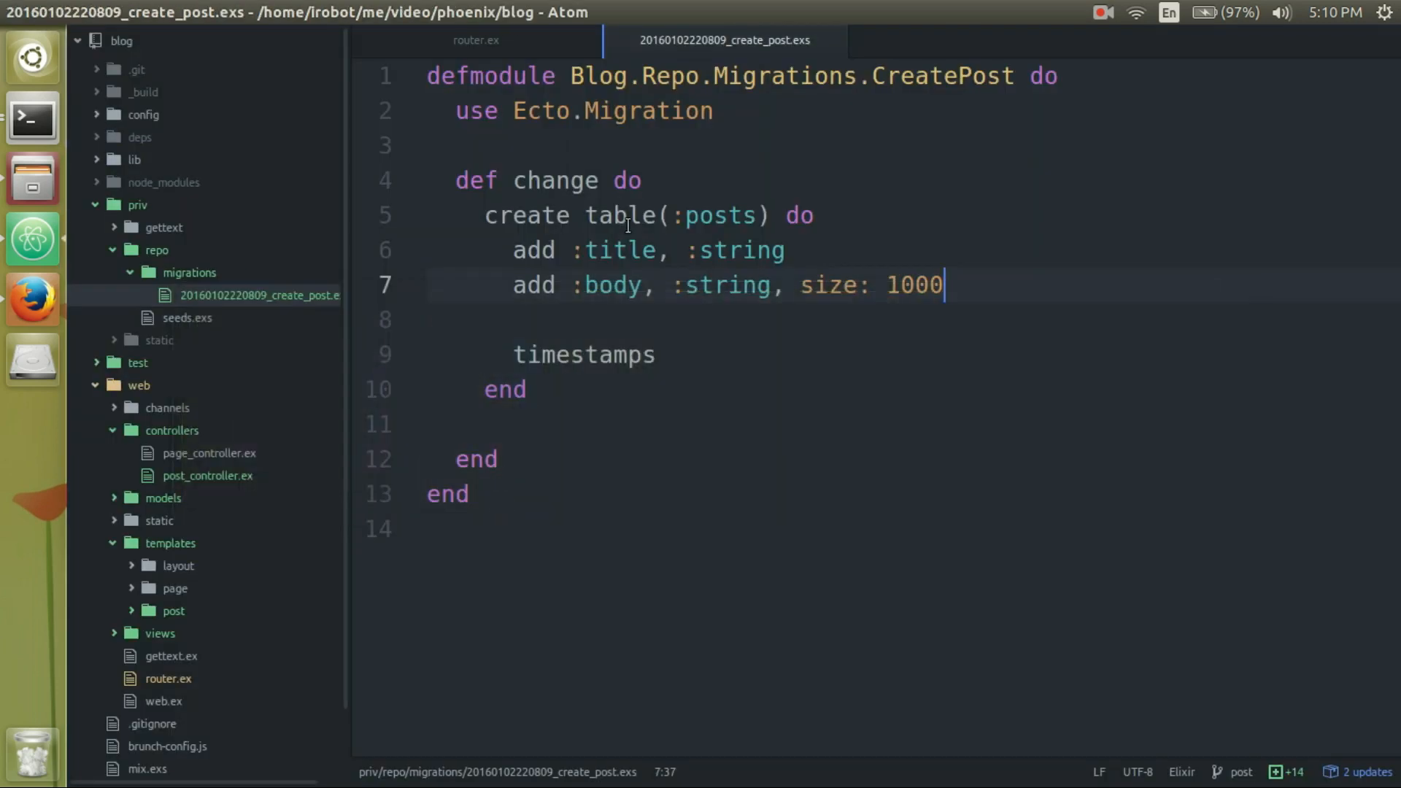
Start the blog with mix phoenix.server so Blog.Endpoint listens on port 4000.
click(32, 116)
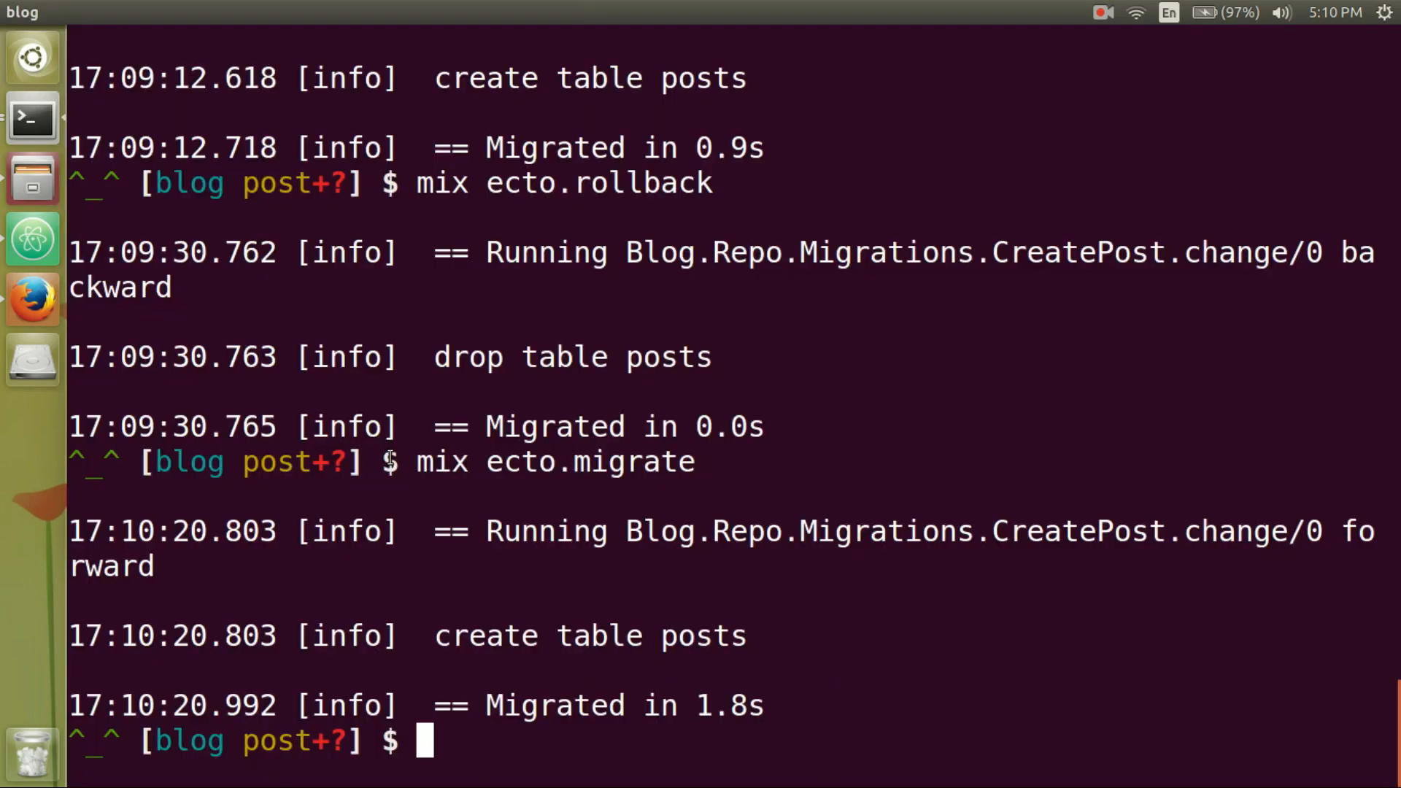
text(mix phoen)
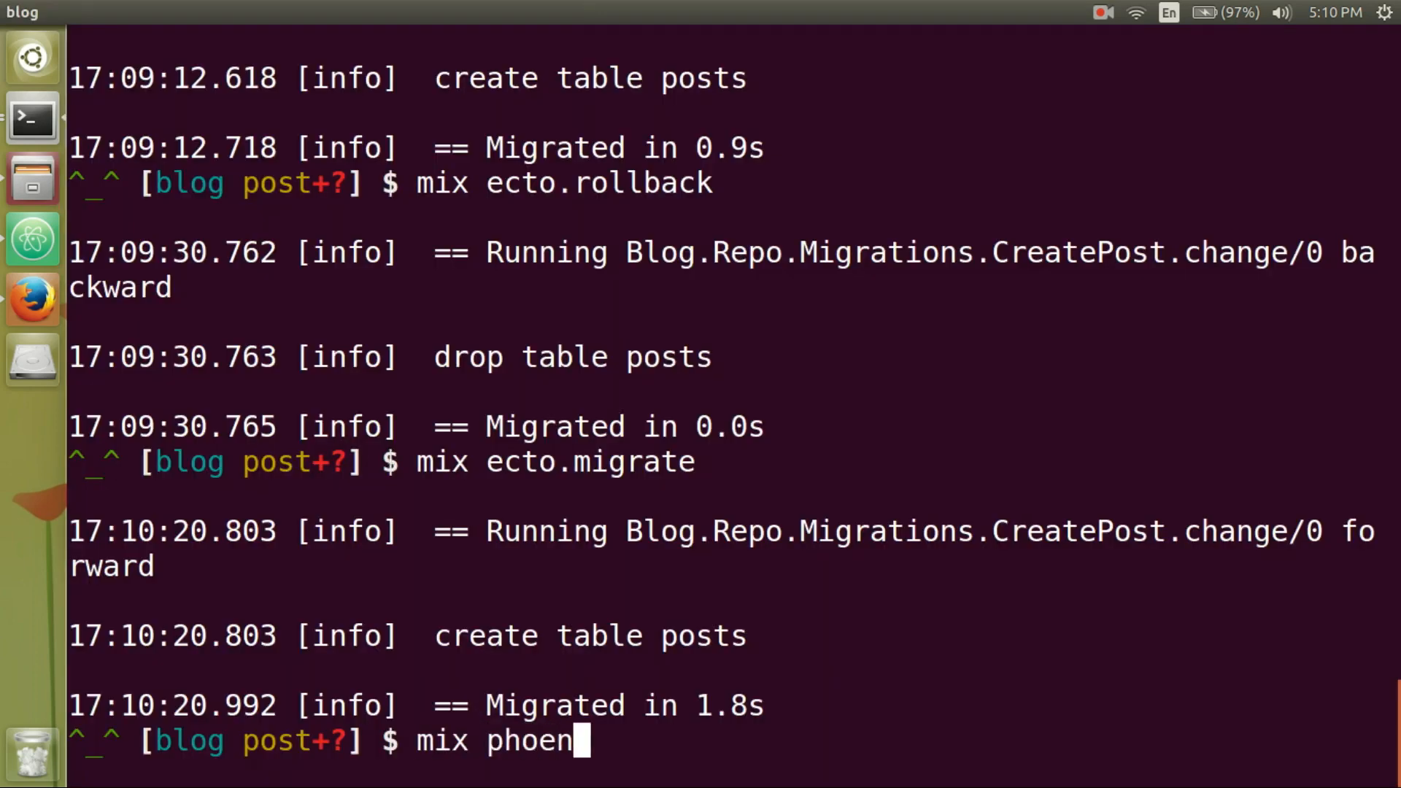
text(ix.server)
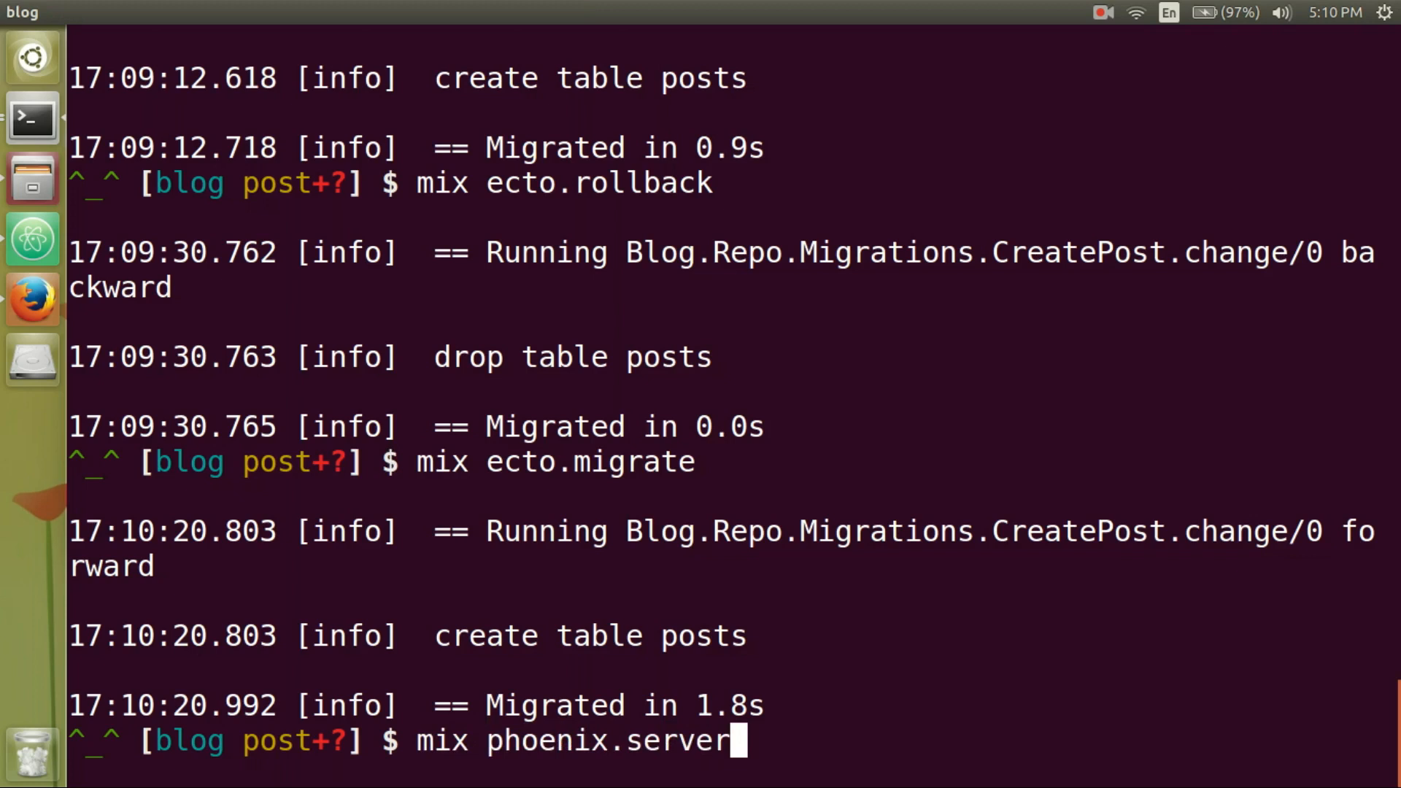
key(Return)
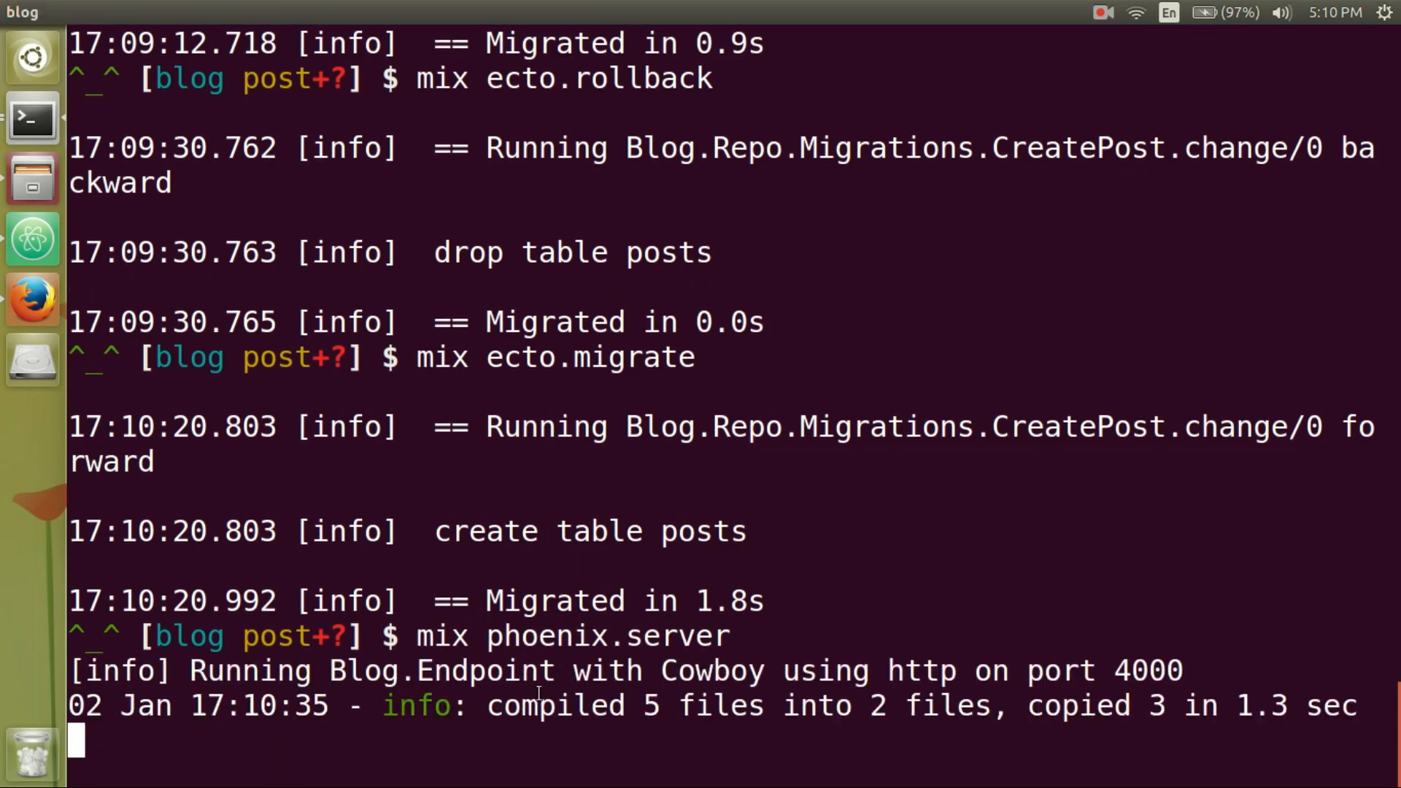
Go to localhost:4000/posts and create a post titled hello 2016! with body more stuffs.
triple_click(626, 670)
text(localhost)
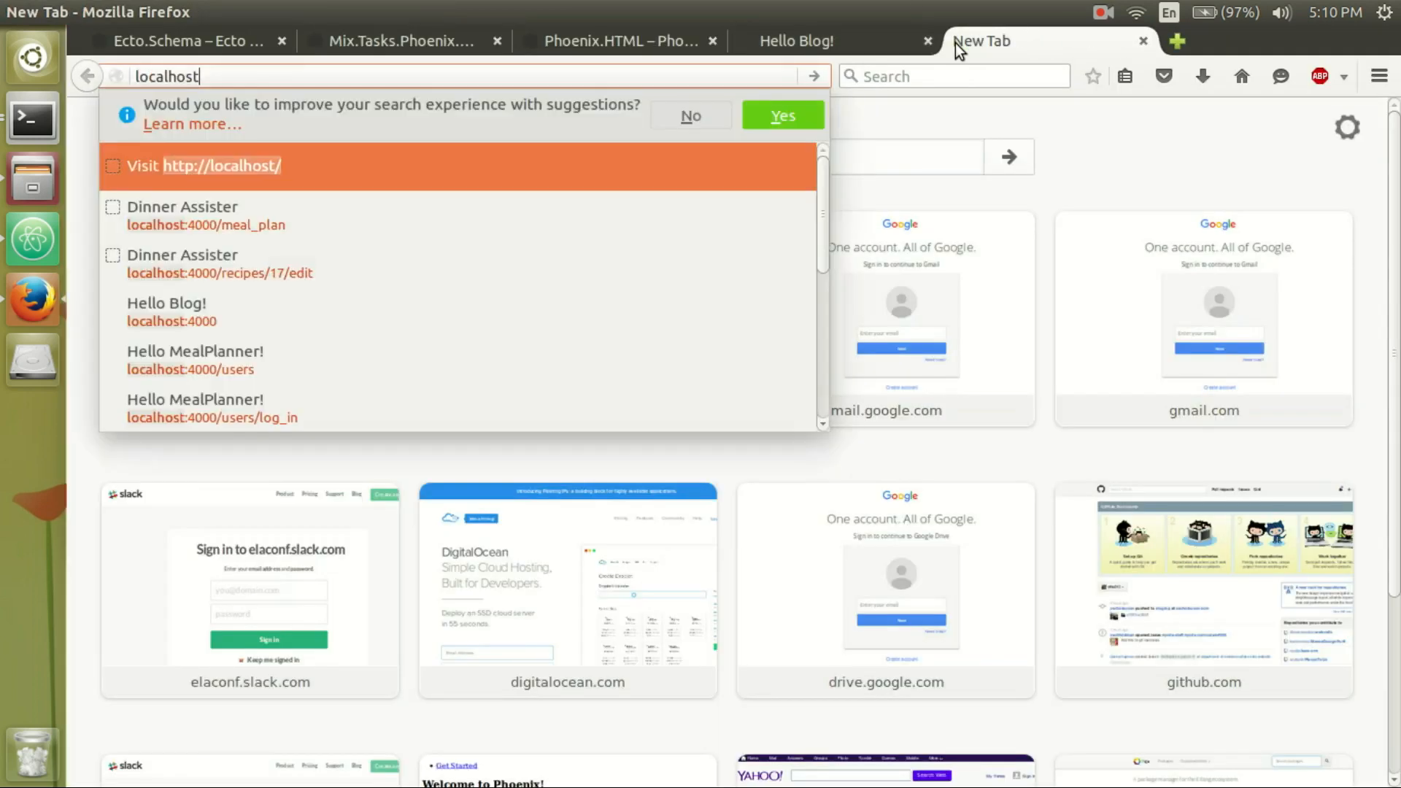
text(:4000/posts)
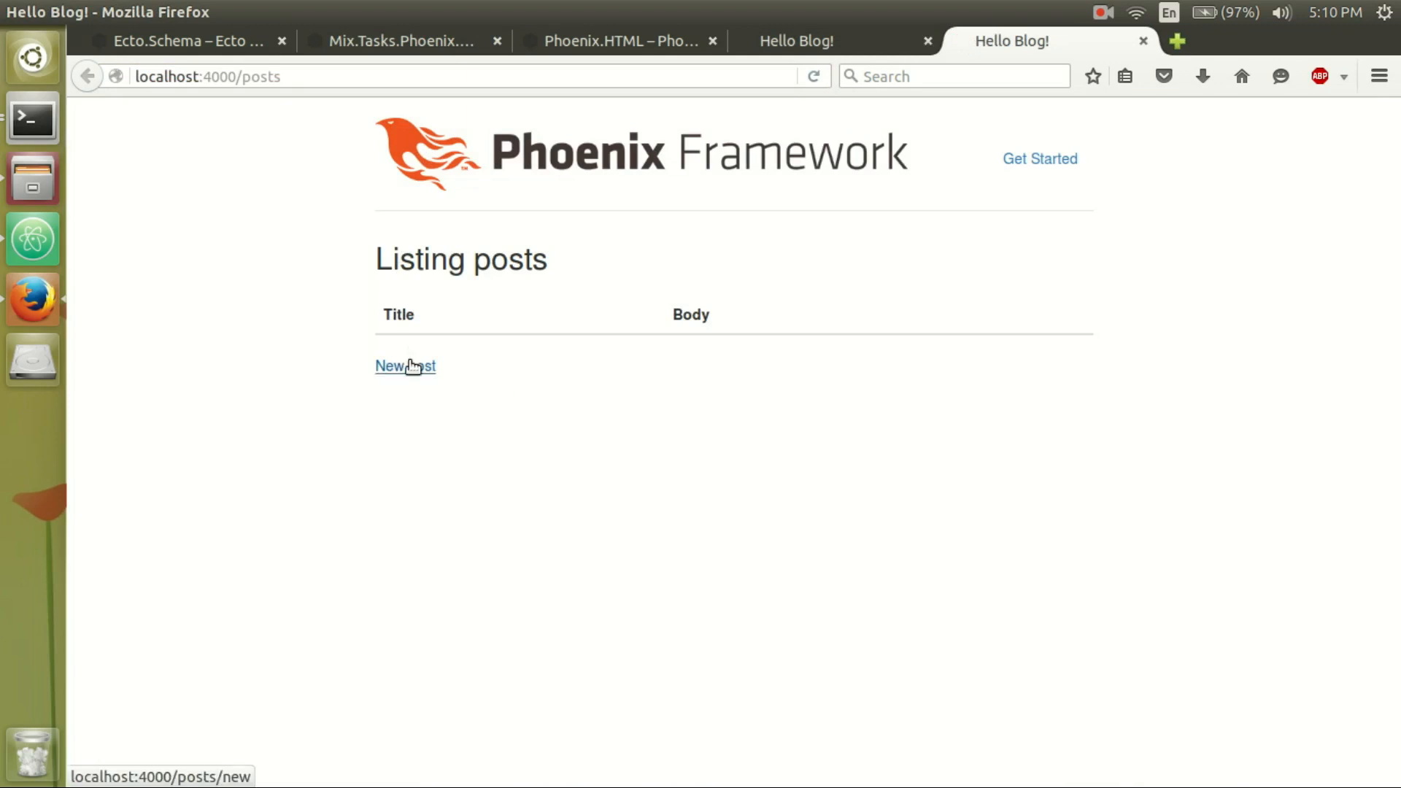
click(405, 365)
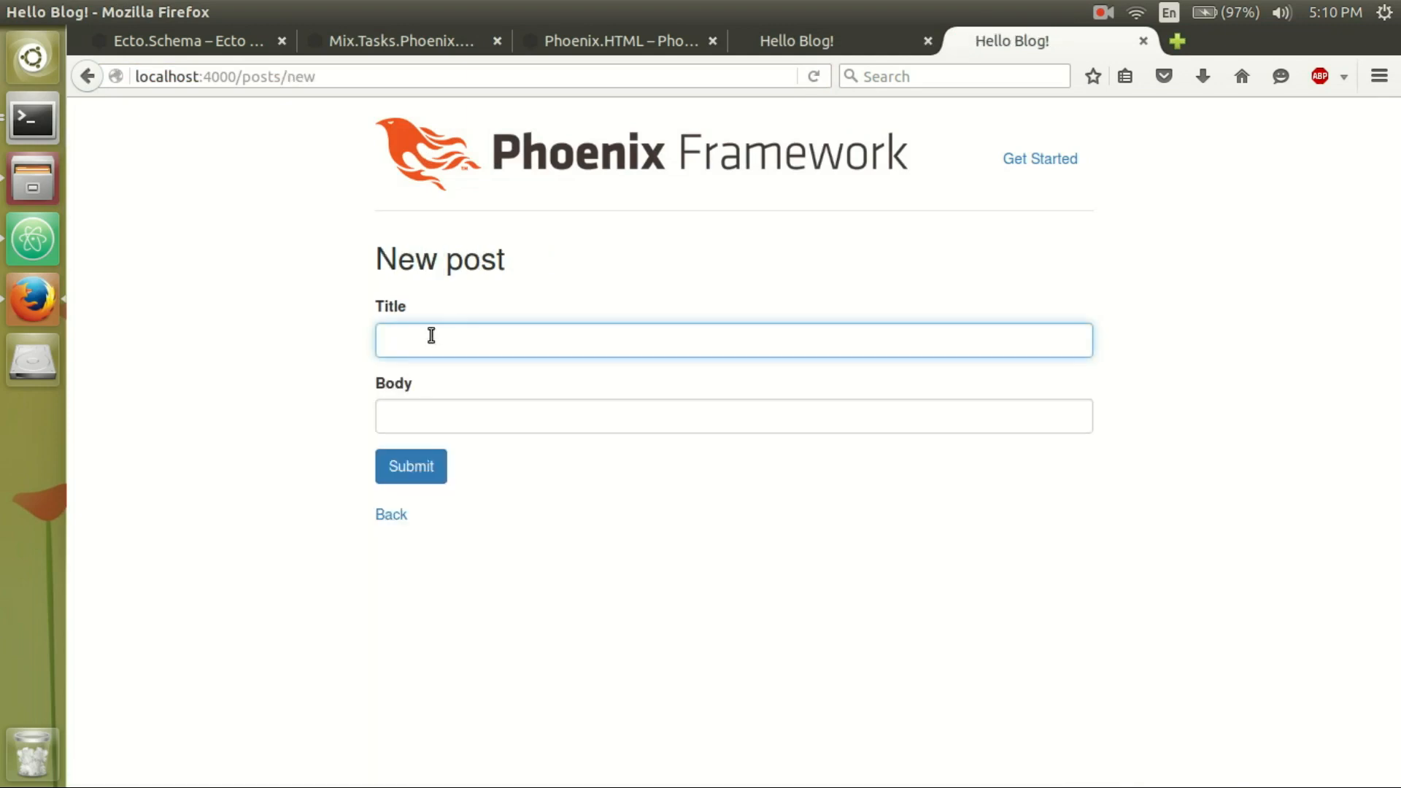
text(hello 2016!)
click(733, 416)
text(more)
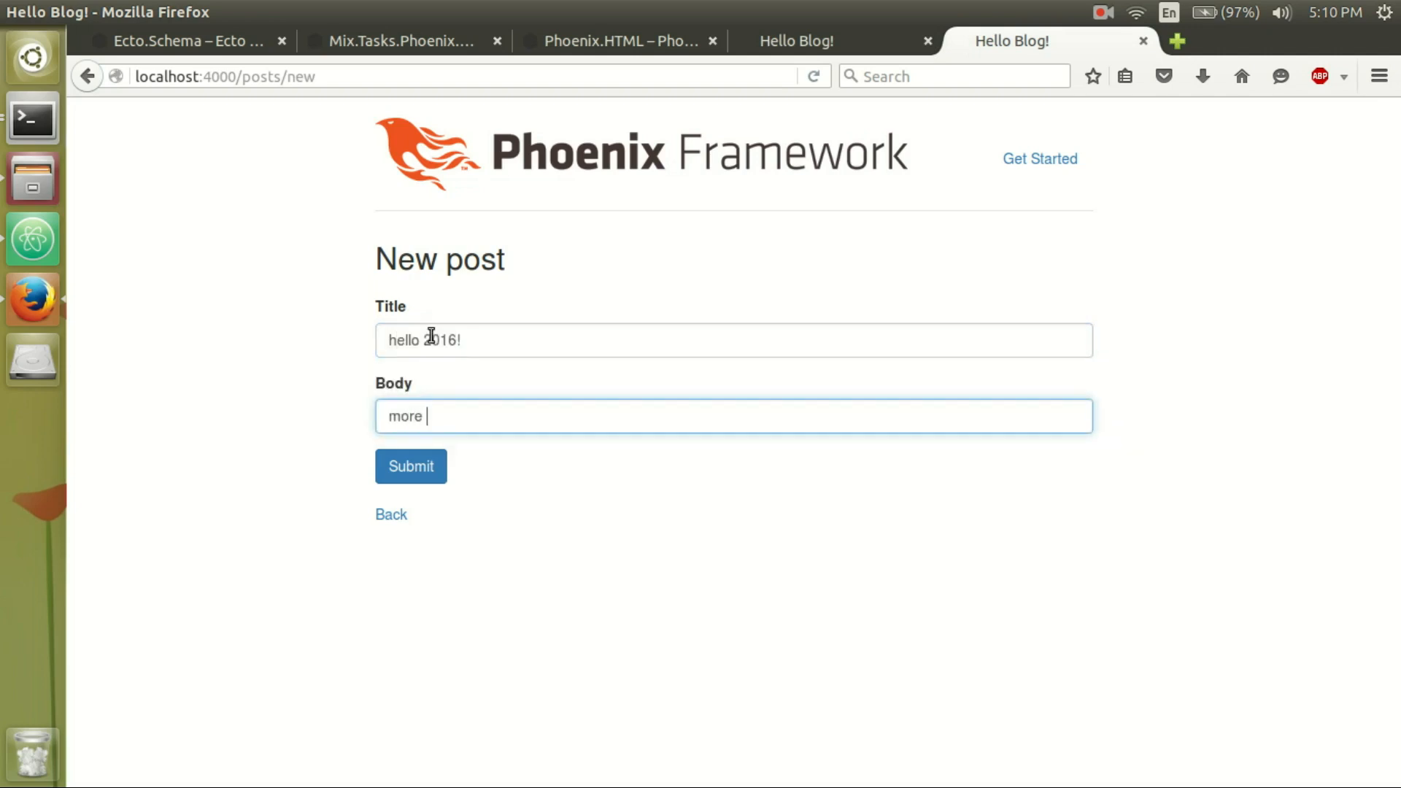
click(410, 466)
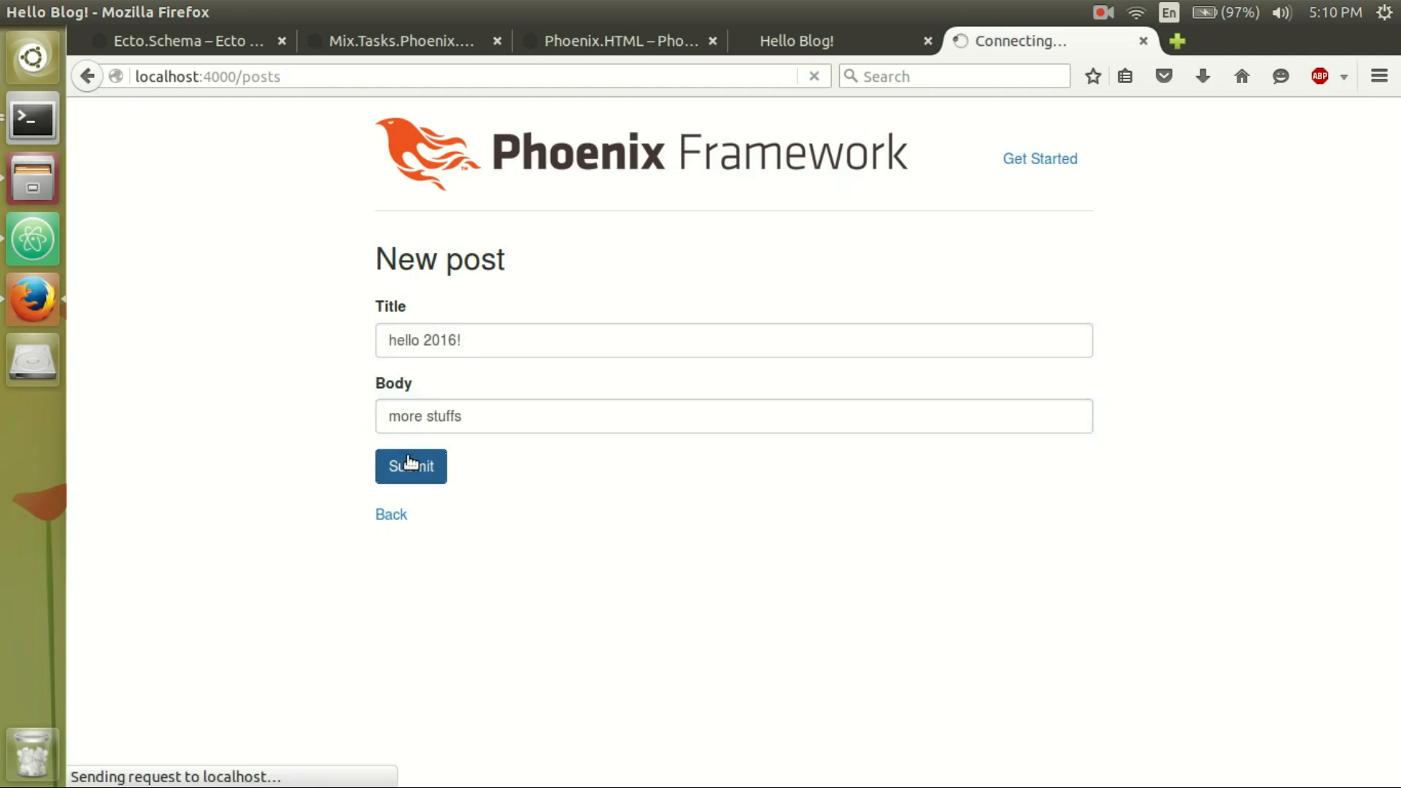
View the hello 2016! post, return to the list and delete it, then switch to the editor.
click(410, 465)
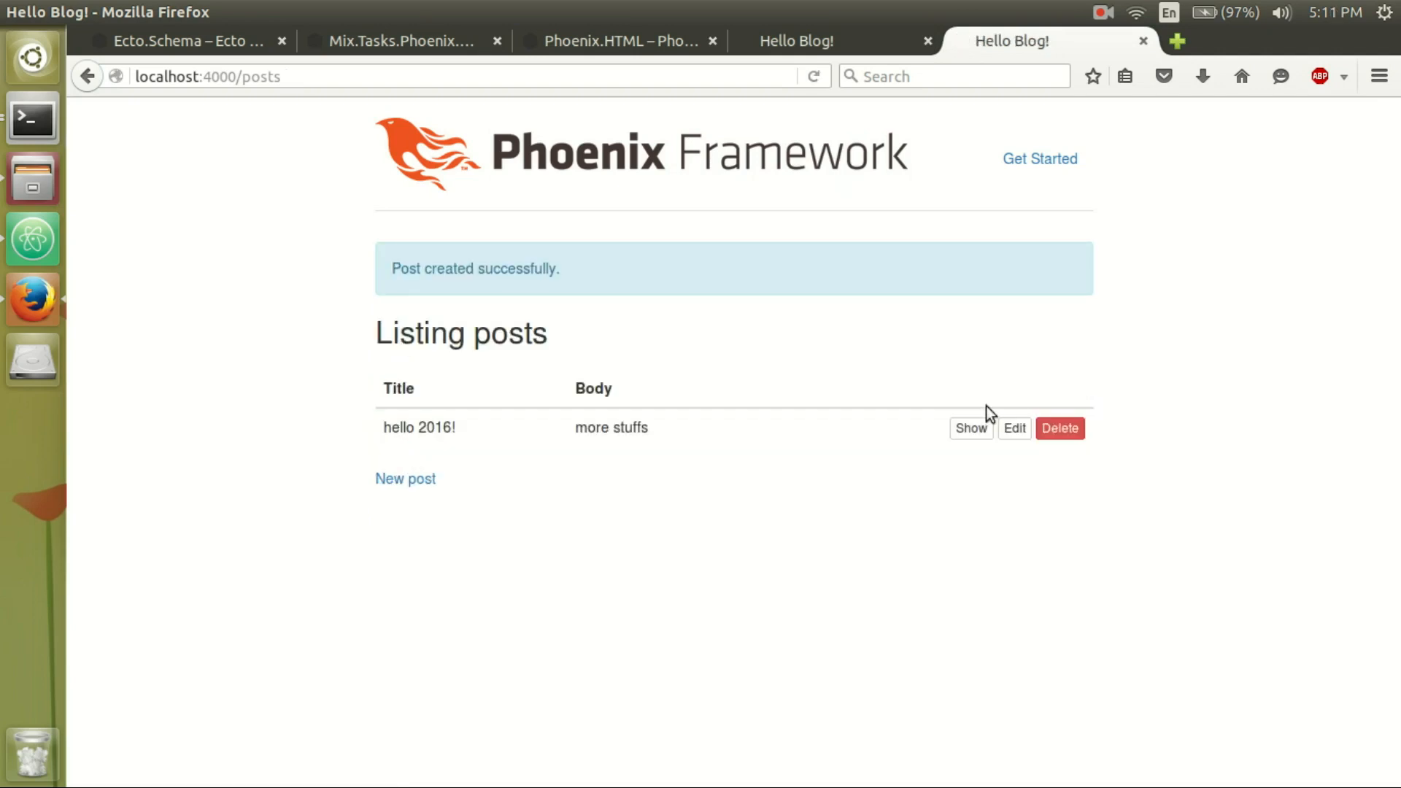
click(971, 428)
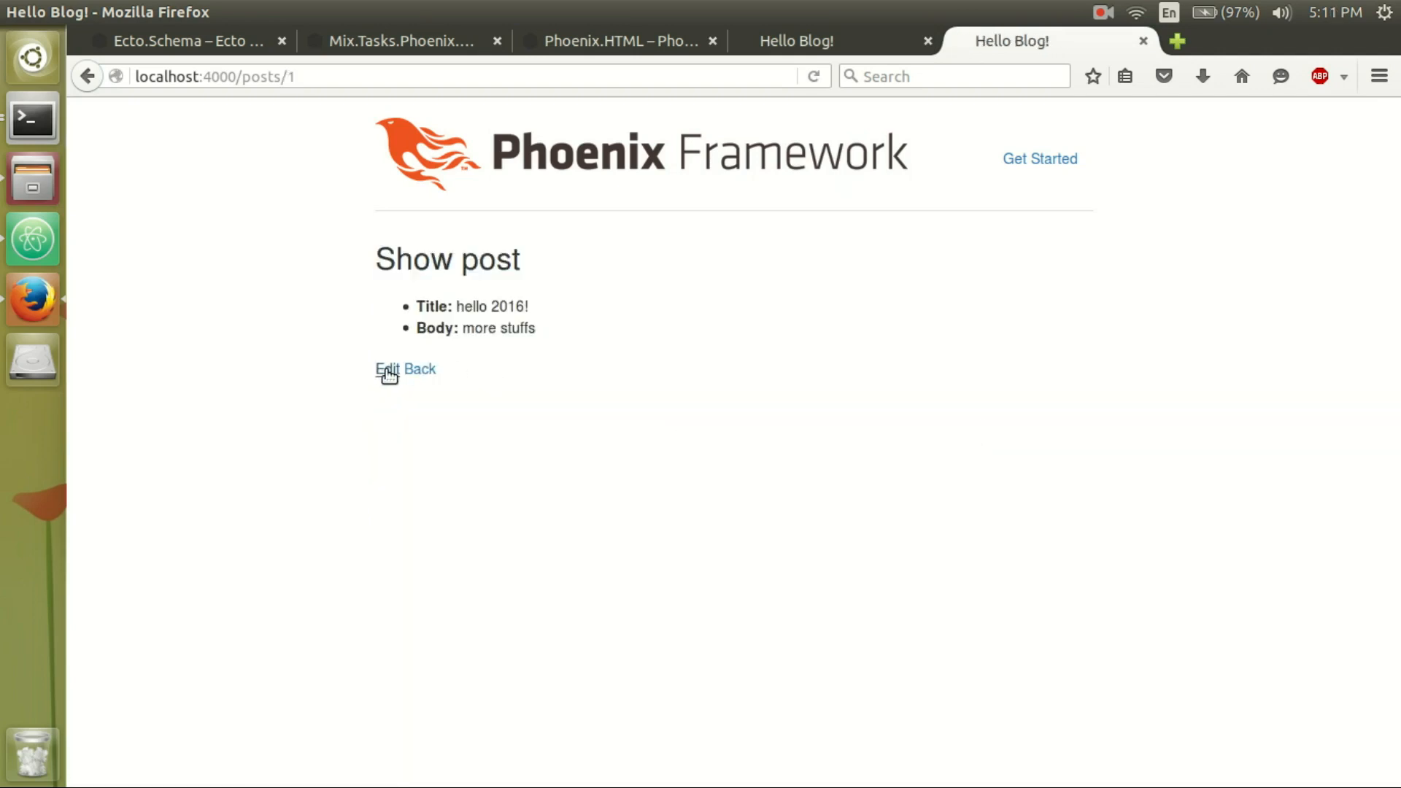
click(384, 369)
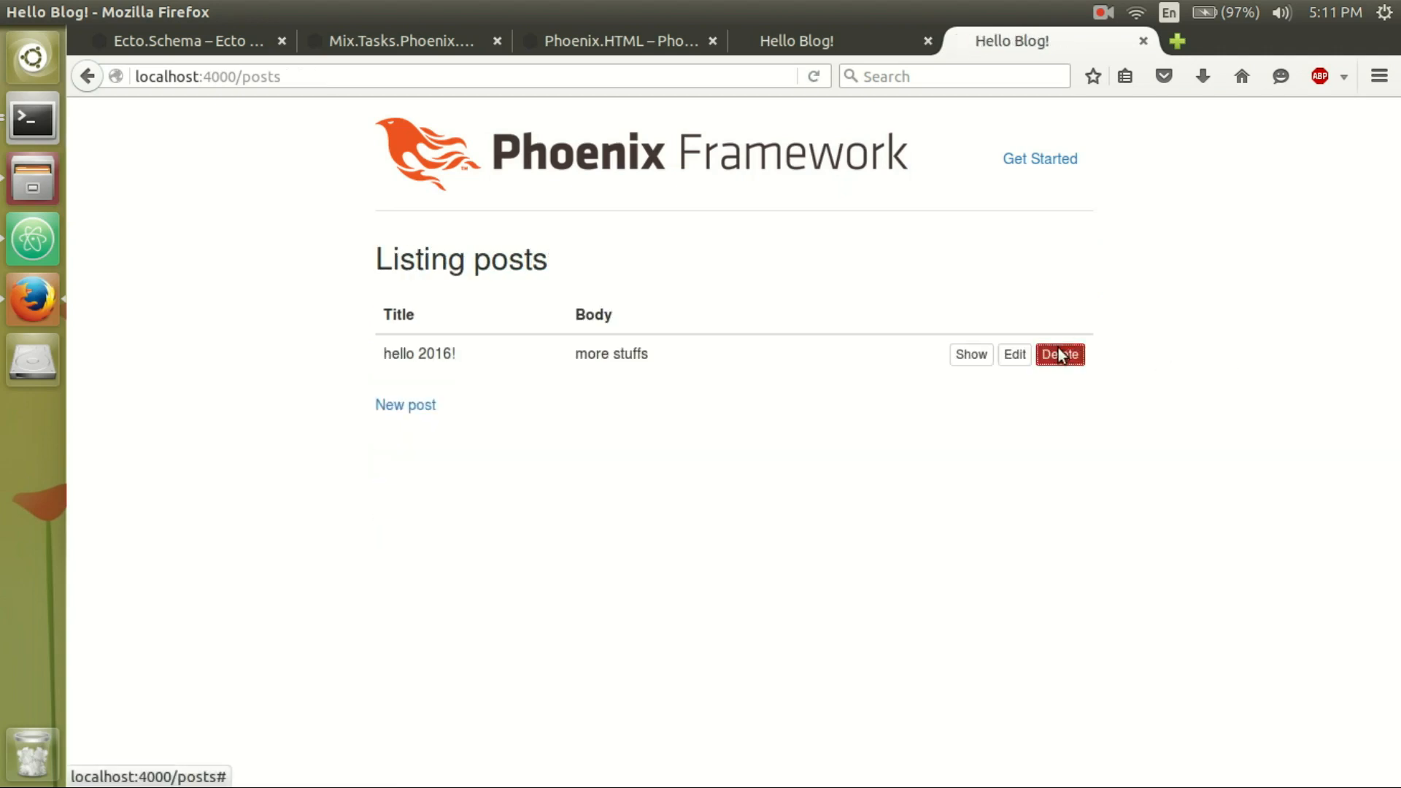
click(1059, 353)
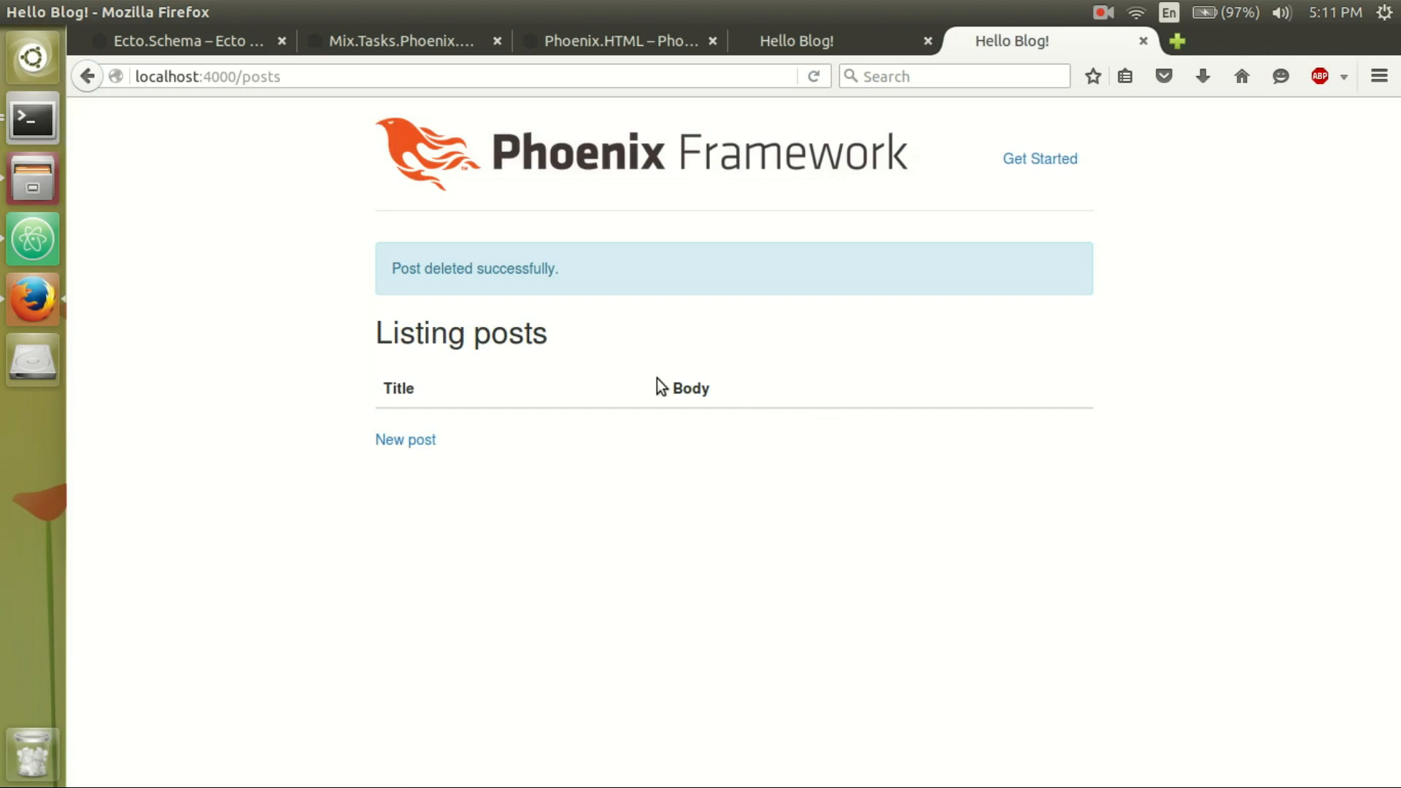
click(32, 238)
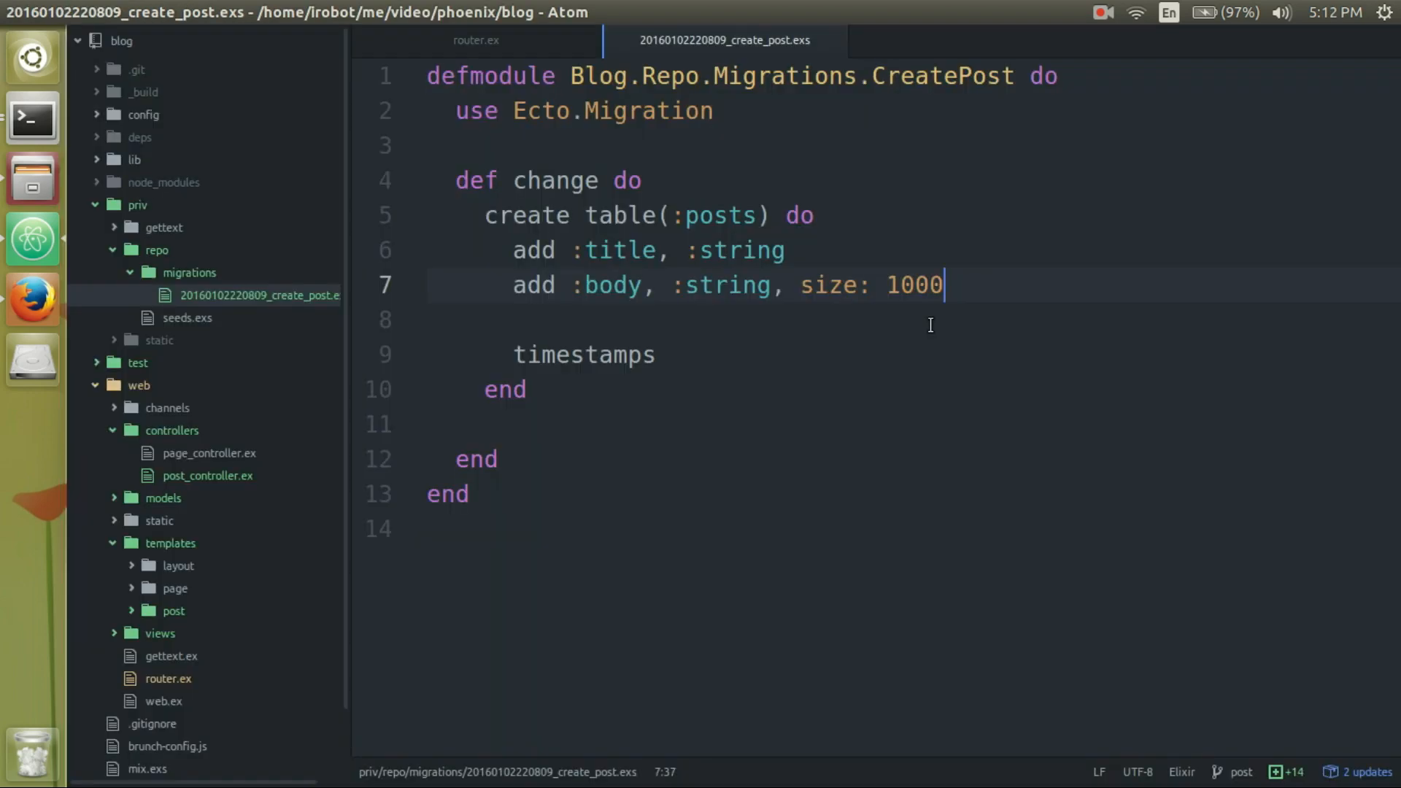